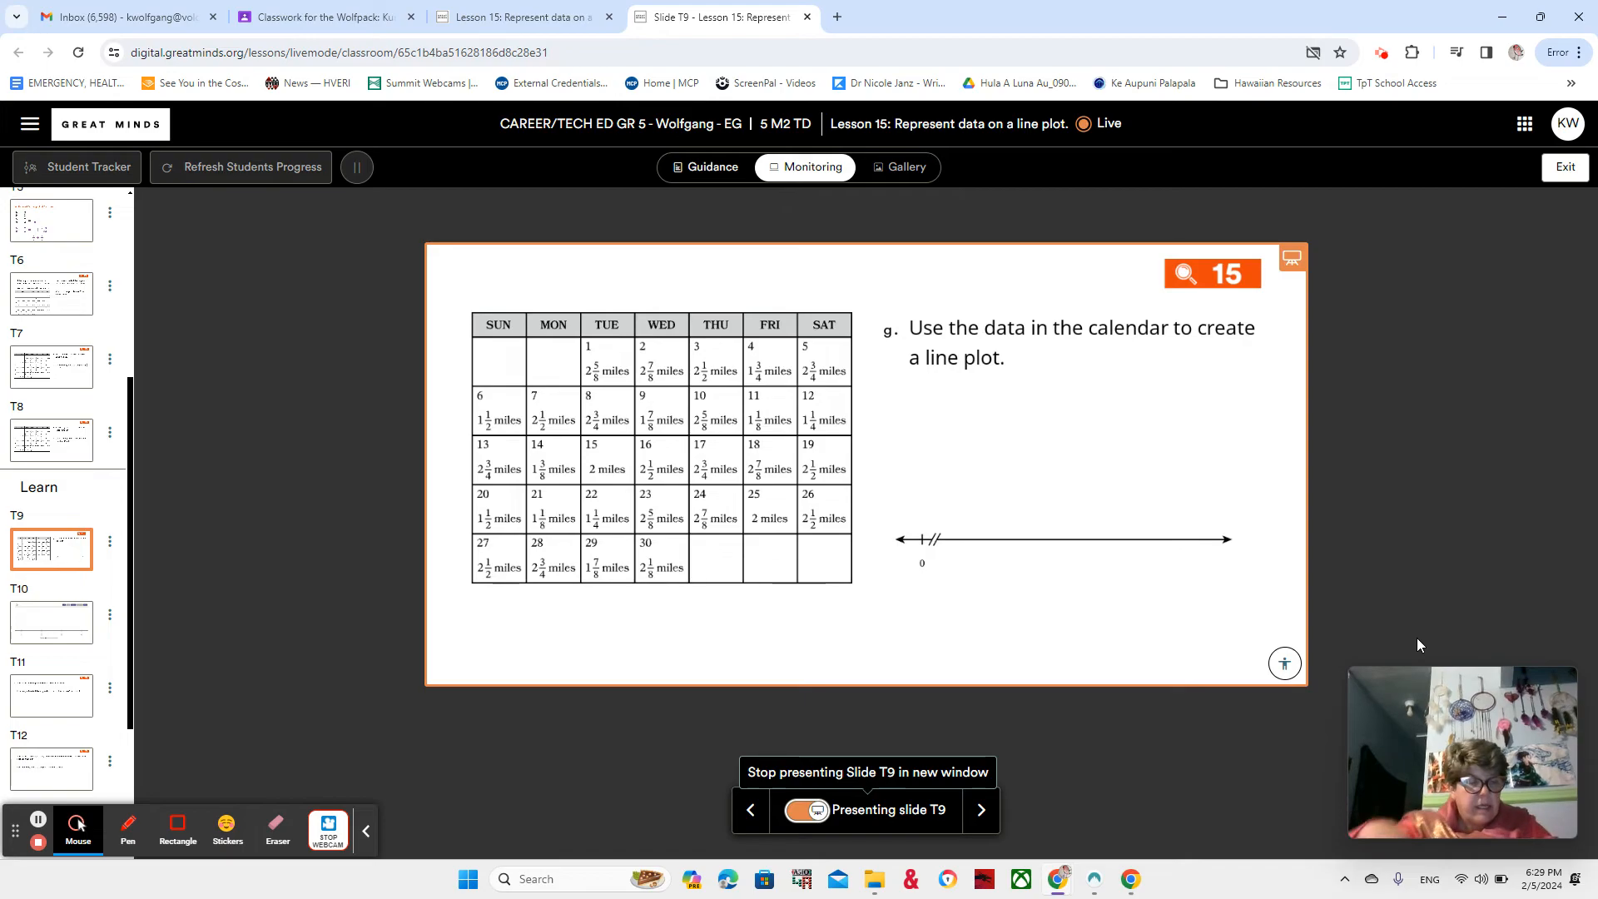
mouse_move(1326, 593)
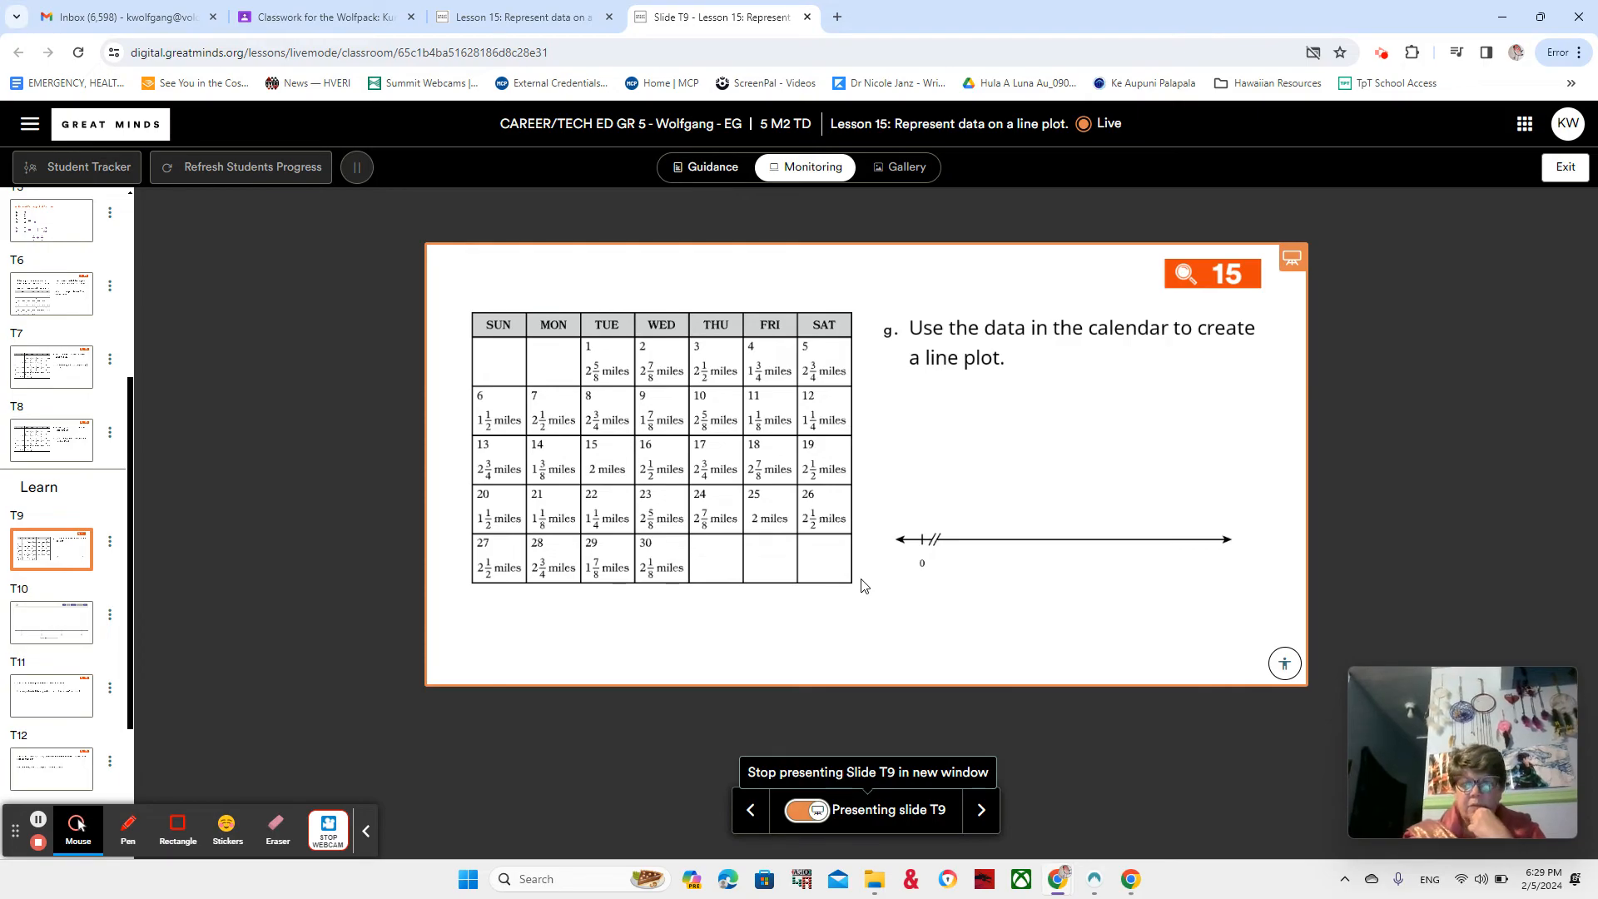
mouse_move(716, 476)
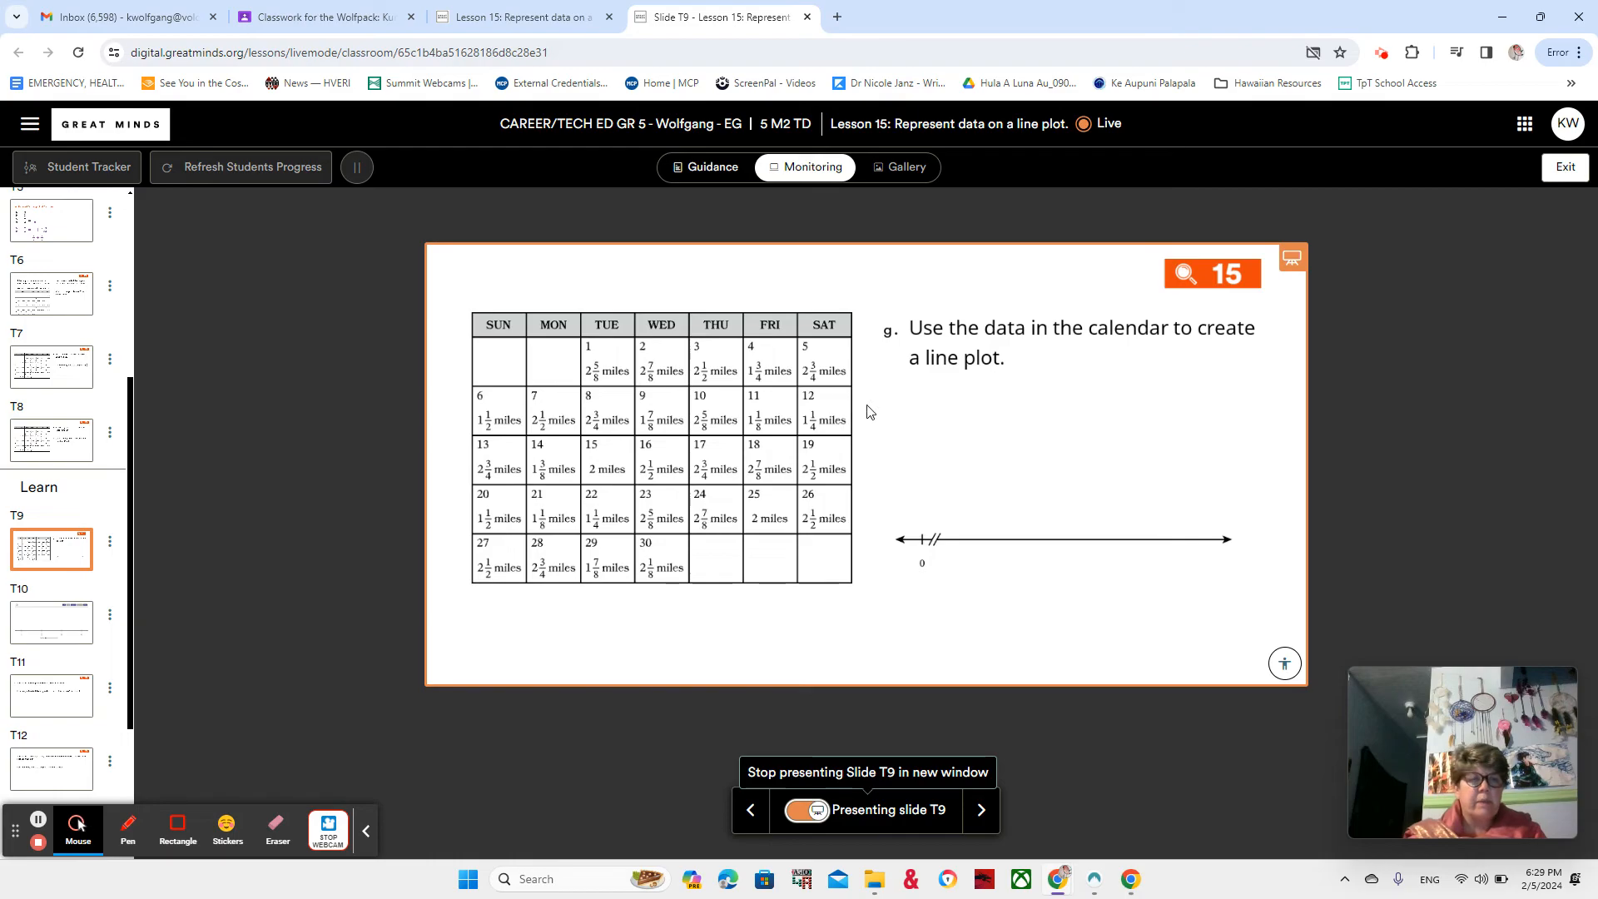
mouse_move(167, 569)
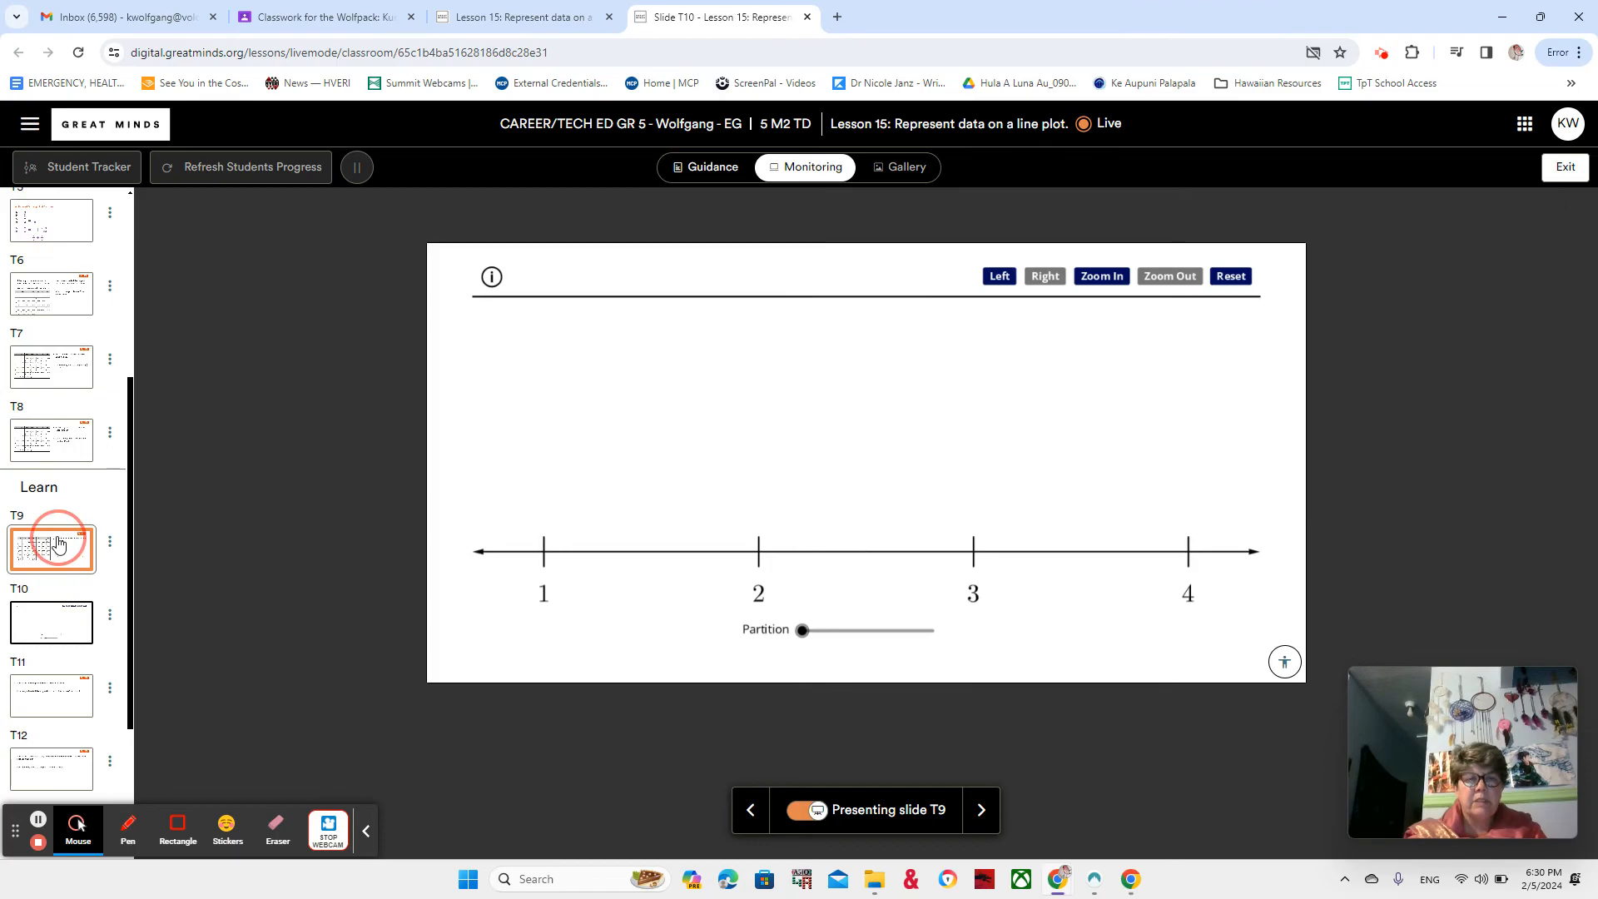
- On calendar slide T9, sketch distance marks, a 2 label and break marks, then erase them all
left_click(51, 548)
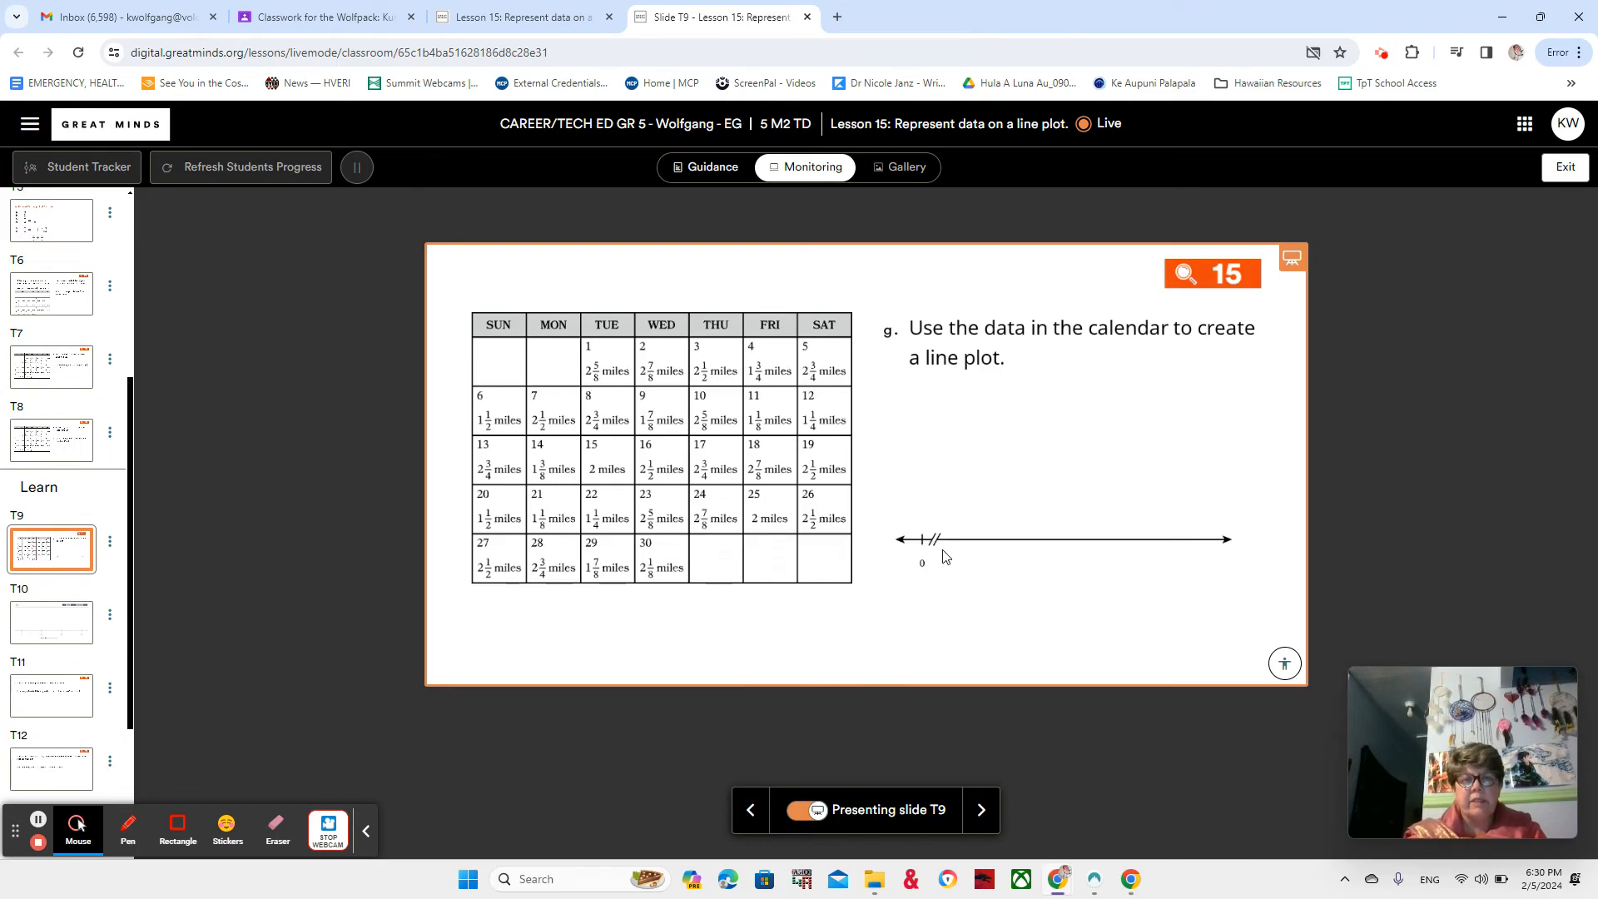
mouse_move(127, 825)
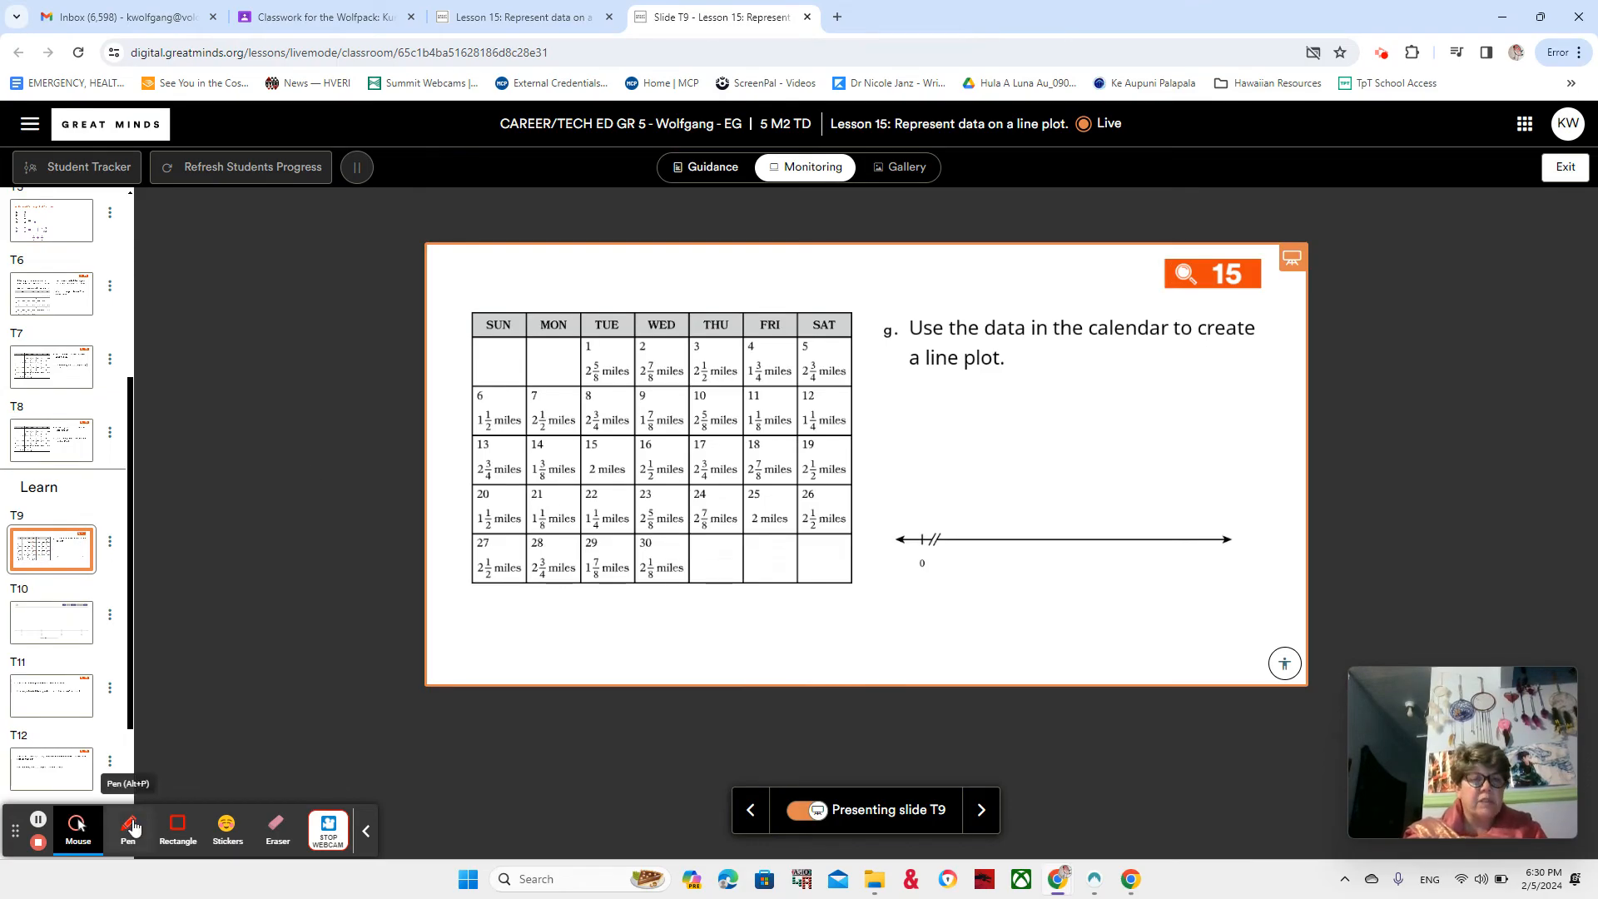
left_click(128, 827)
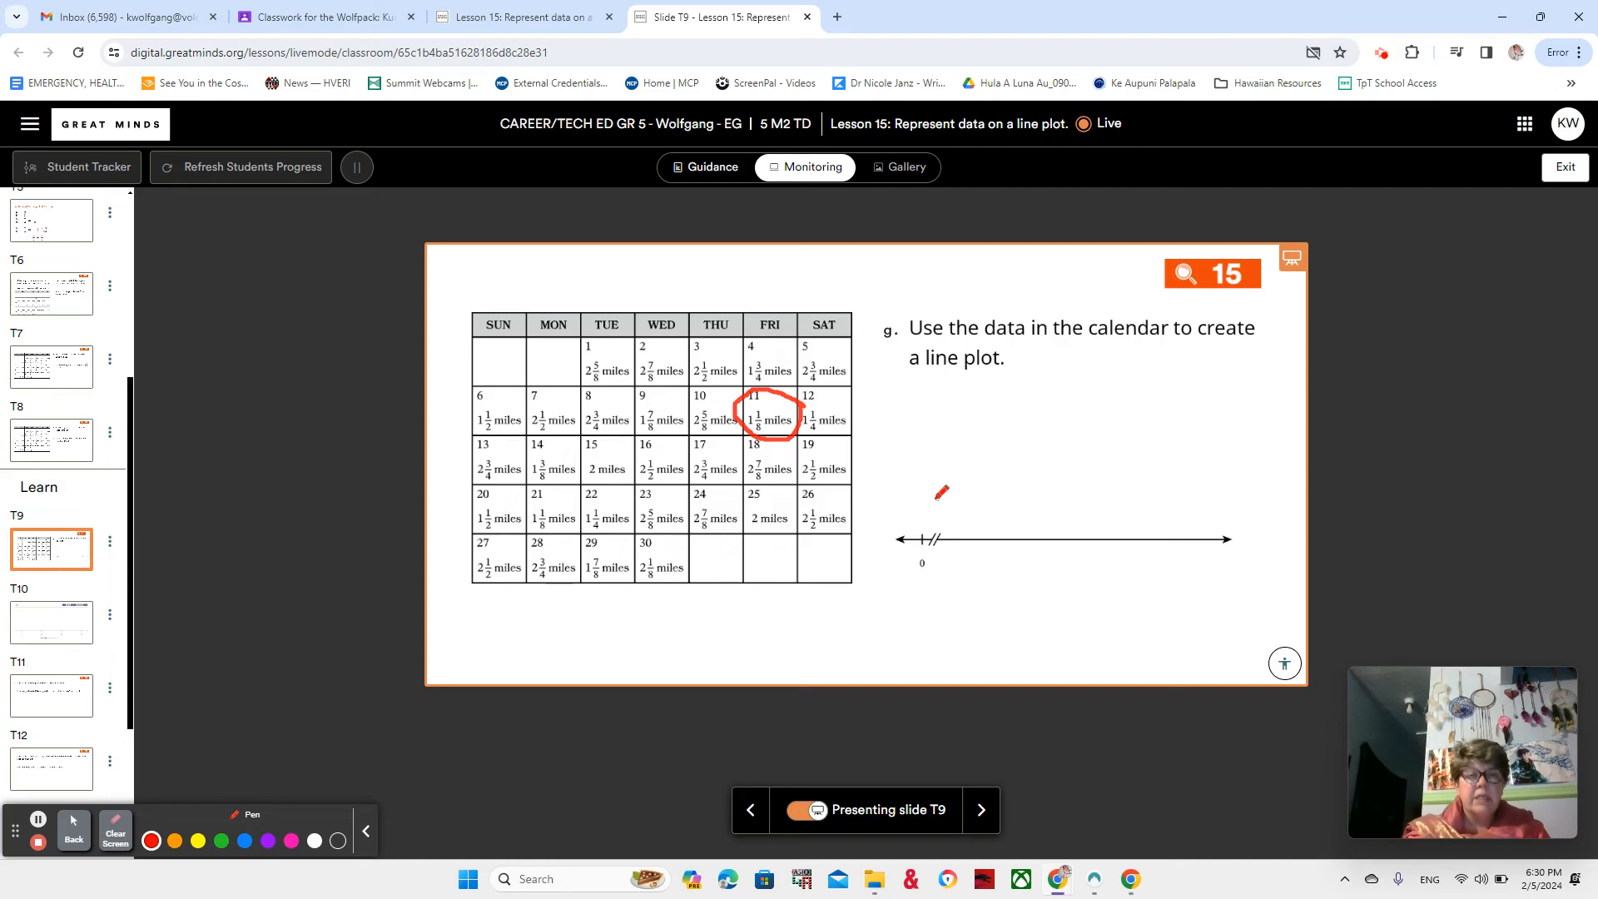
left_click_drag(938, 492, 759, 453)
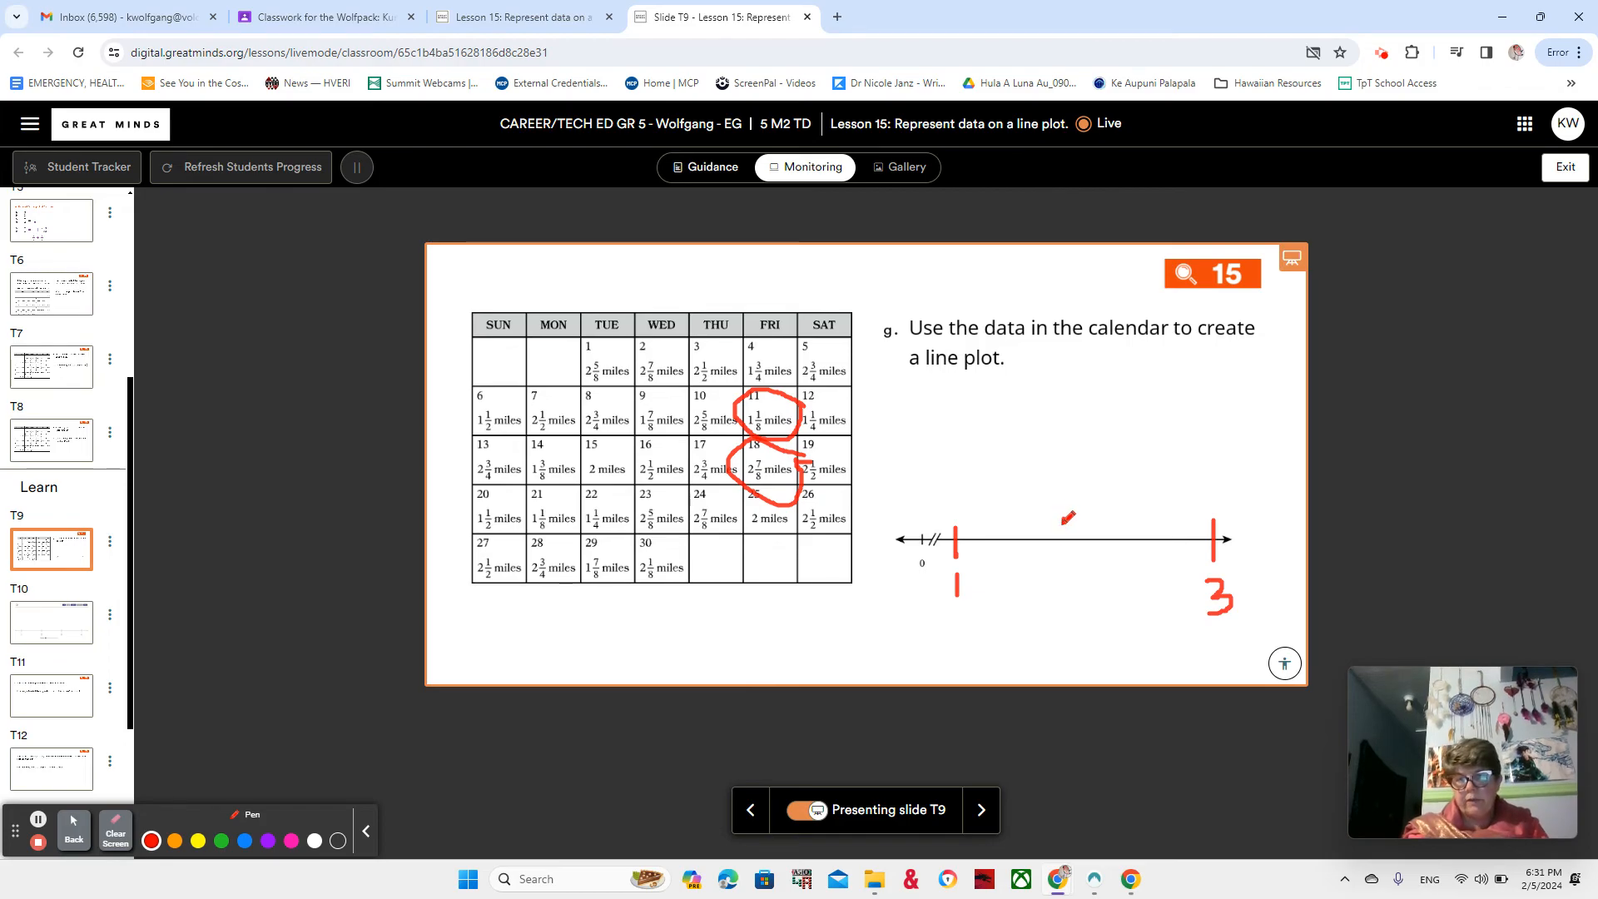
left_click_drag(1066, 520, 1086, 582)
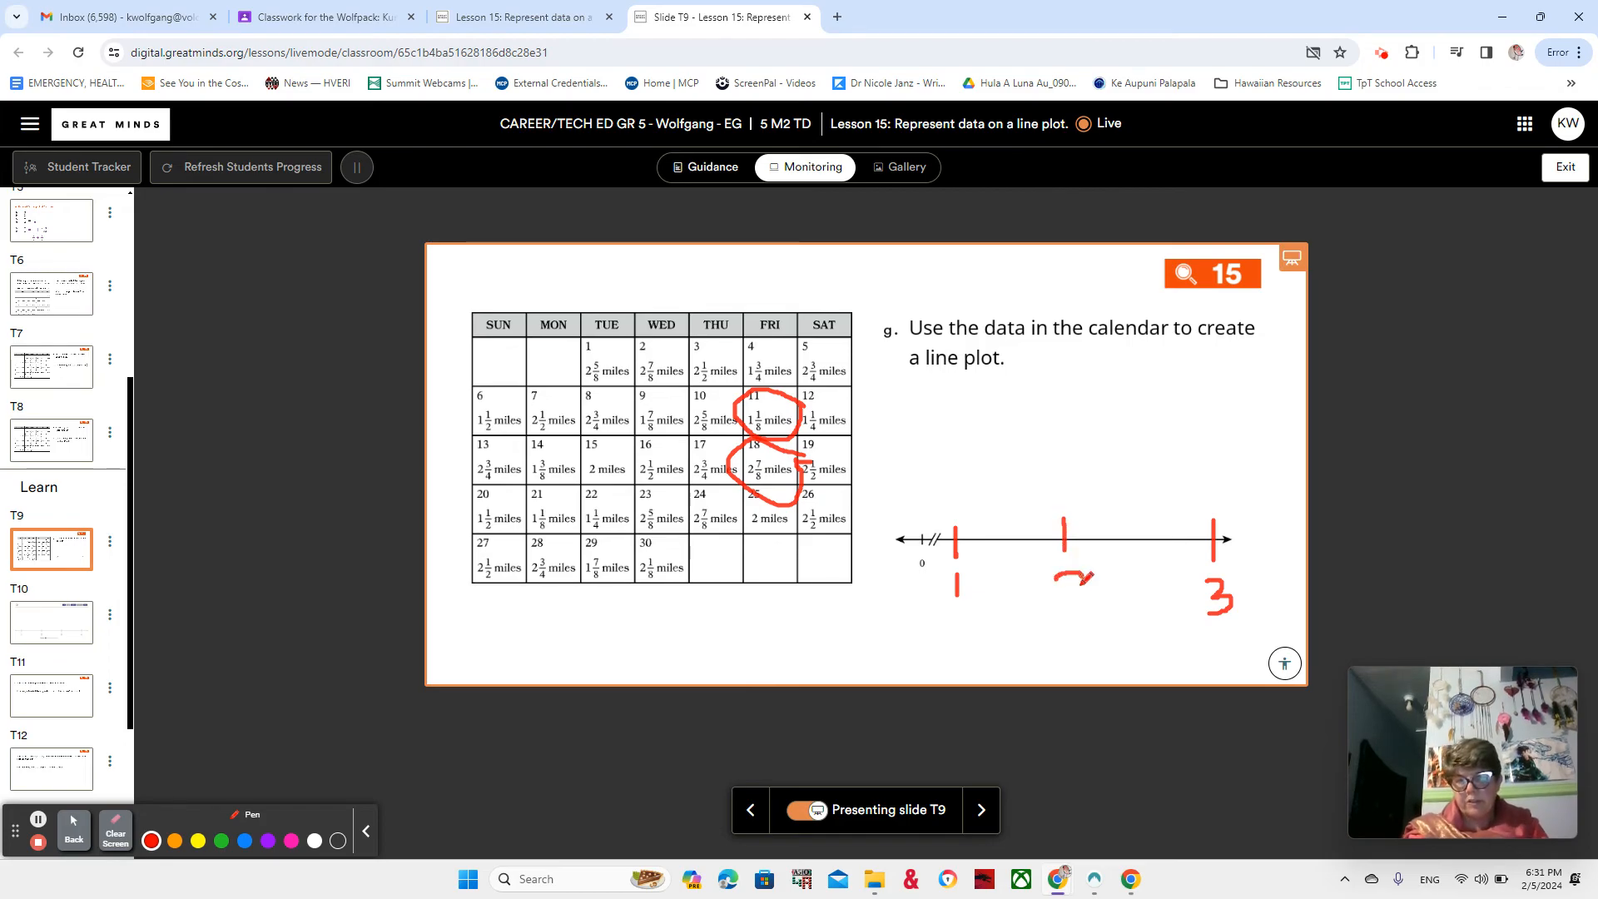
left_click_drag(1065, 576, 1096, 612)
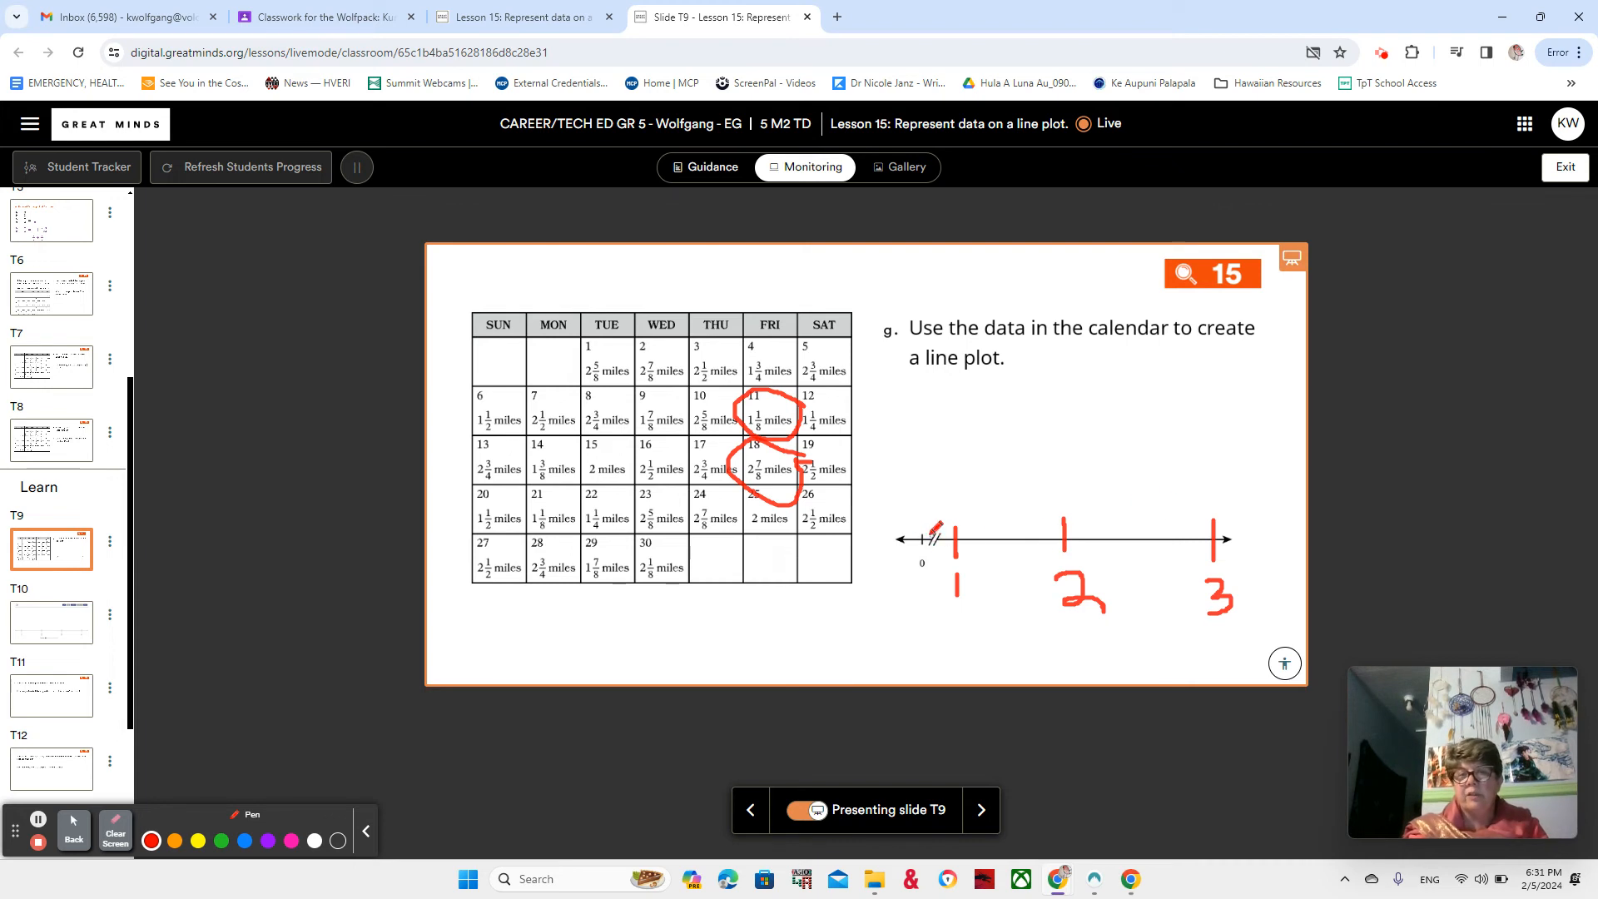
left_click_drag(946, 504, 938, 550)
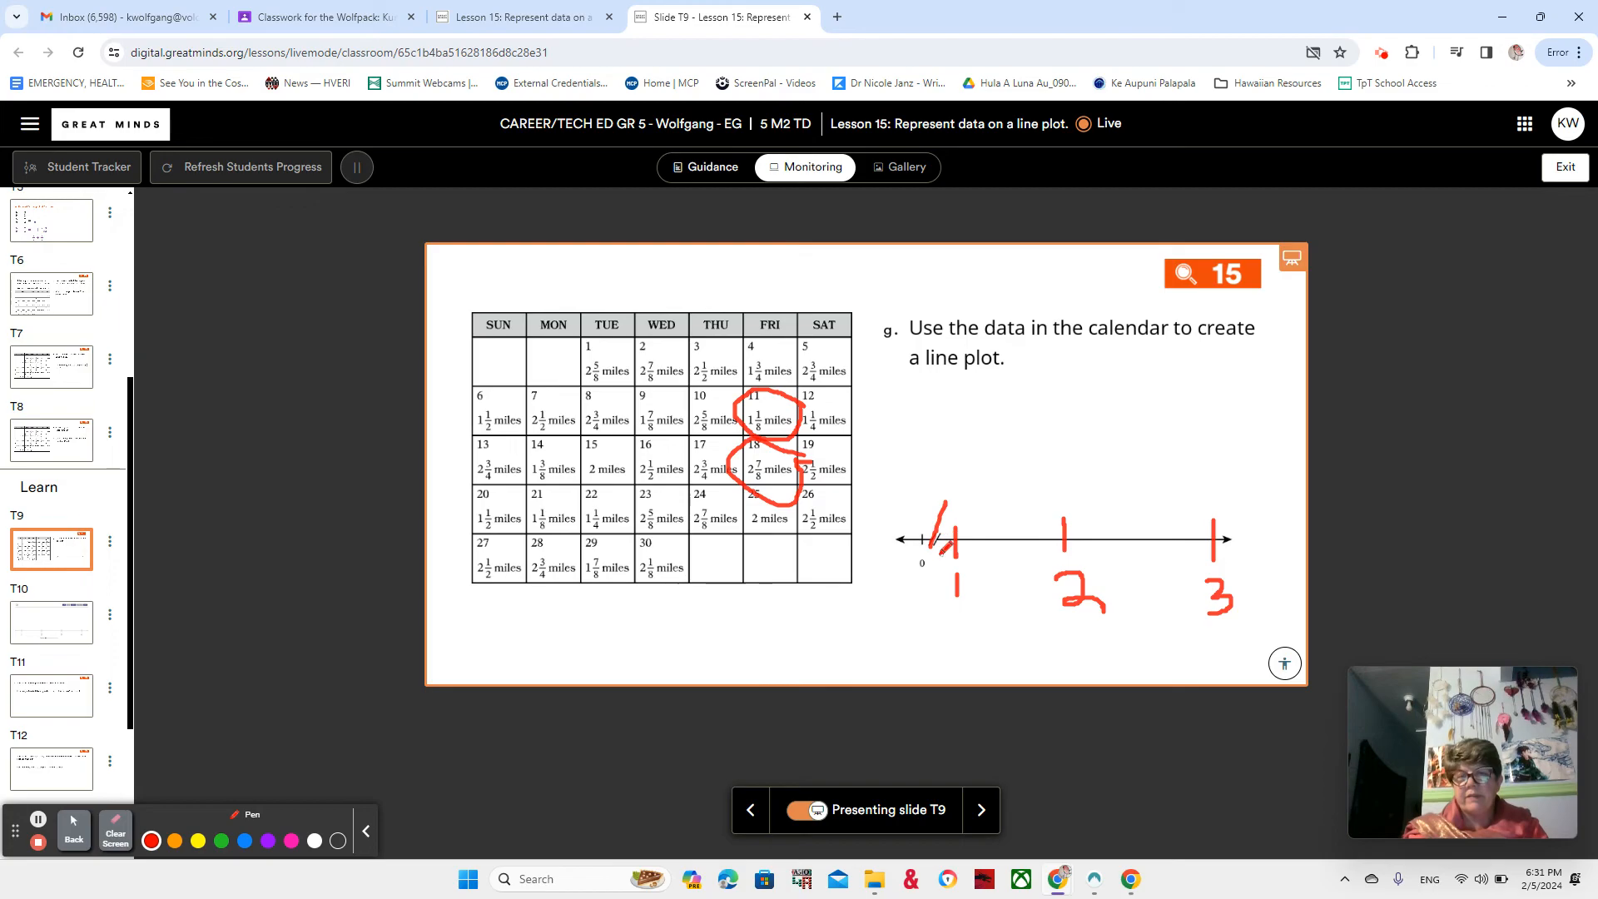
left_click_drag(932, 525, 954, 555)
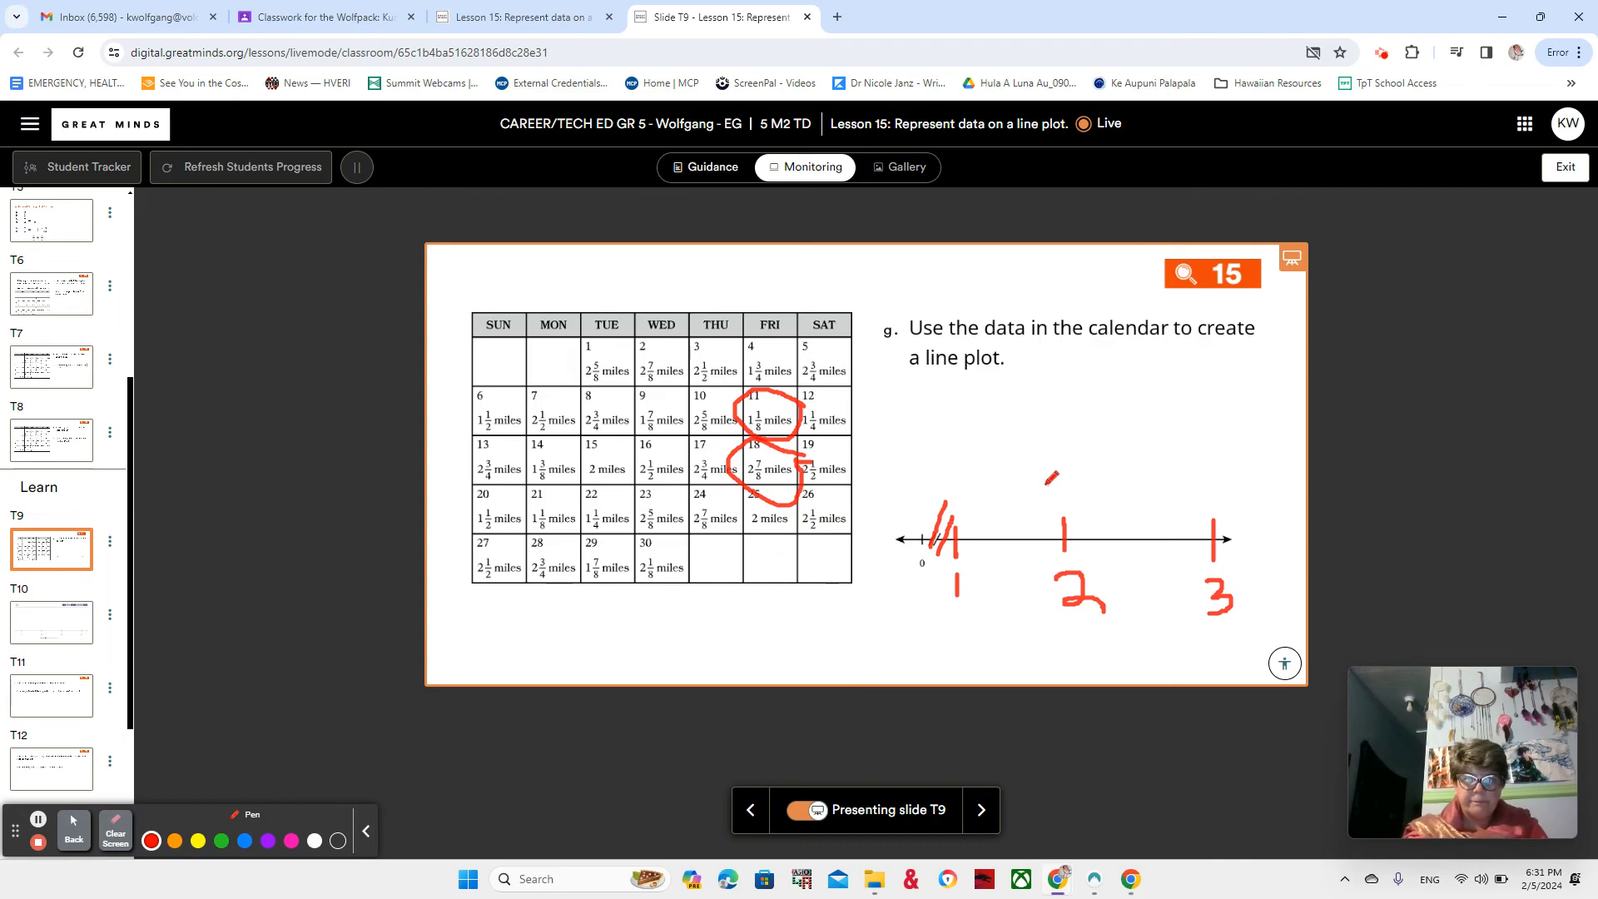
mouse_move(115, 827)
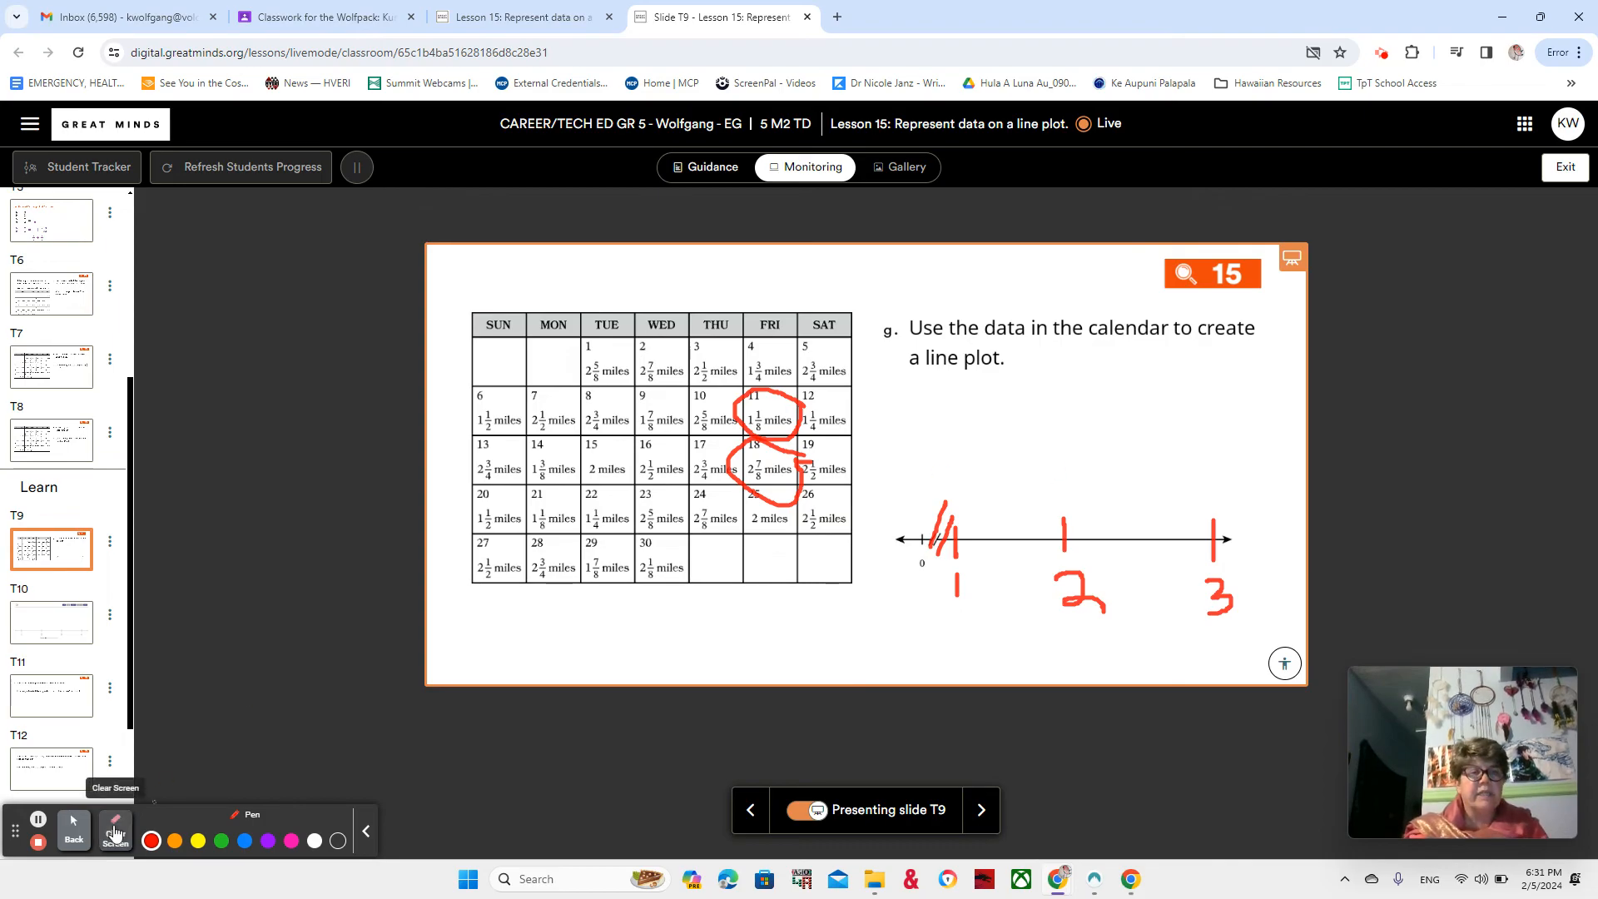
left_click(114, 831)
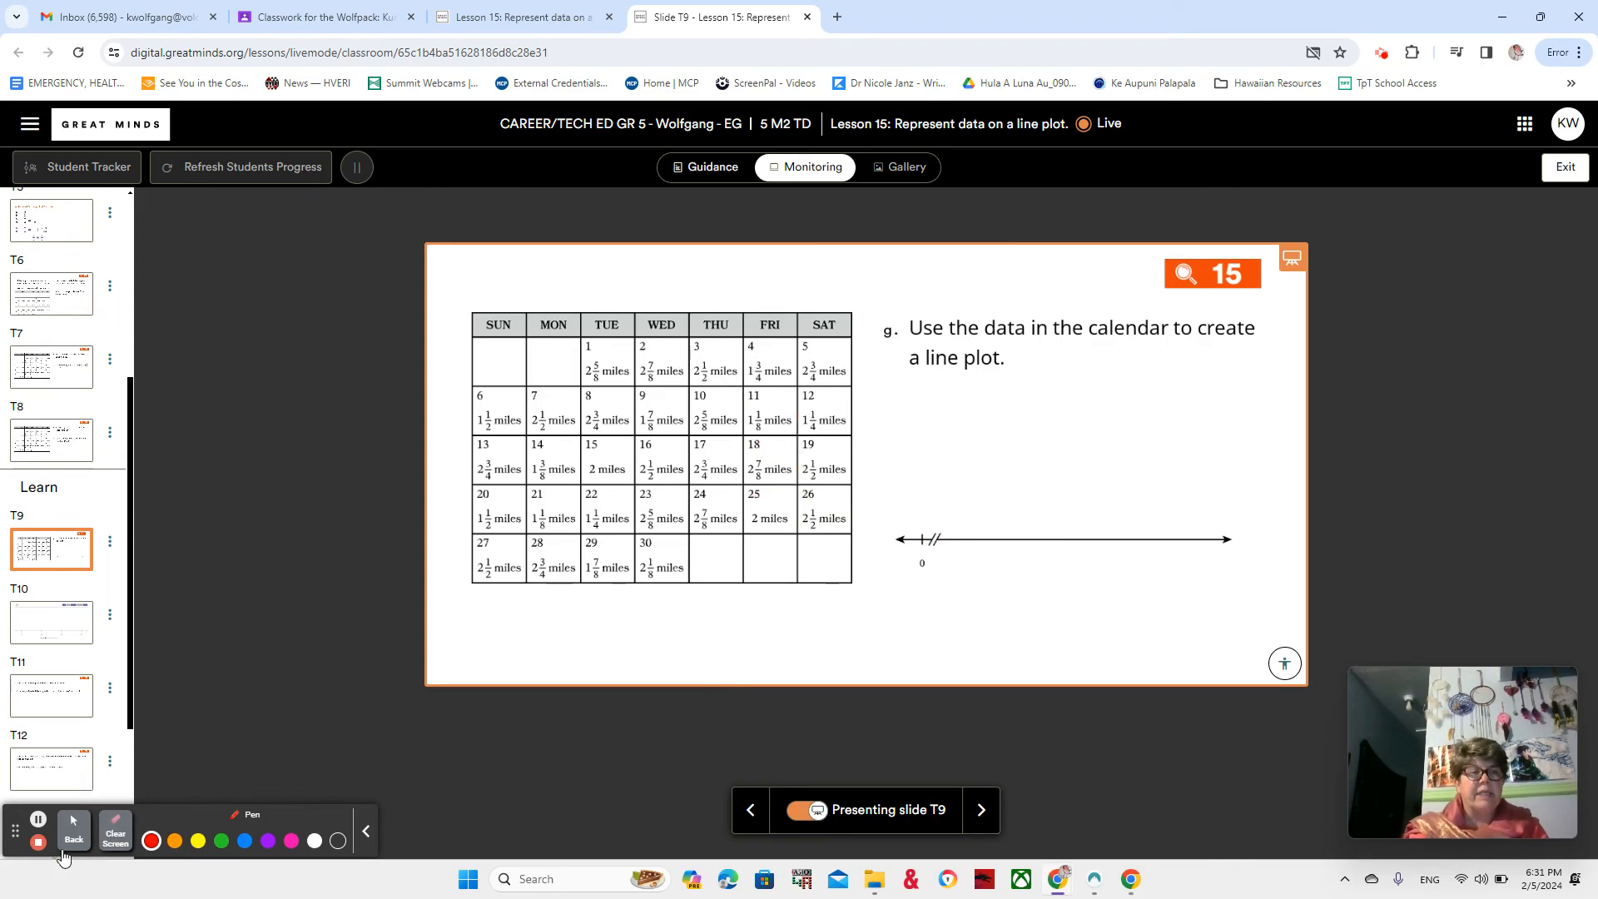
left_click(72, 828)
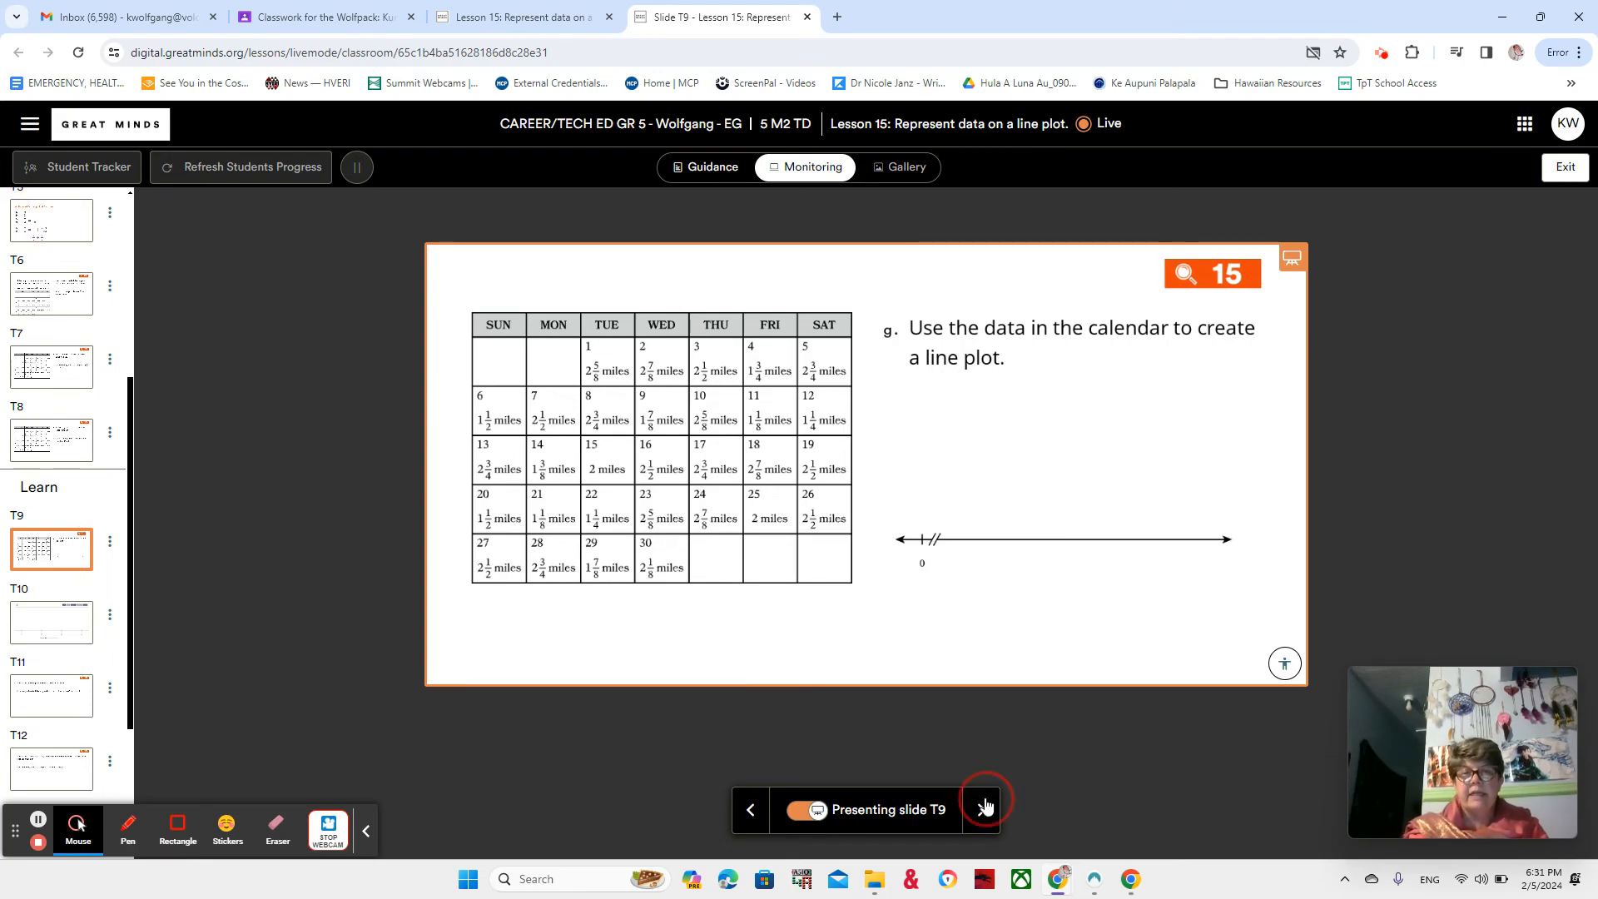
- On slide T10, pen a break mark and a 0 label before 1 on the number line
left_click(982, 810)
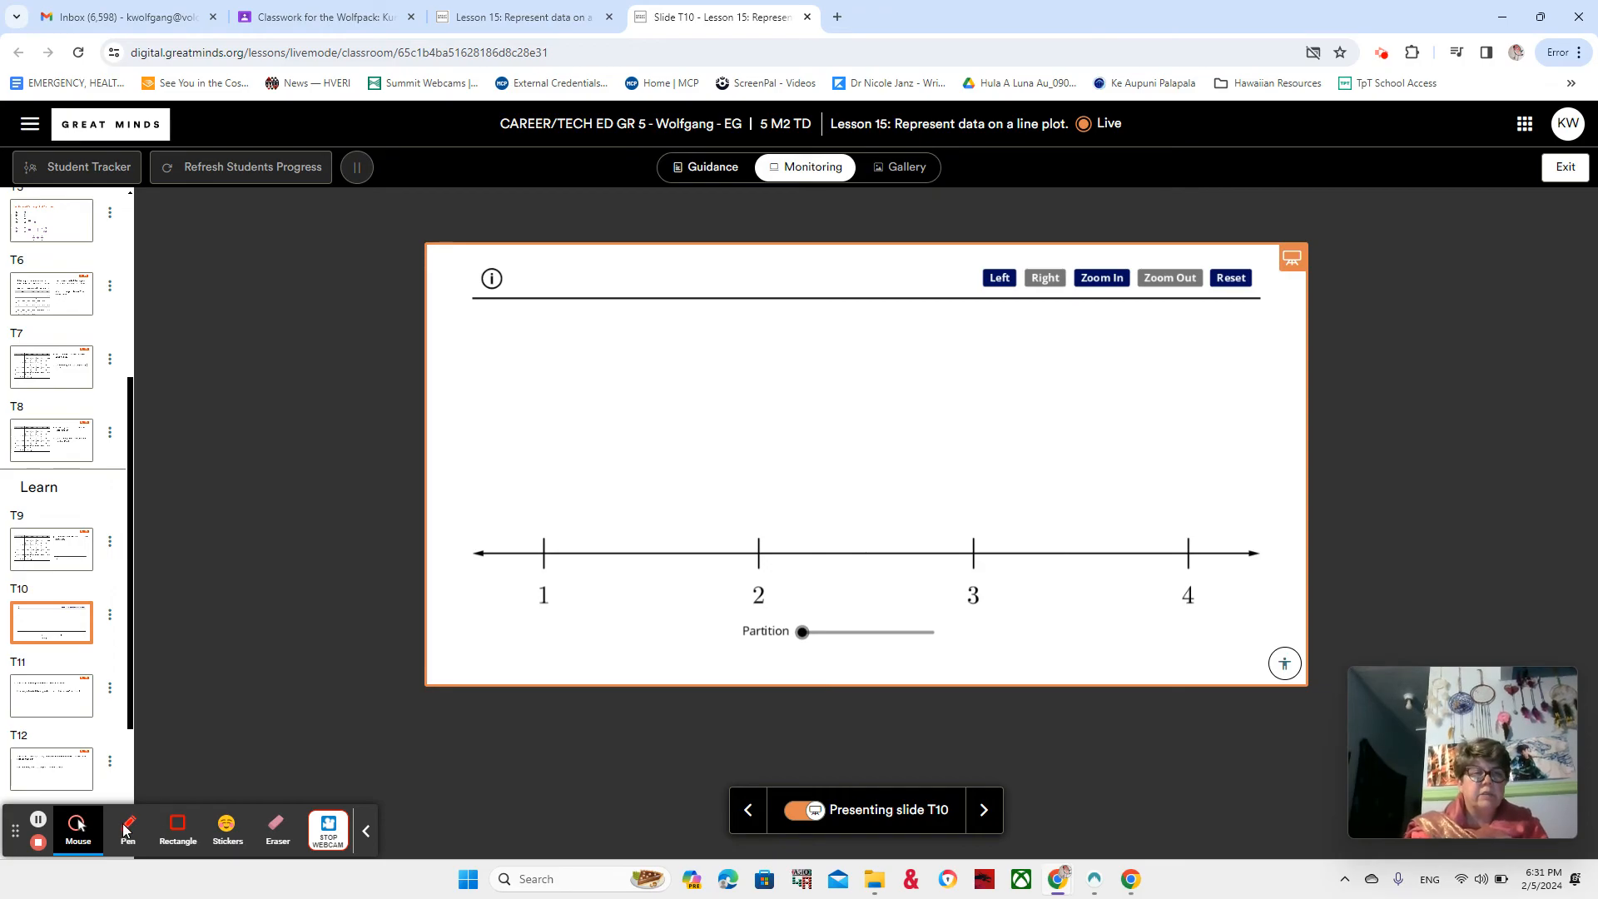
left_click(127, 827)
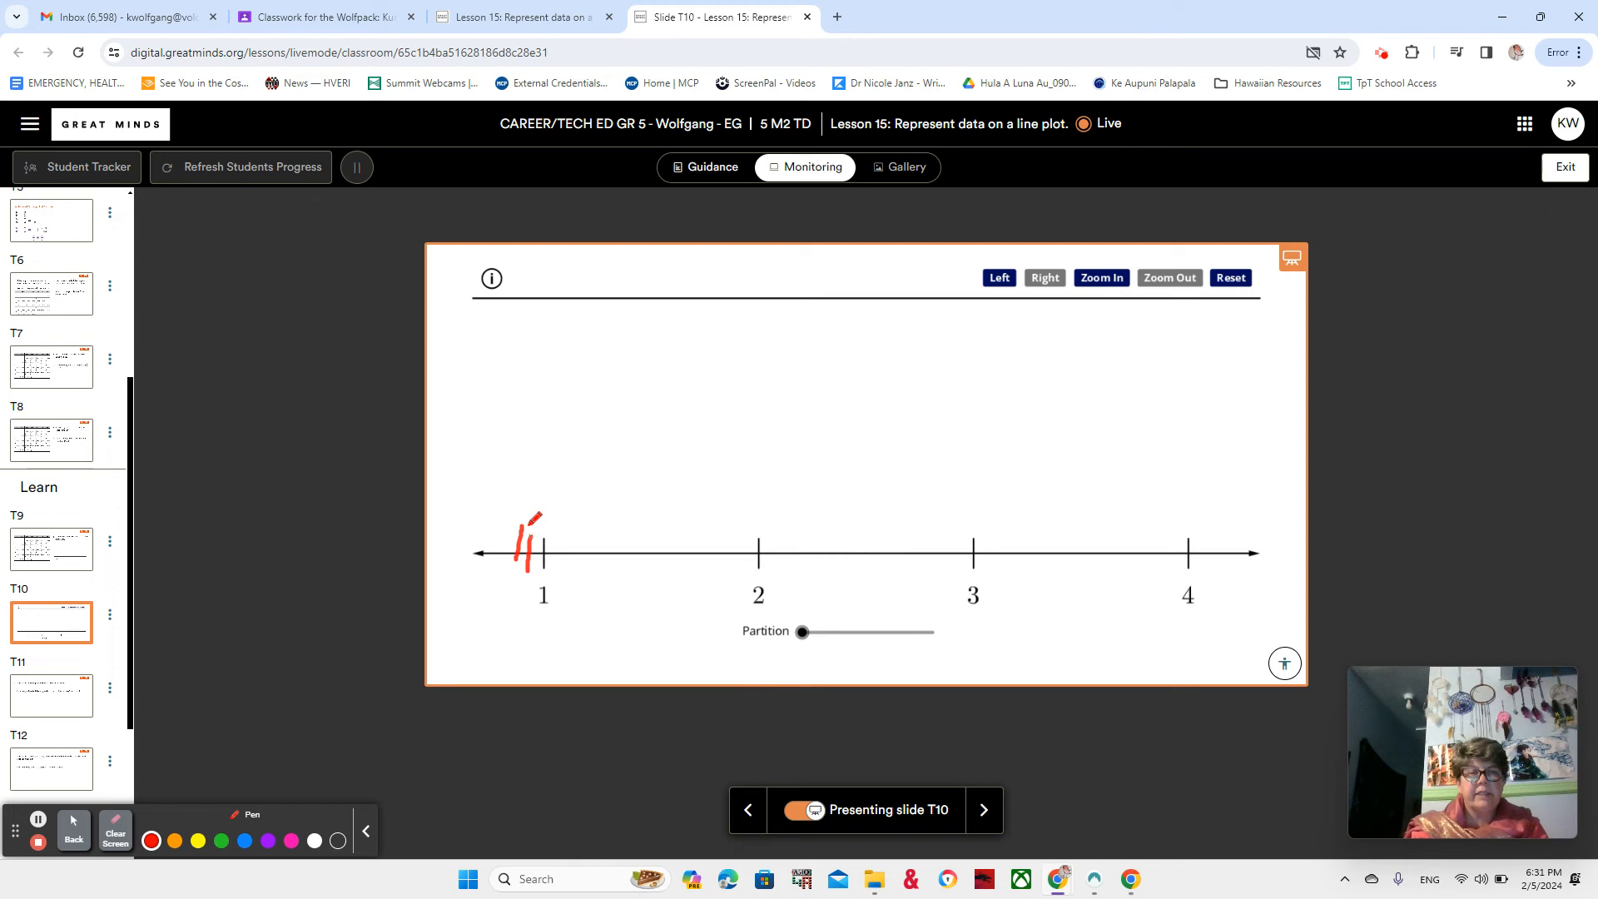
left_click_drag(504, 531, 494, 576)
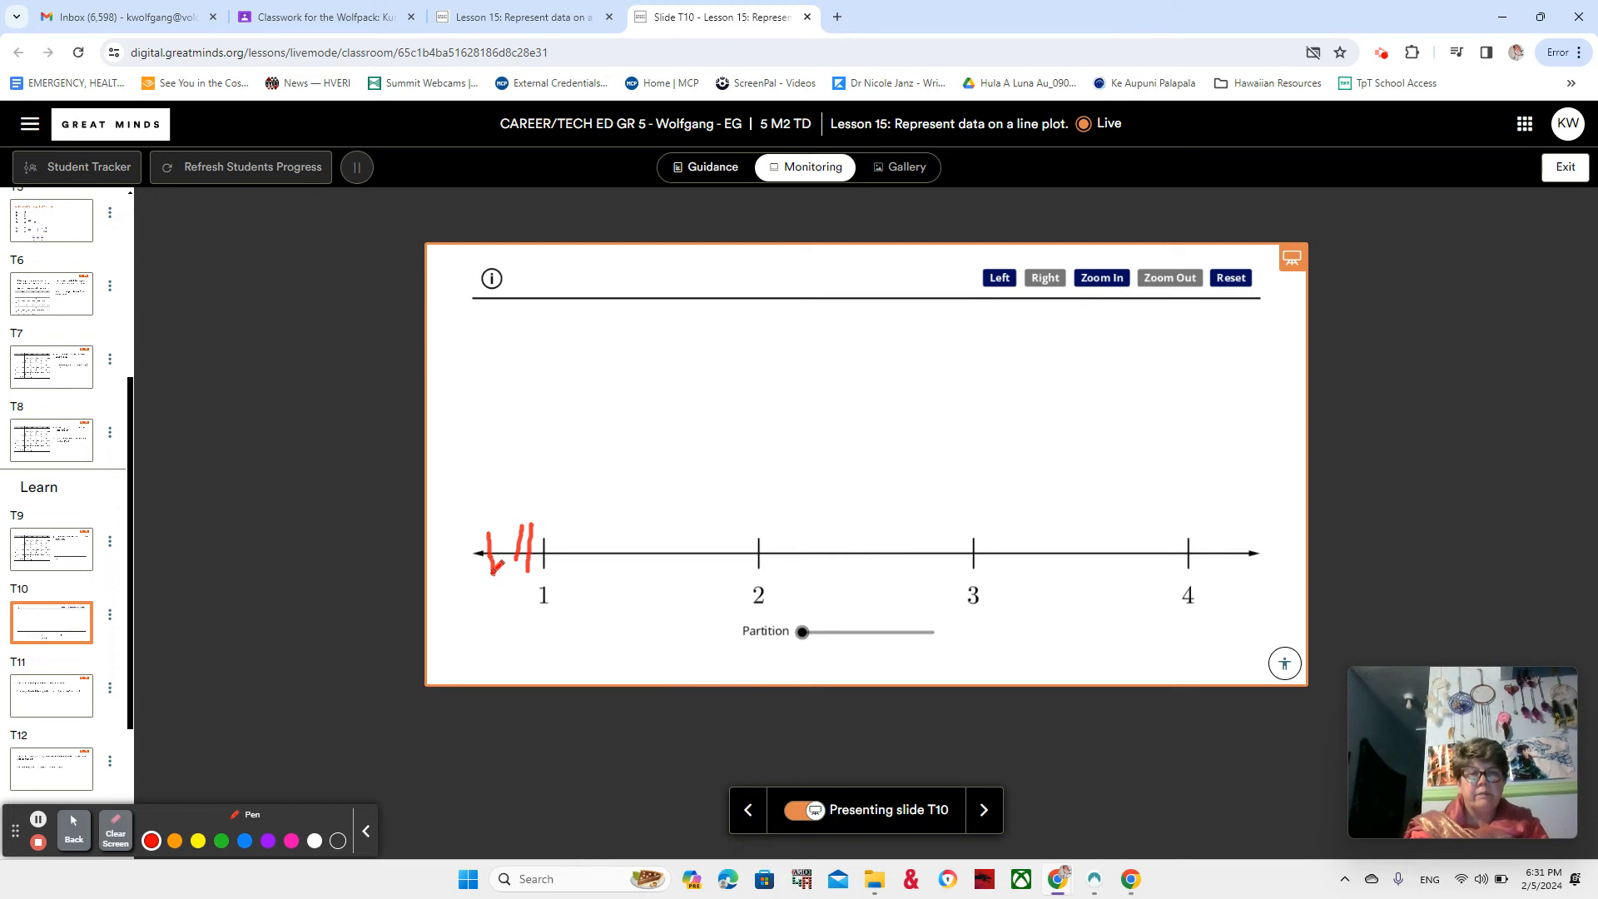
left_click_drag(504, 576, 490, 607)
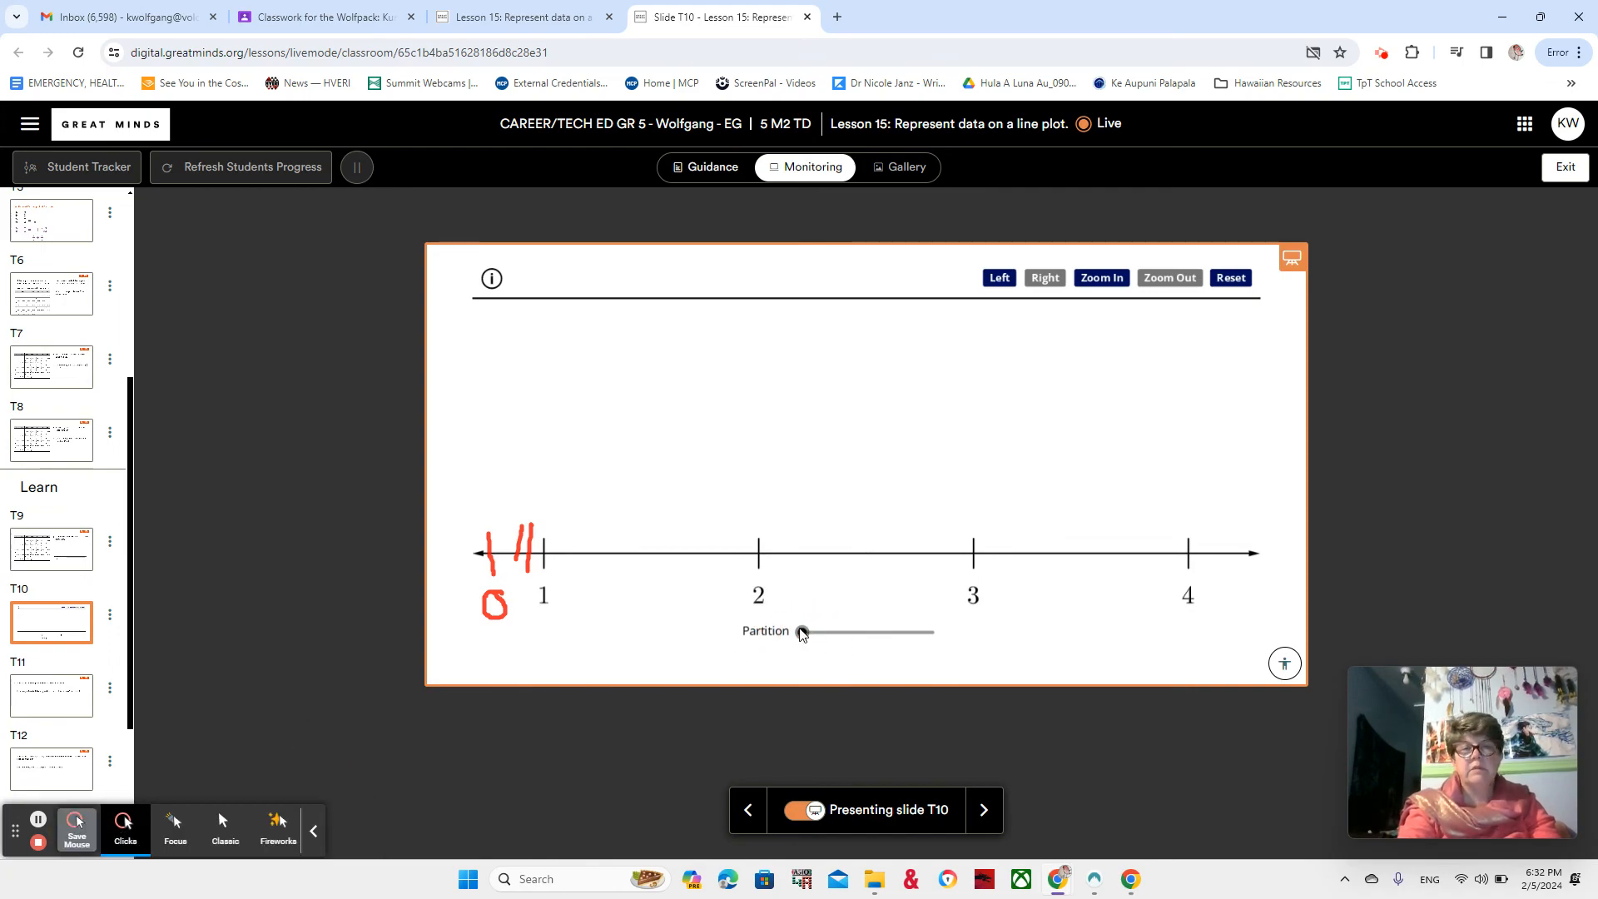
- Show slide T10 in its own Present window with the 1–4 number line in halves
left_click(803, 632)
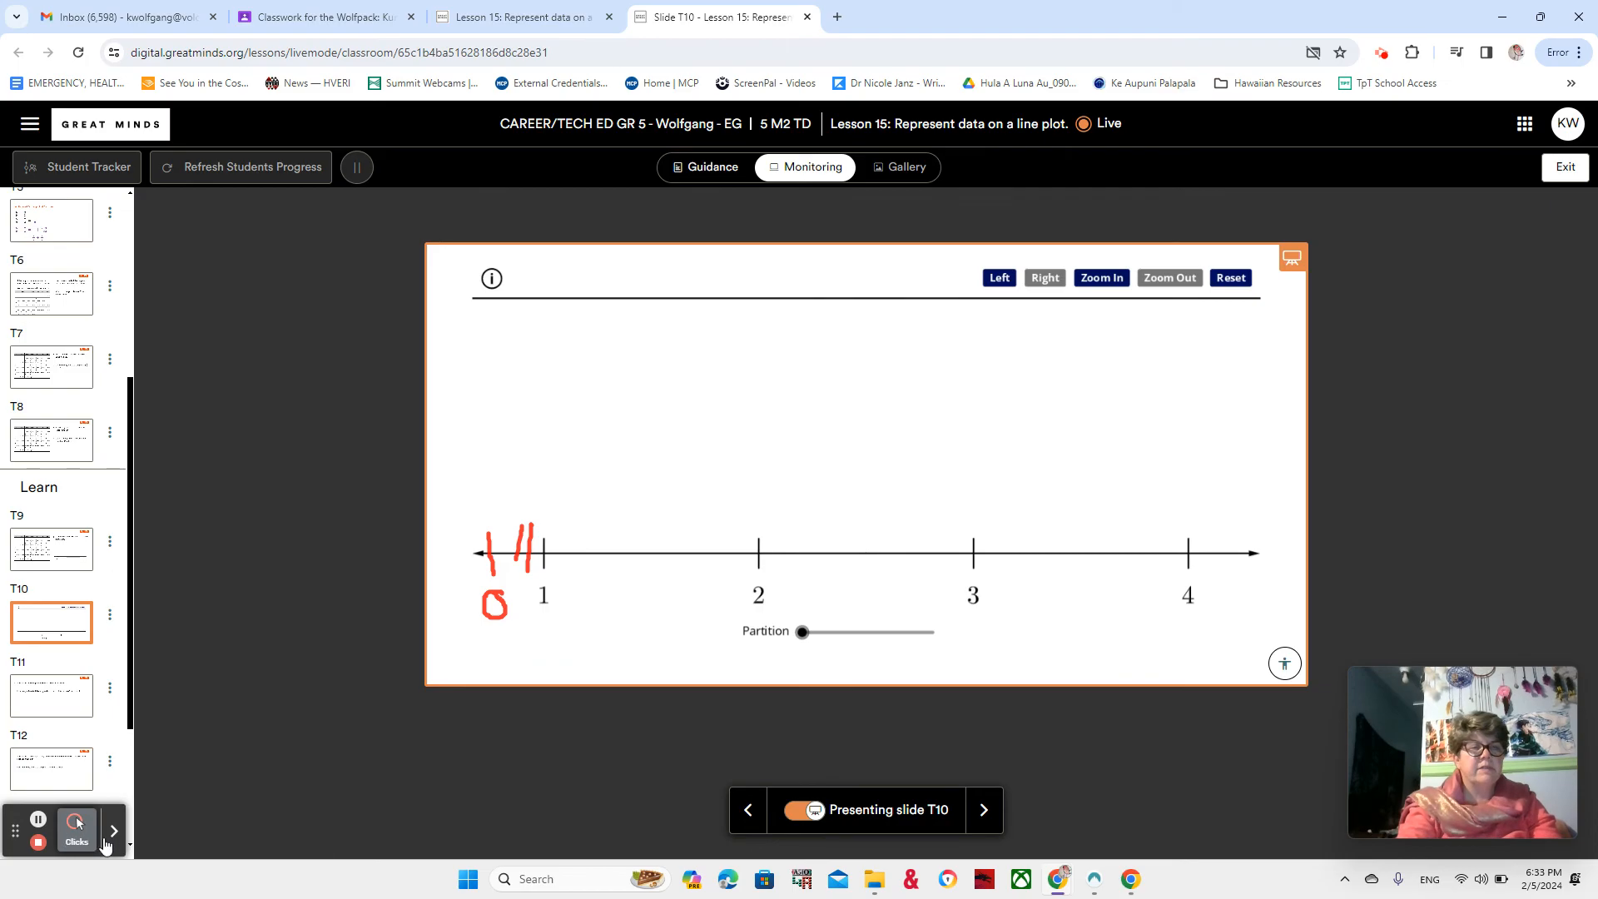
left_click(123, 826)
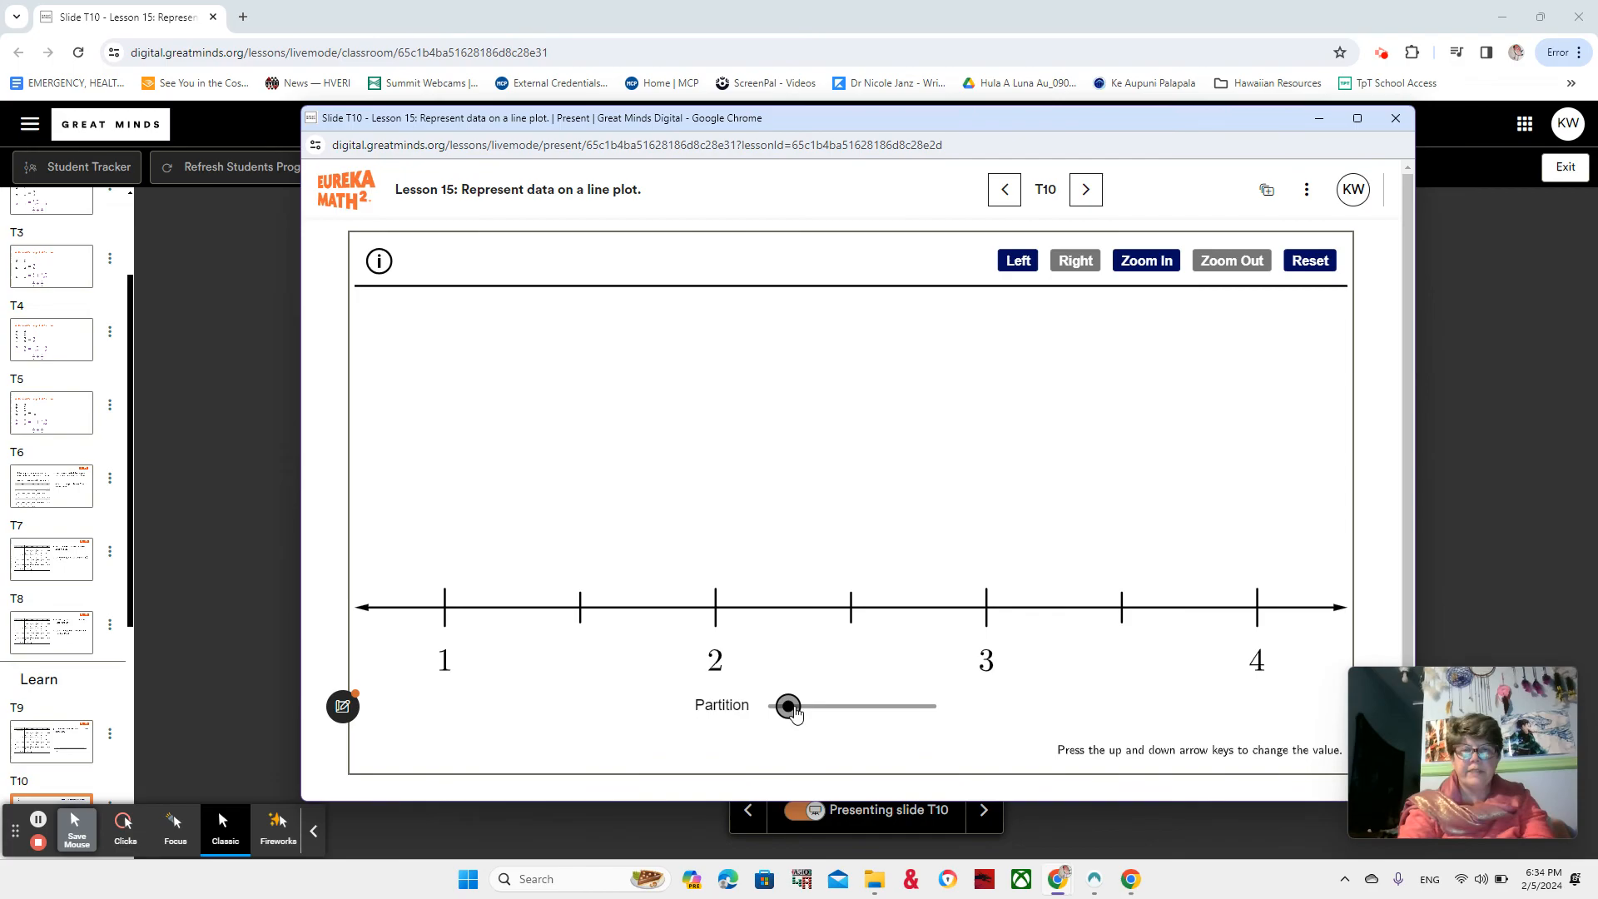
- Step the Partition slider through halves, fourths, fifths and sixths up to eighths
left_click_drag(787, 705, 770, 705)
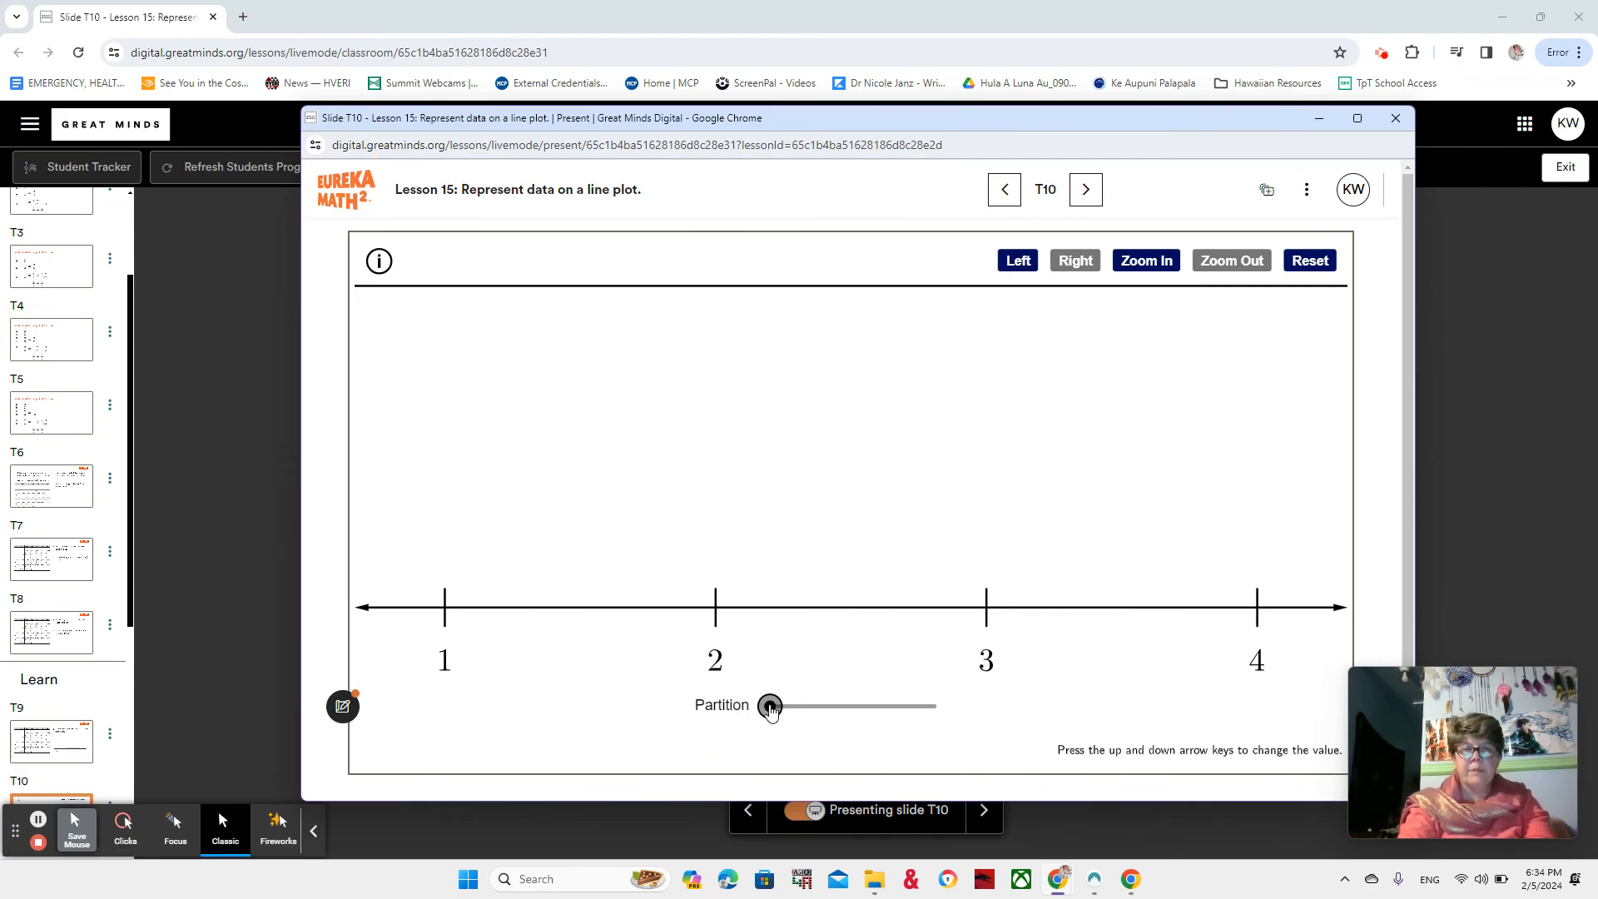
left_click_drag(769, 705, 787, 706)
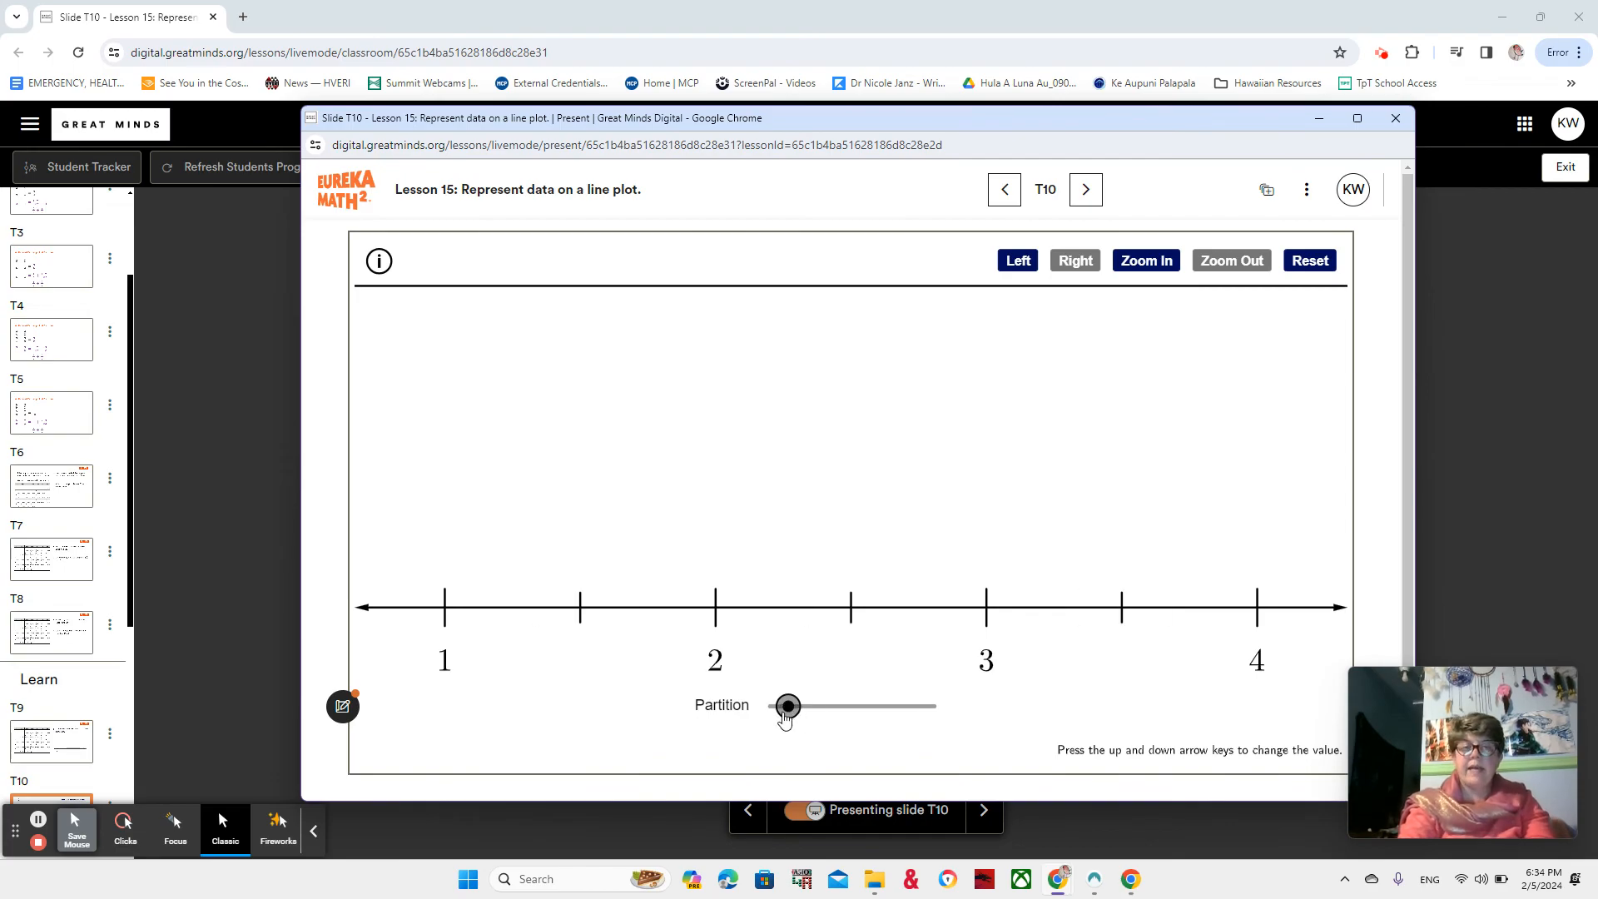
mouse_move(780, 732)
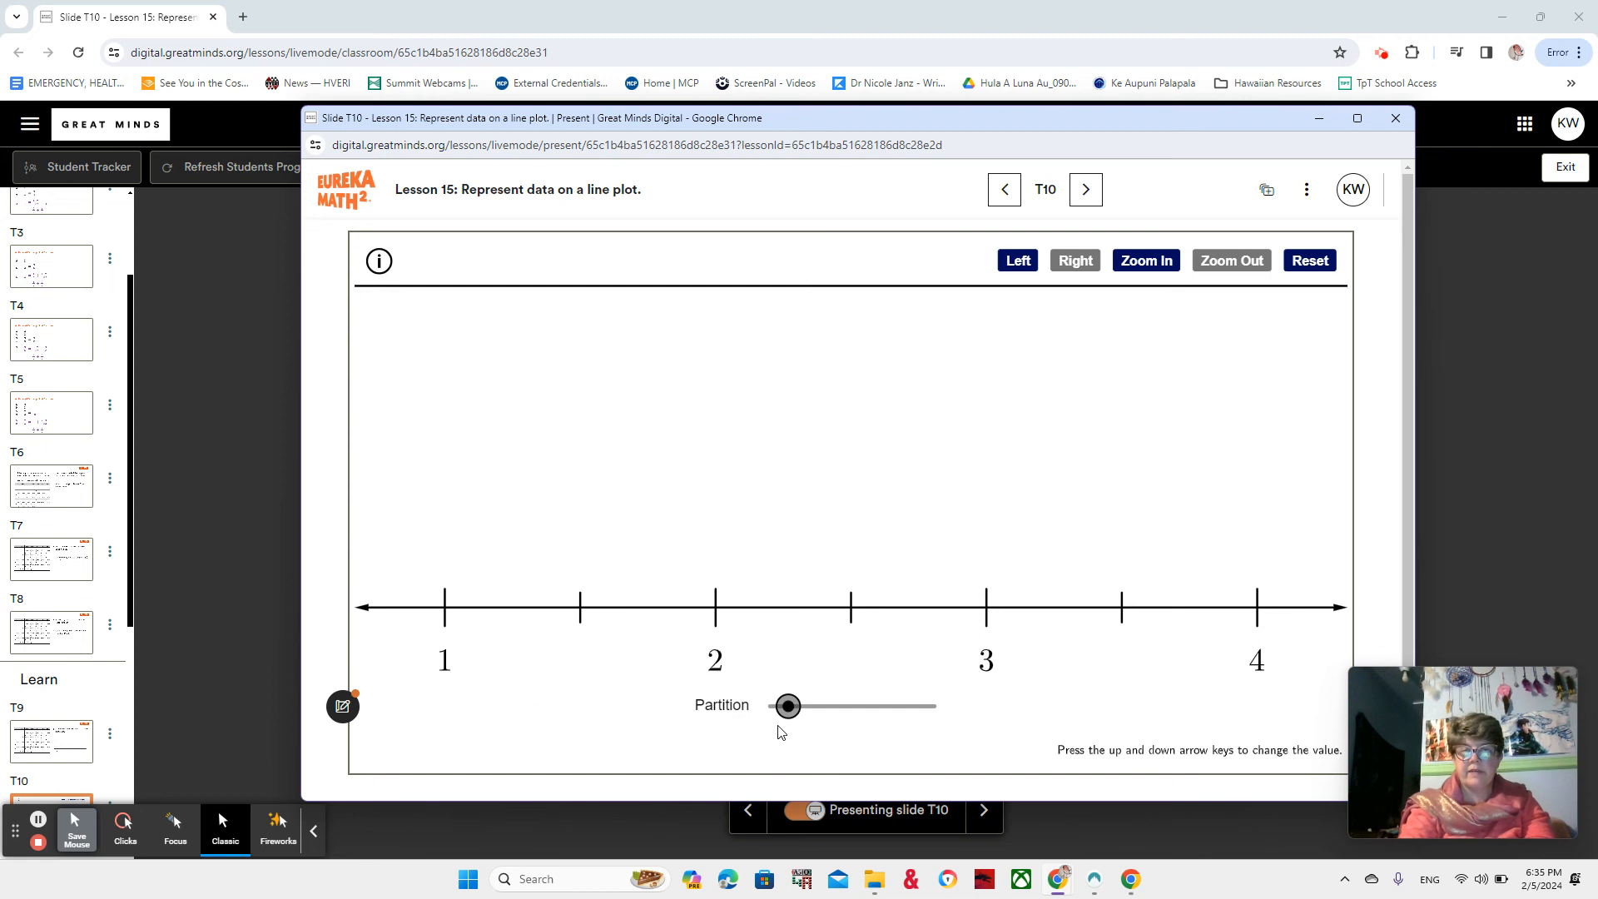
left_click_drag(789, 705, 805, 705)
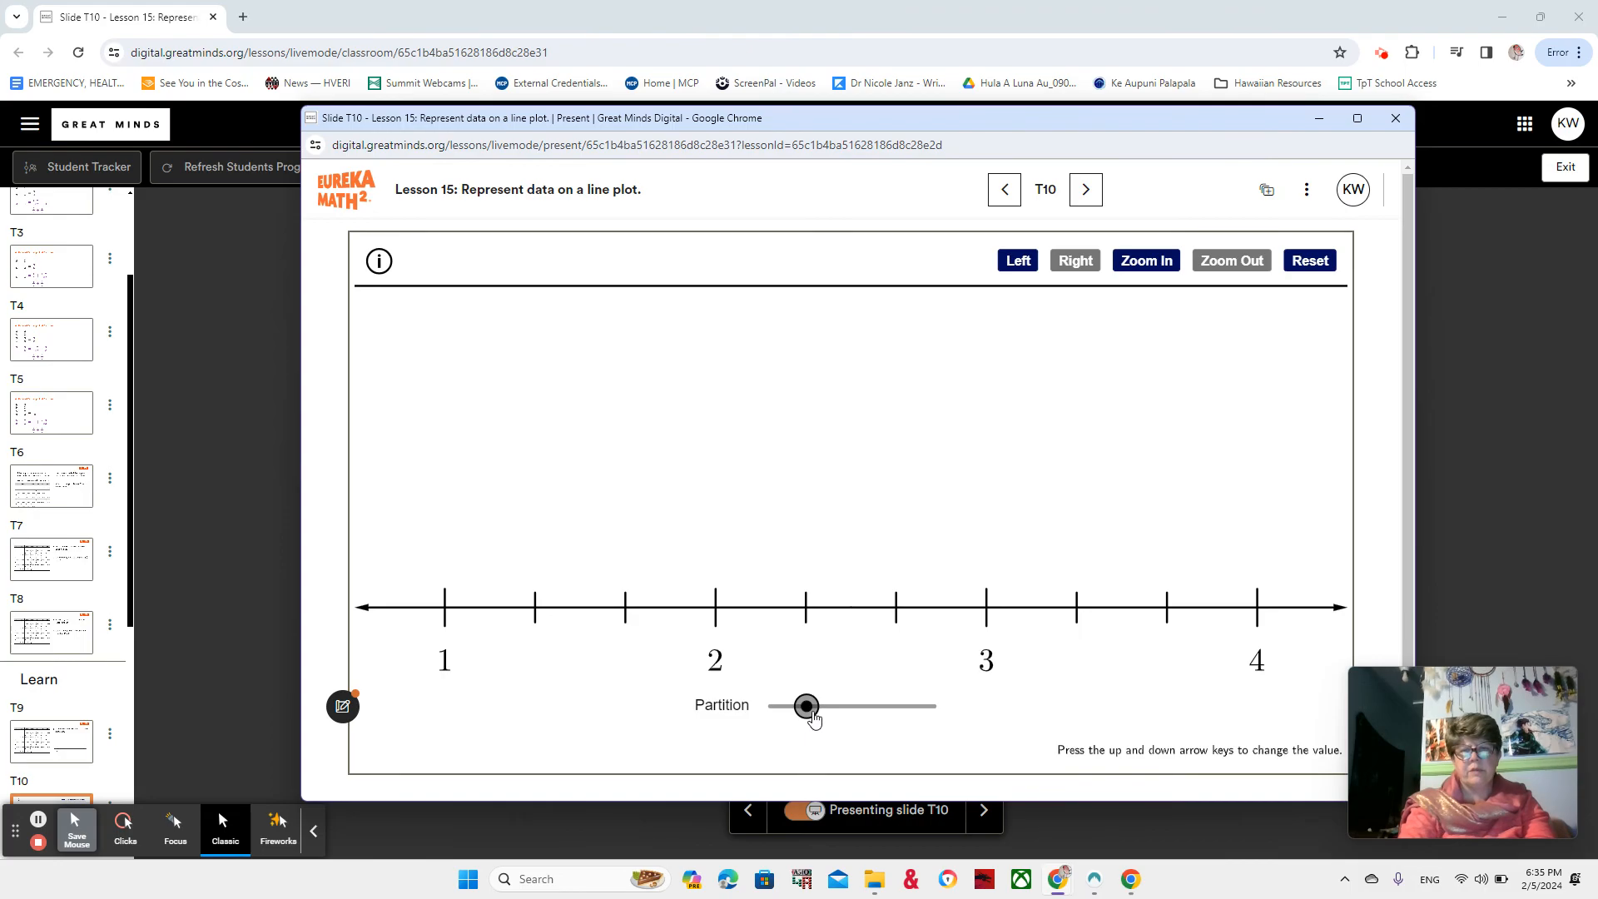
left_click_drag(805, 706, 823, 705)
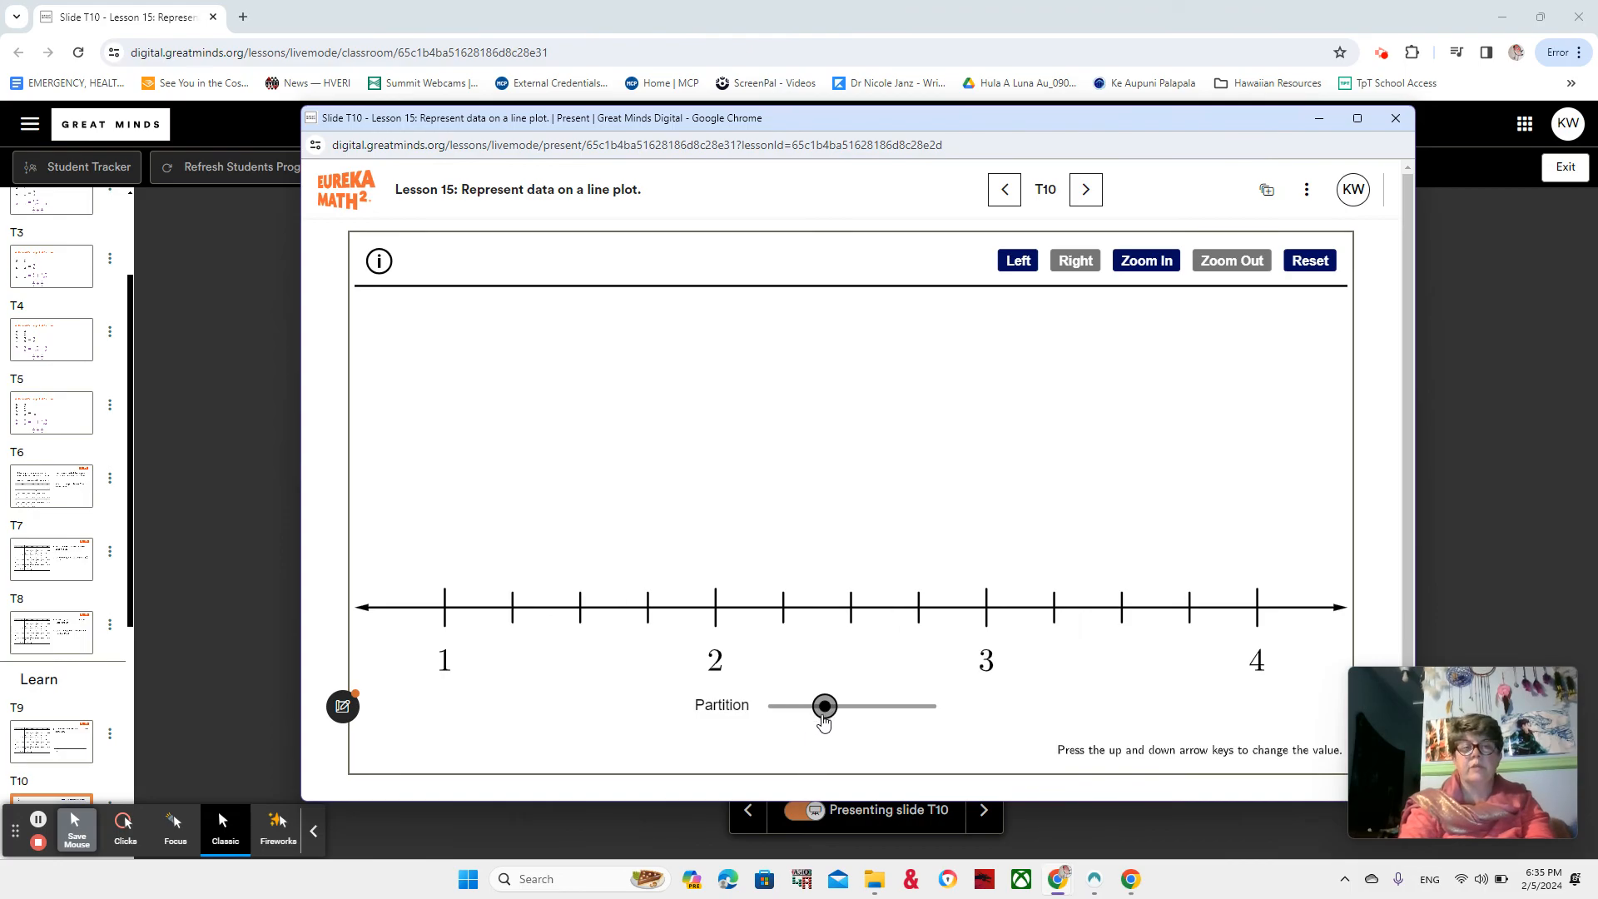
mouse_move(586, 646)
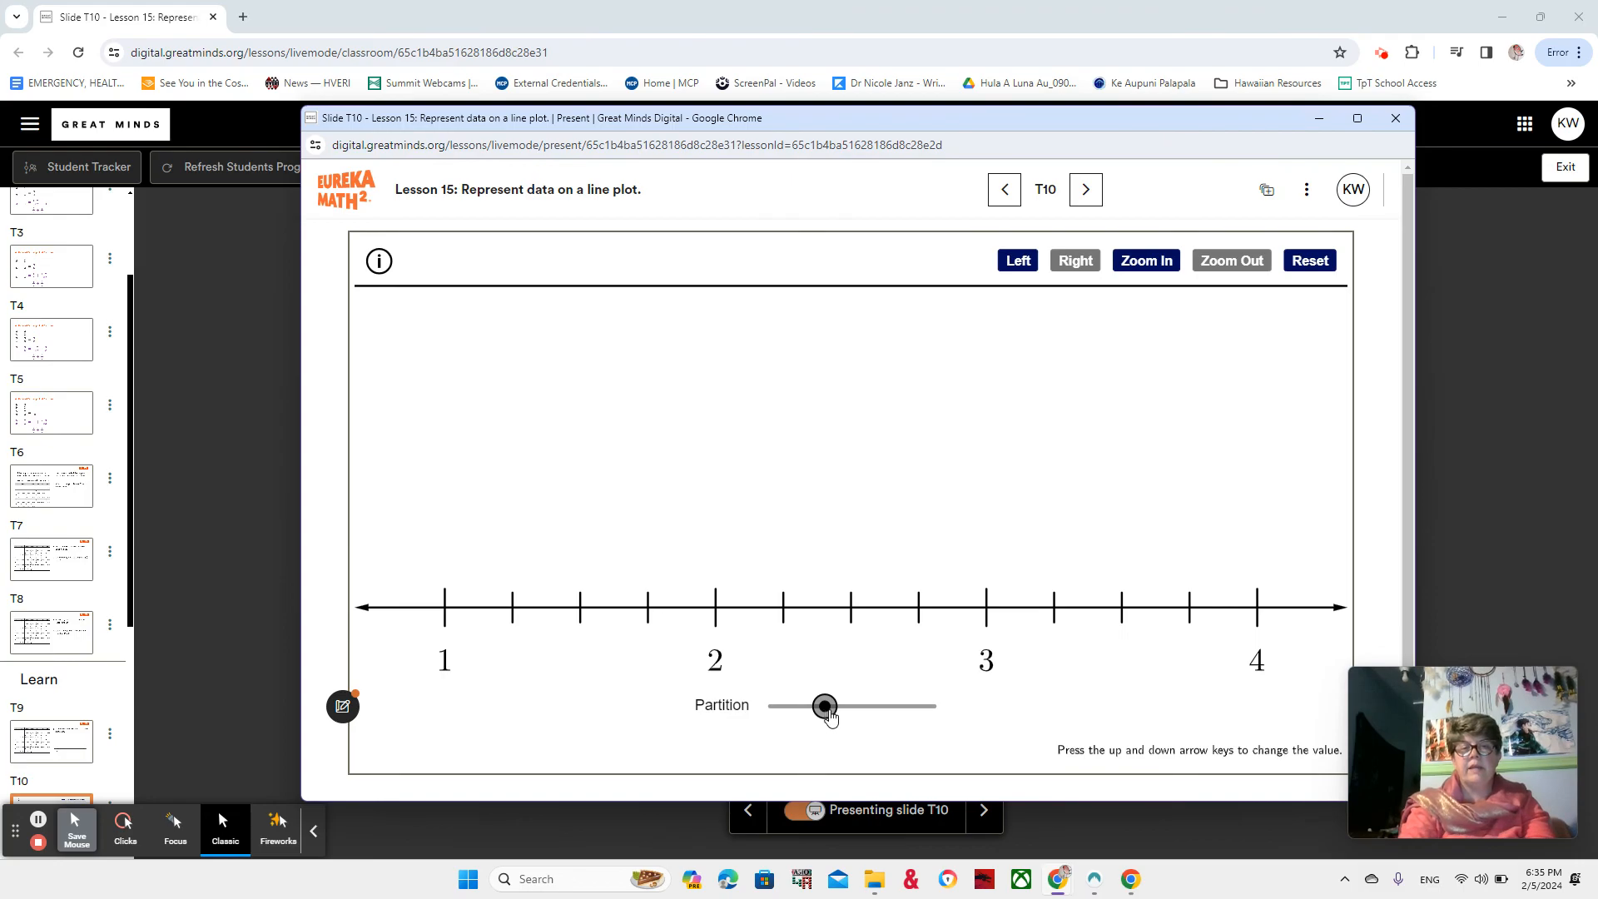
left_click_drag(826, 705, 844, 706)
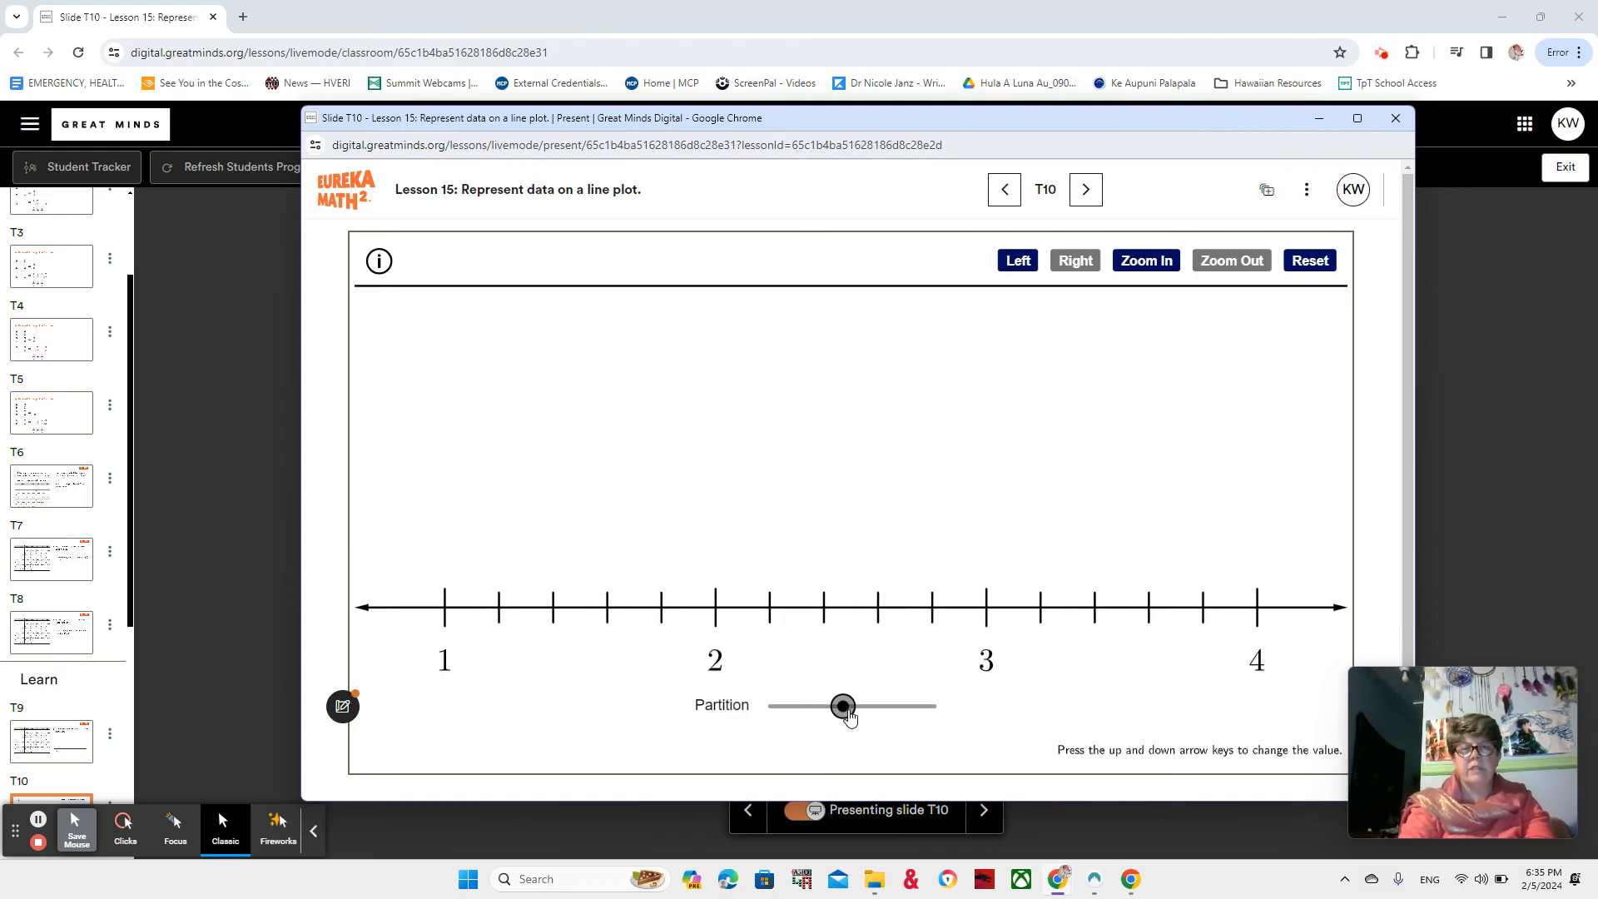
left_click_drag(843, 705, 862, 705)
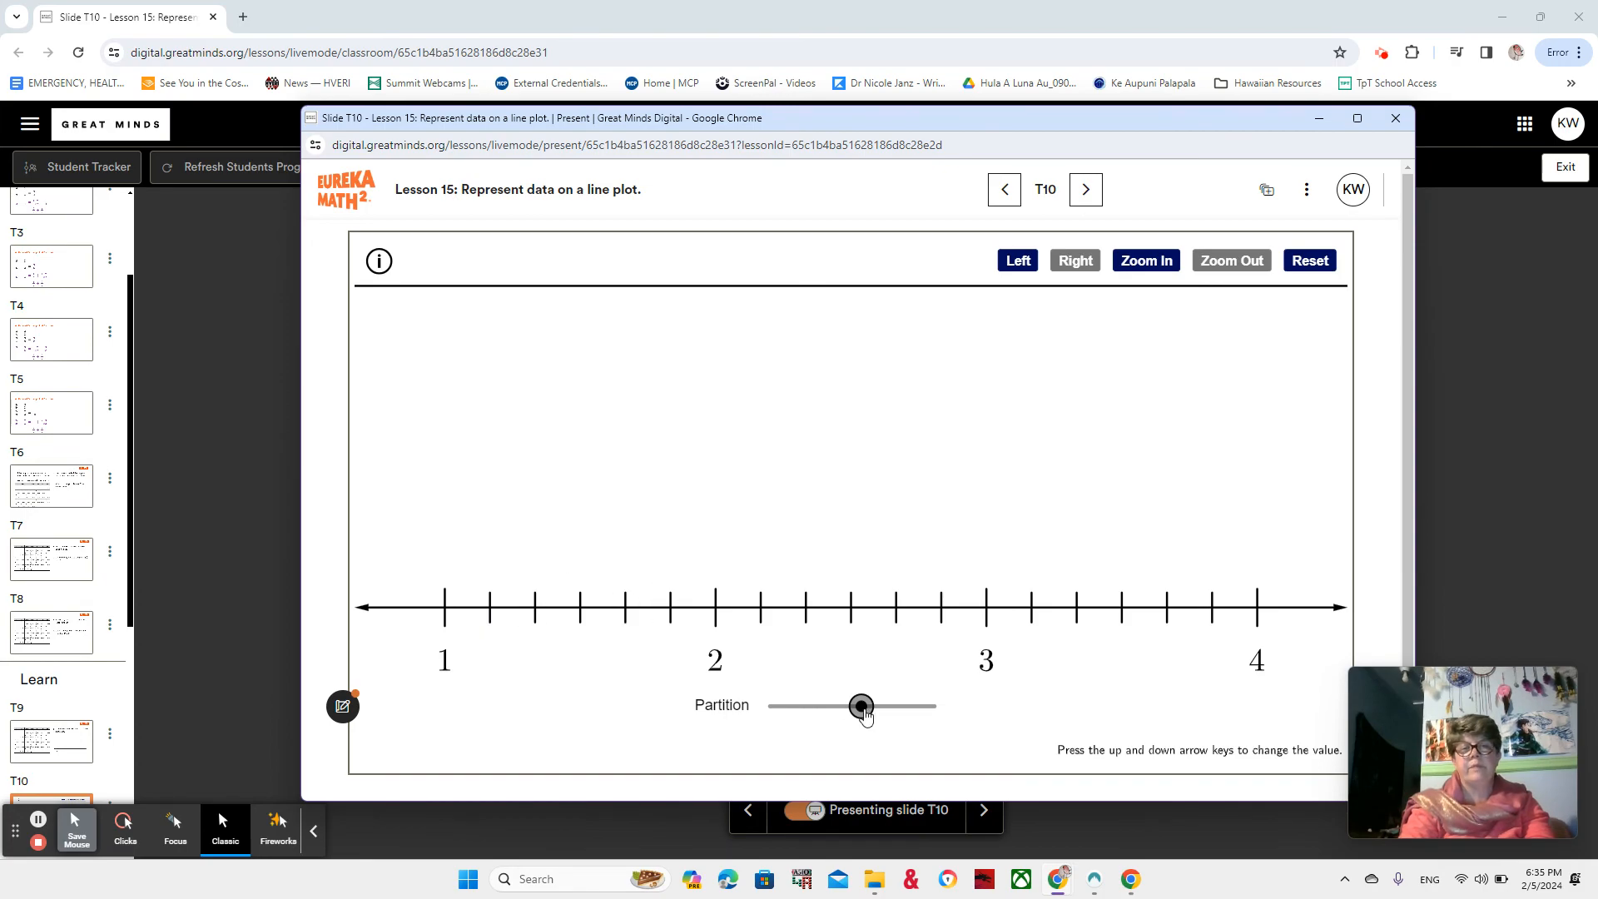
left_click_drag(861, 705, 897, 705)
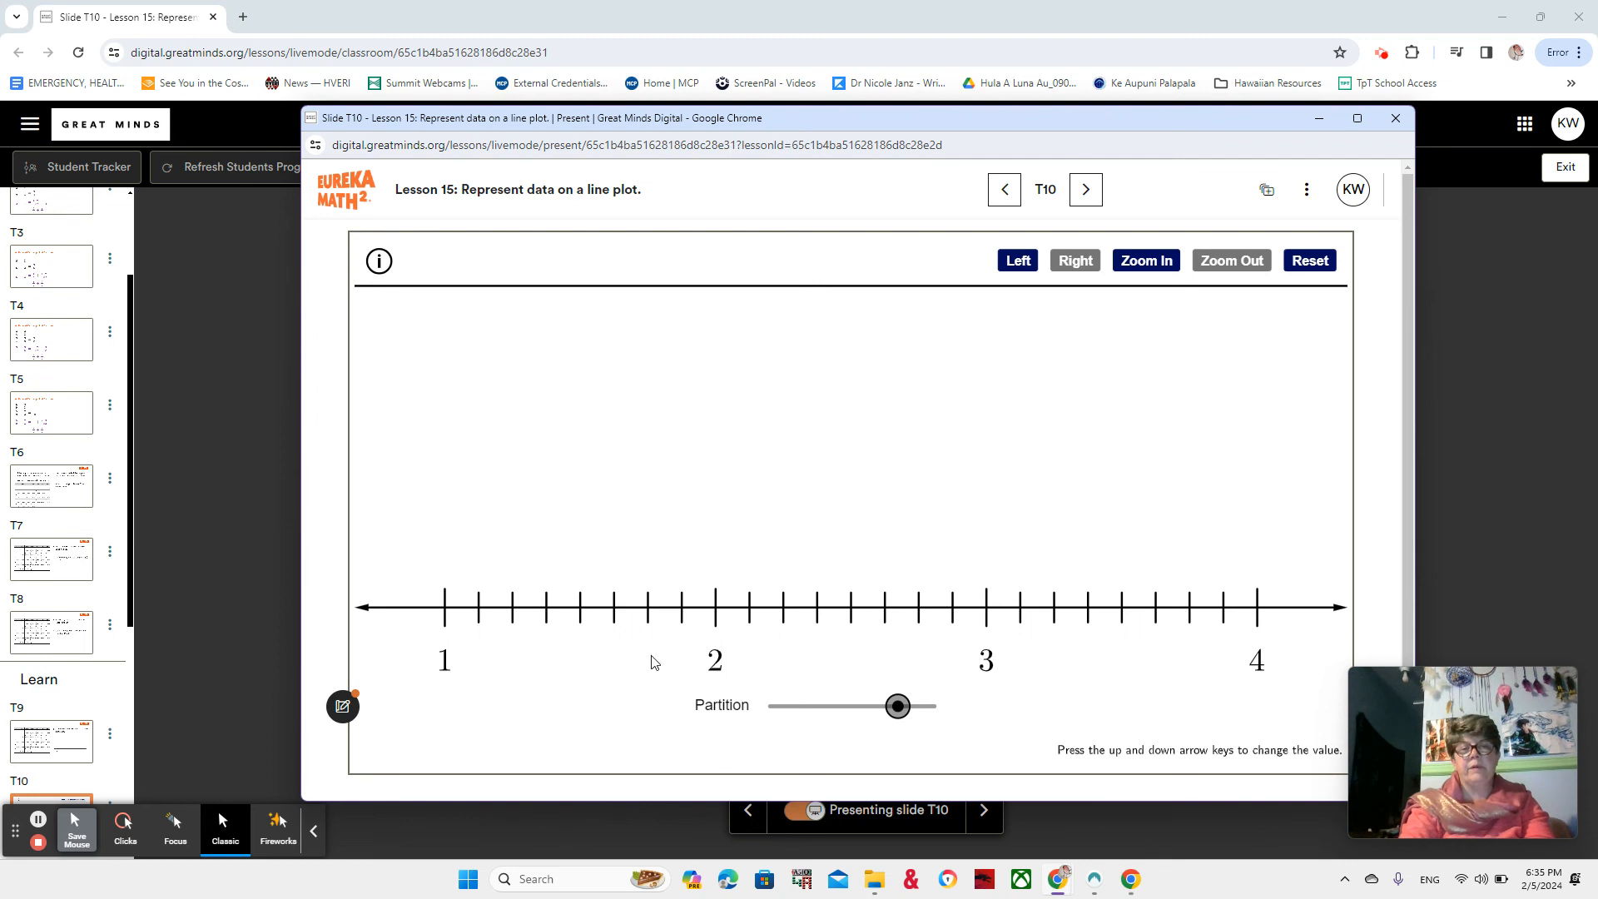
mouse_move(645, 716)
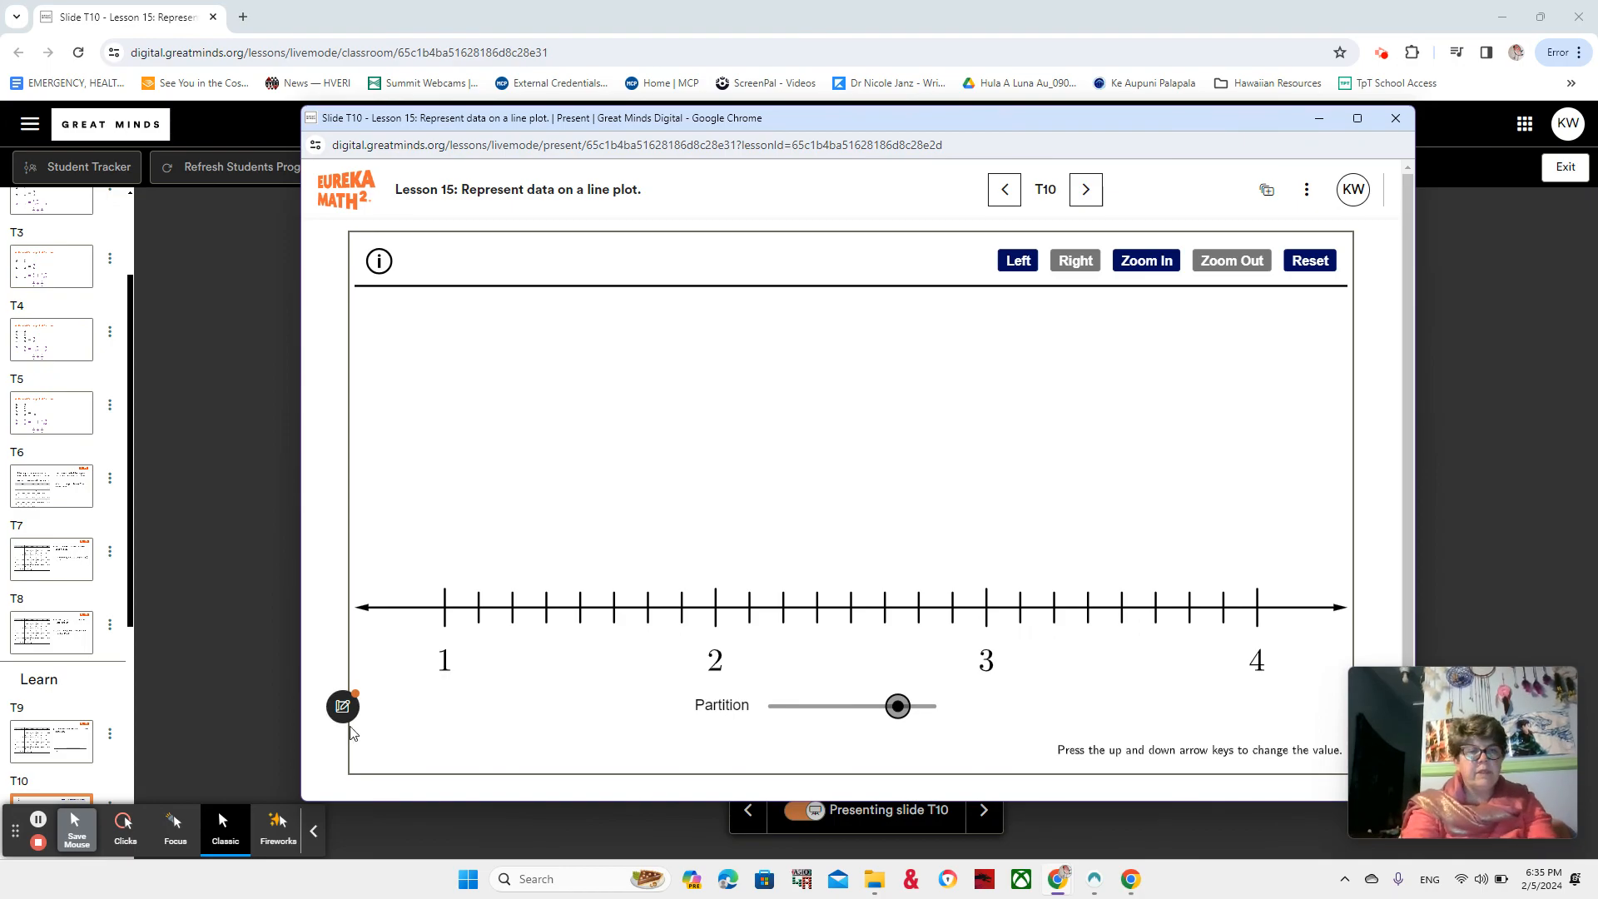
left_click(342, 705)
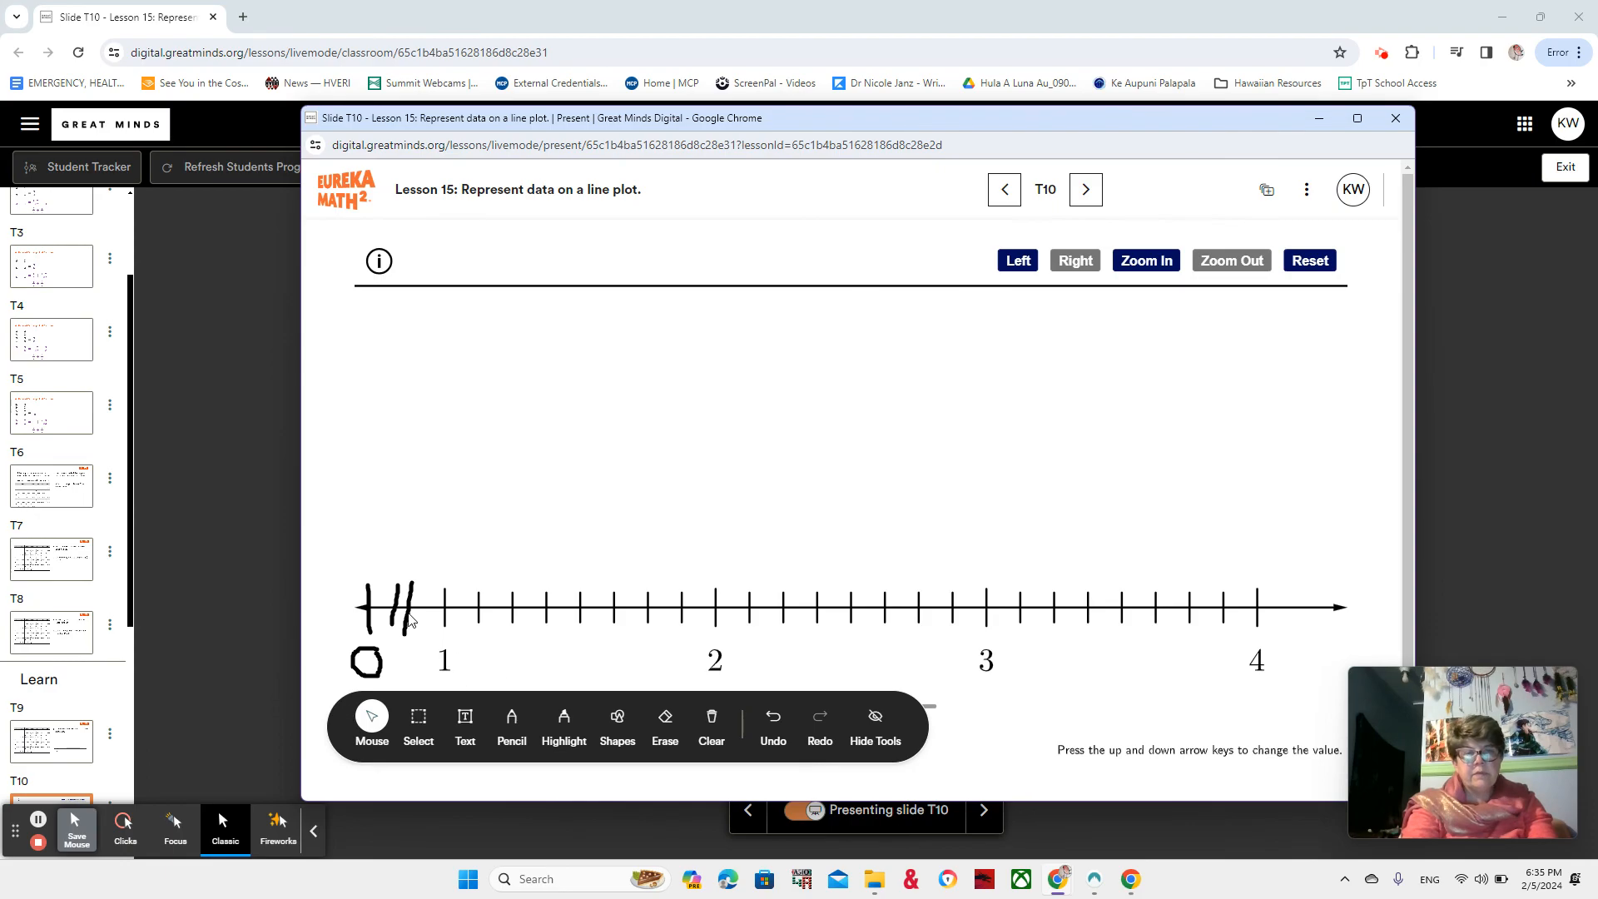
mouse_move(487, 750)
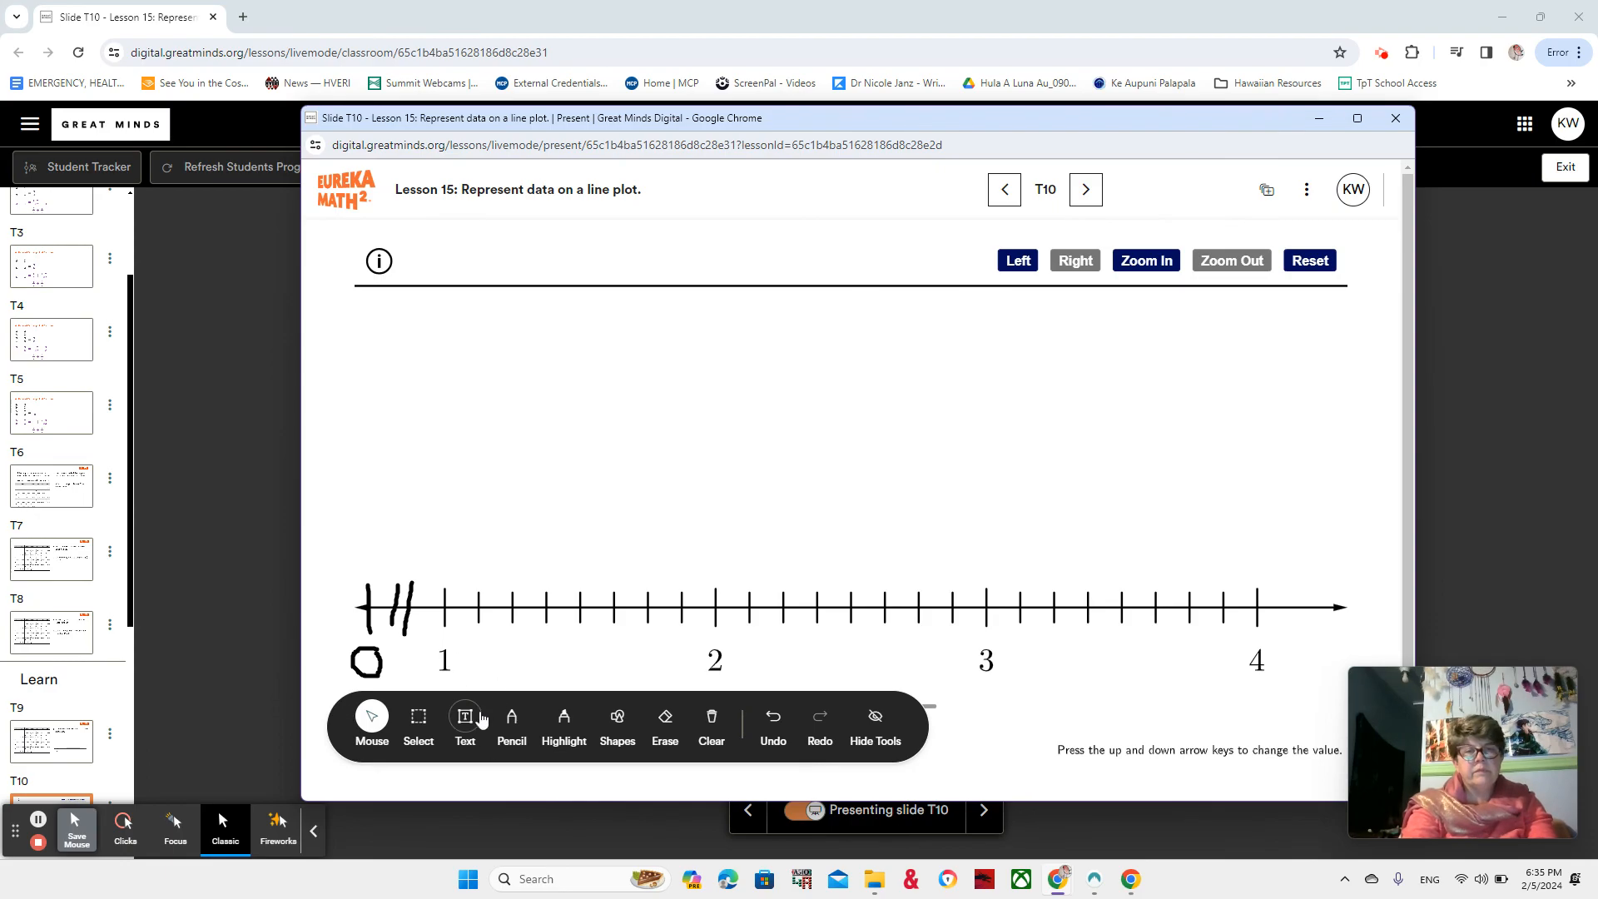
mouse_move(607, 662)
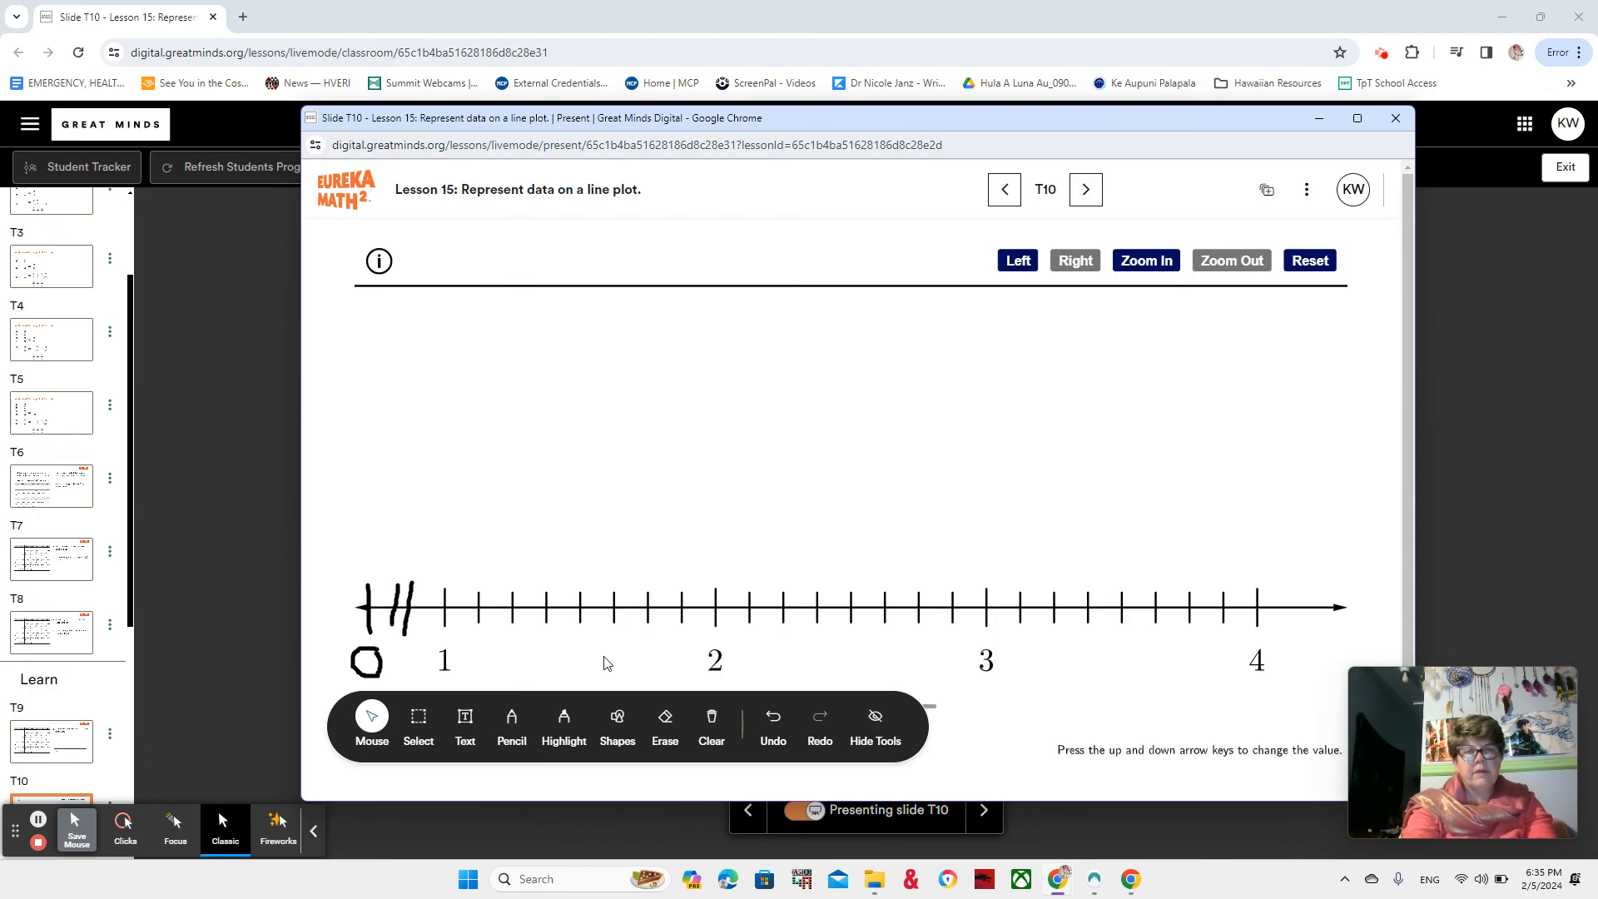
left_click(710, 724)
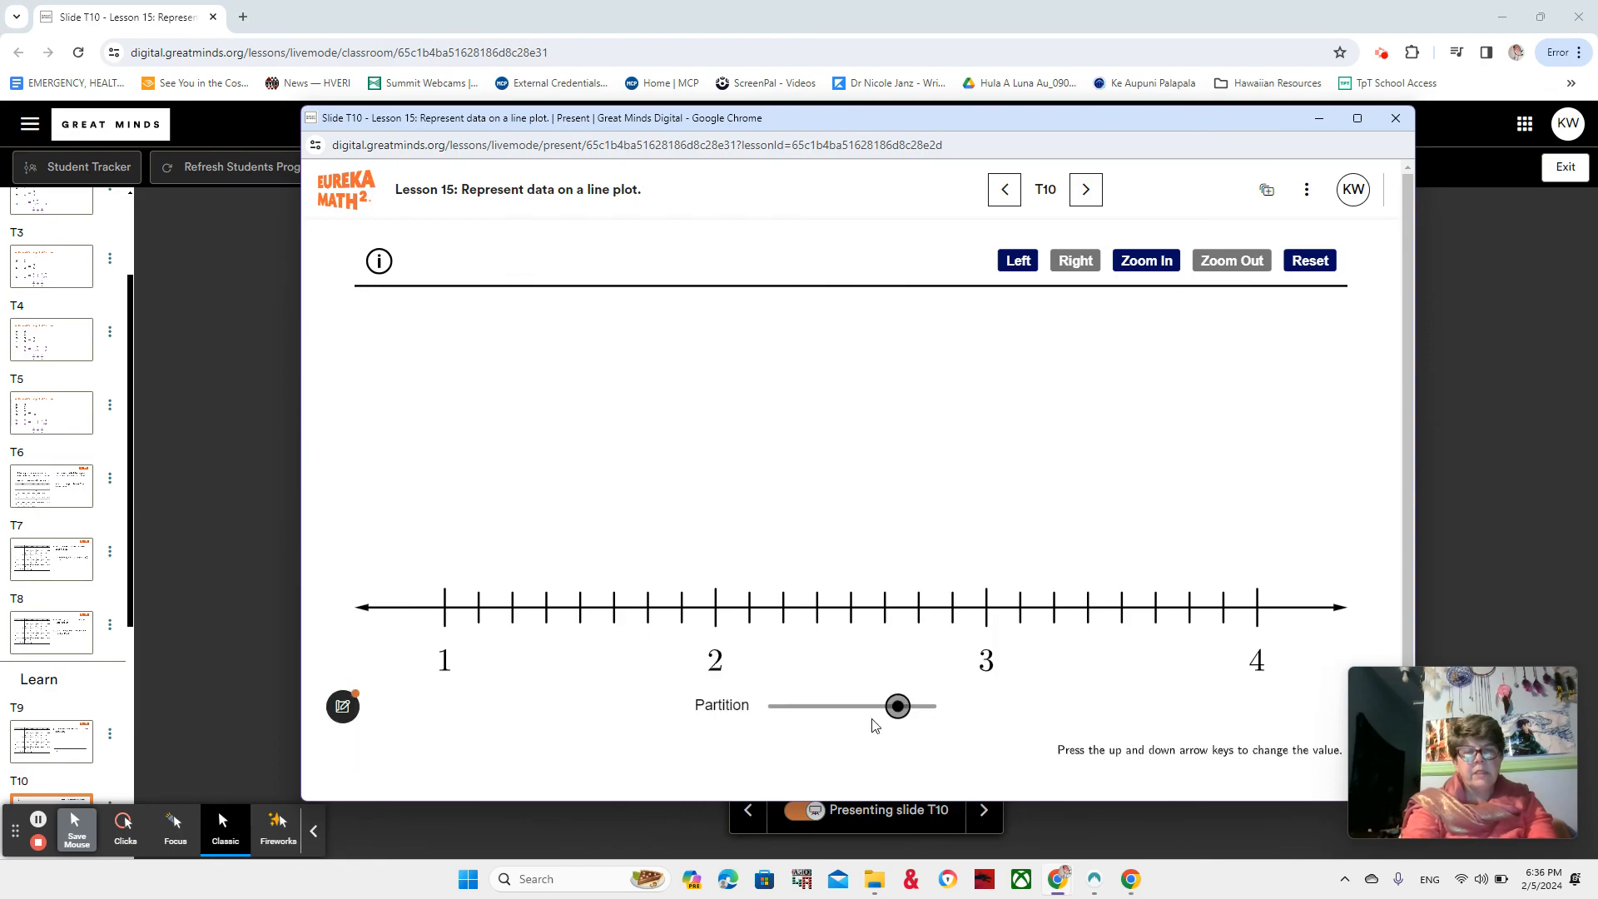
mouse_move(830, 663)
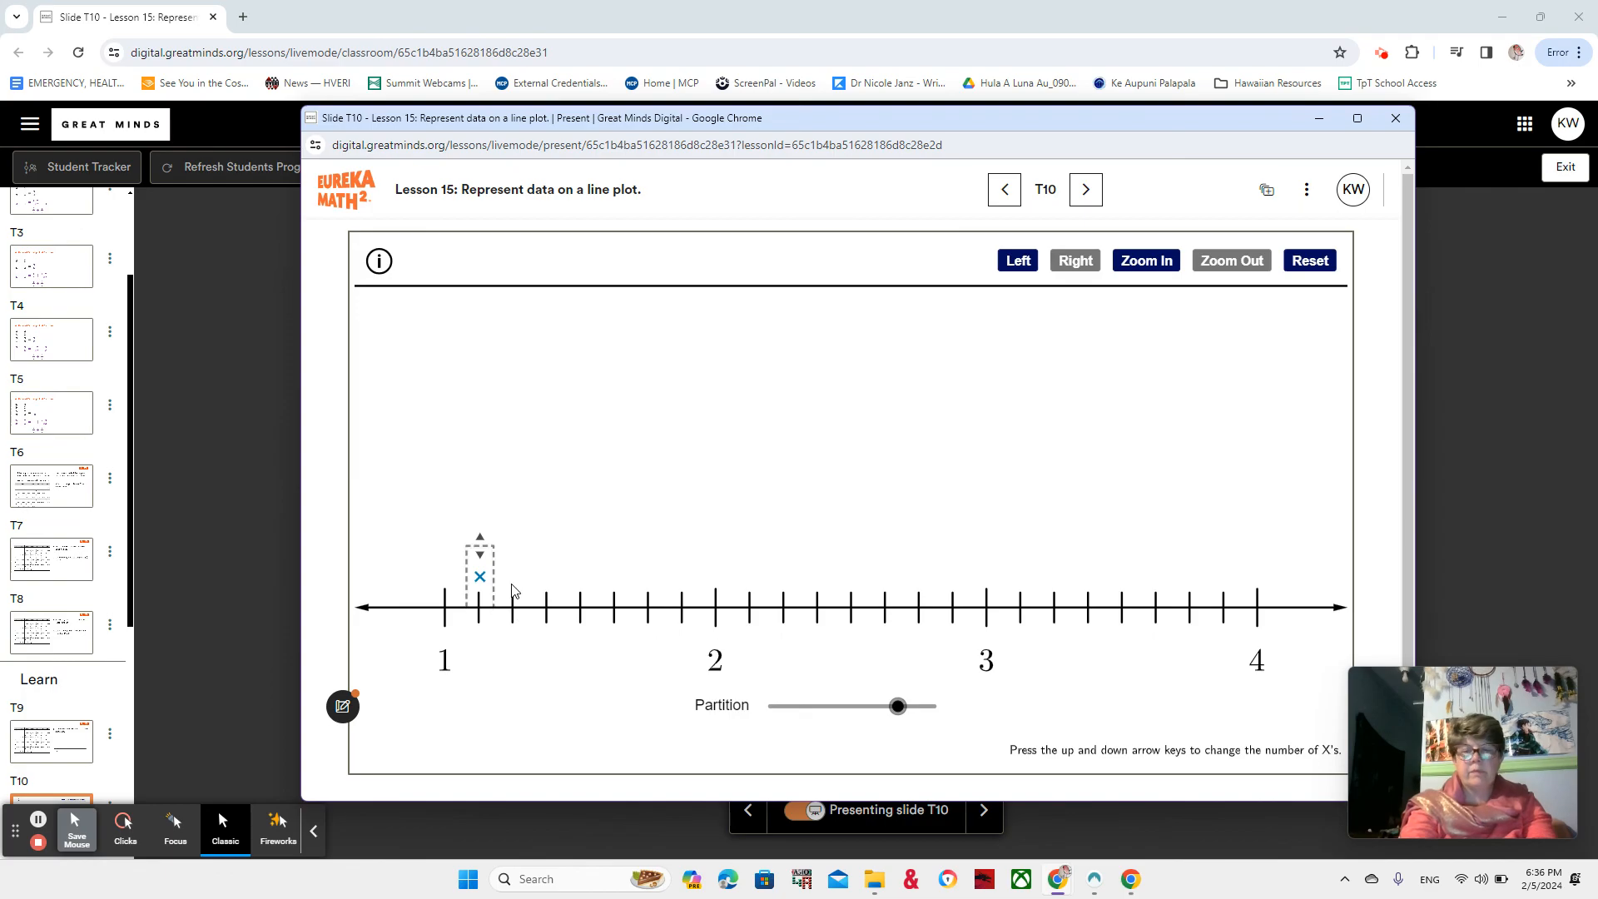
- Place an X above 1 1/8, then shift the line to start at 0 and back to 1–4
left_click(1085, 190)
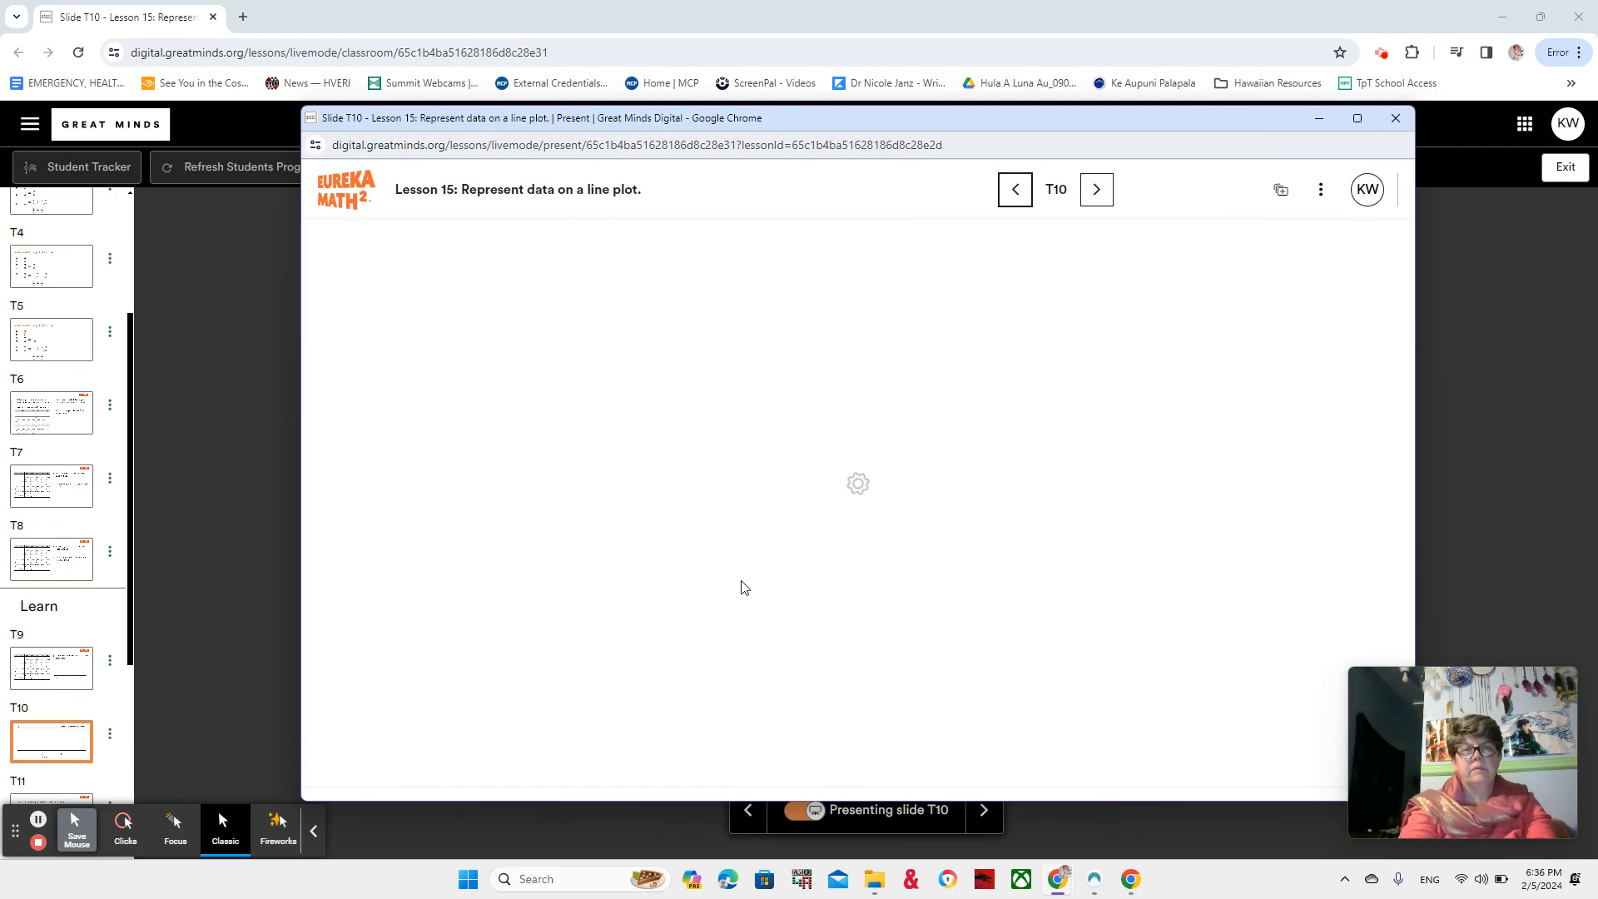
mouse_move(708, 613)
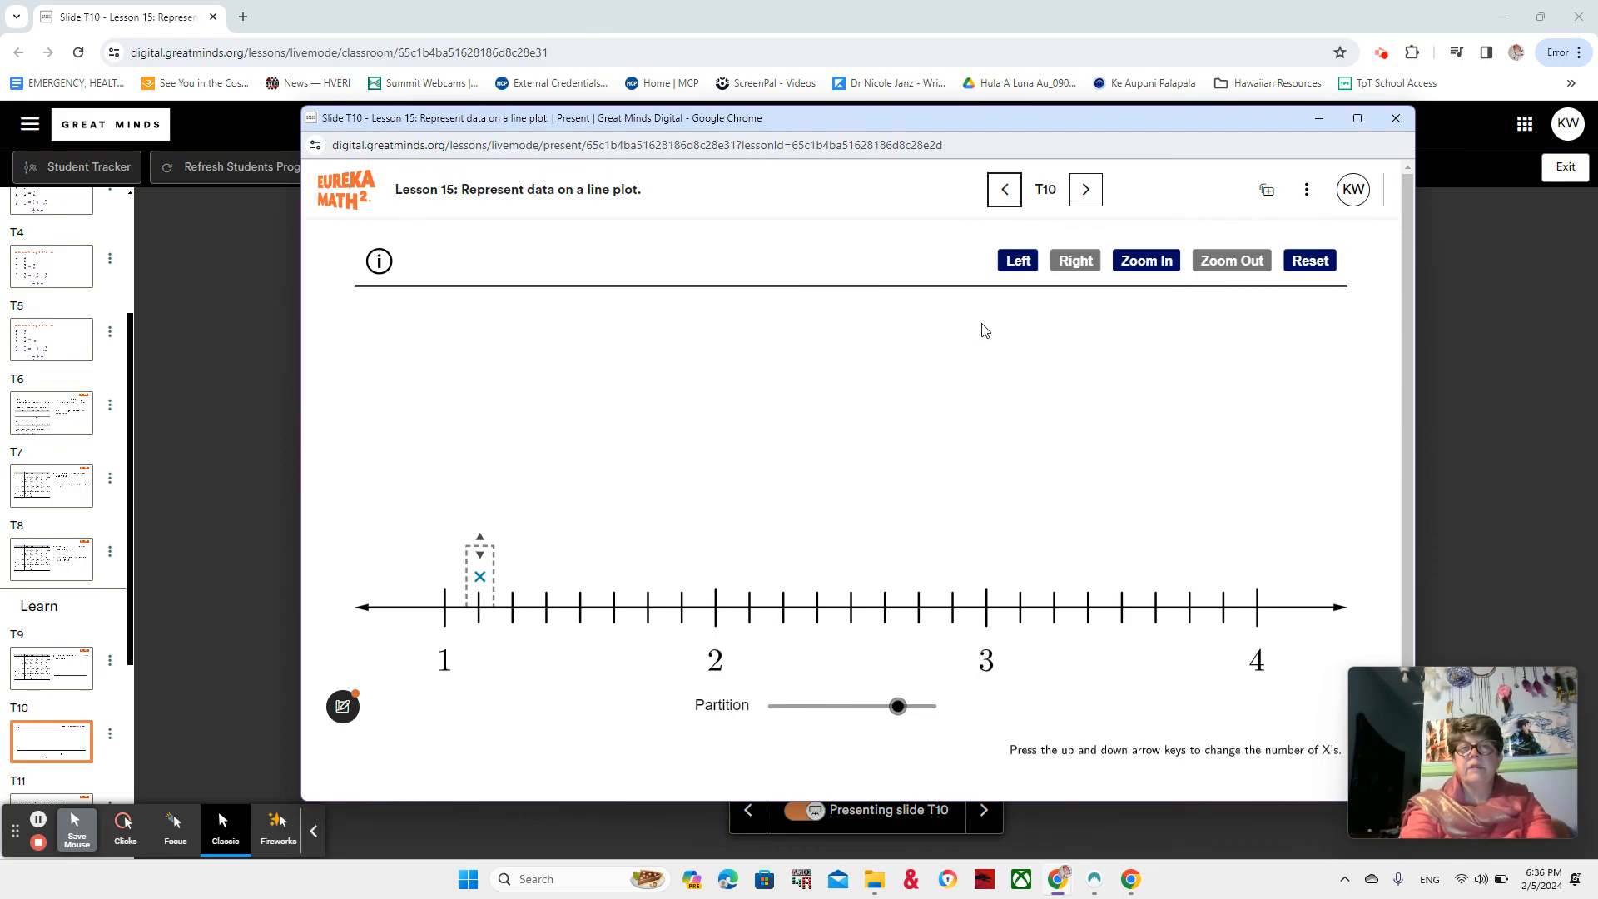
left_click(1017, 260)
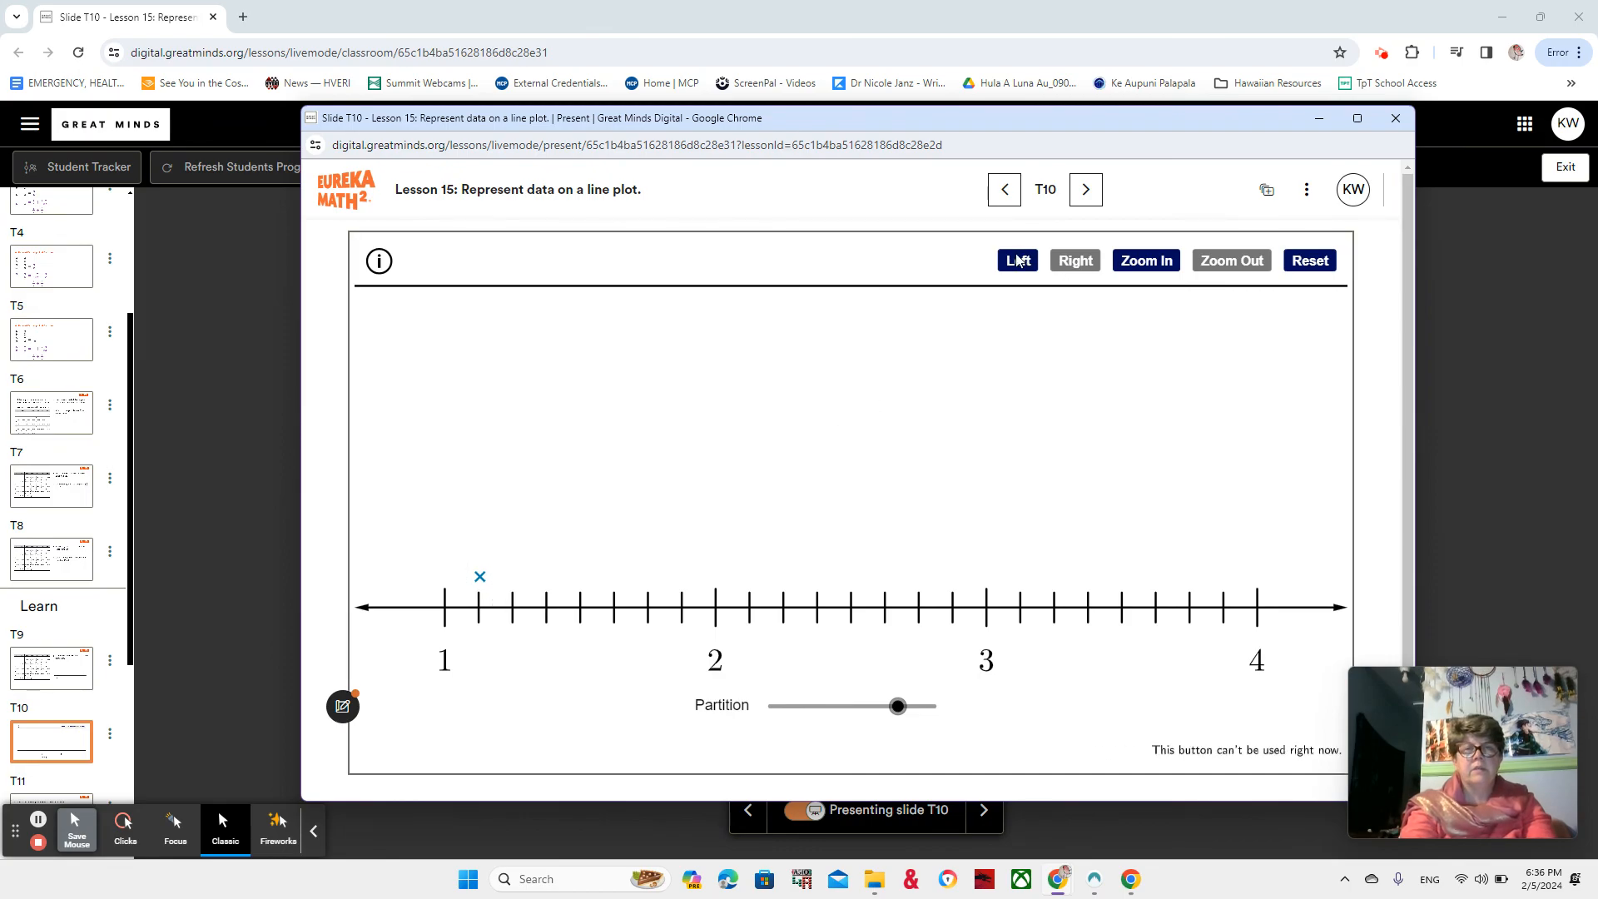
left_click(1073, 260)
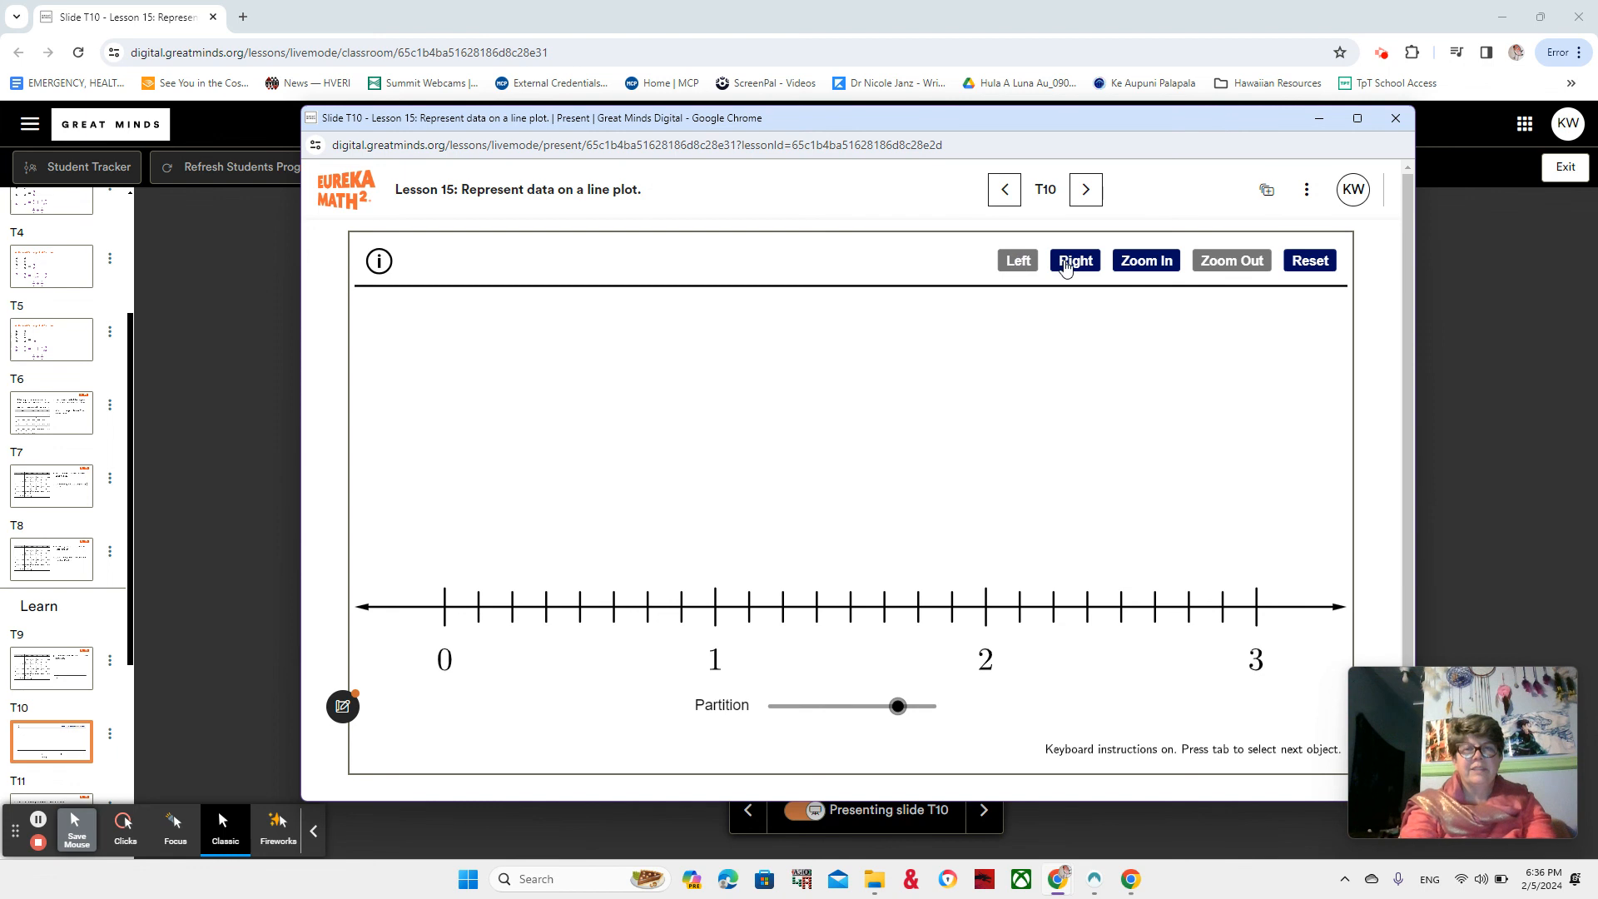
left_click(1075, 260)
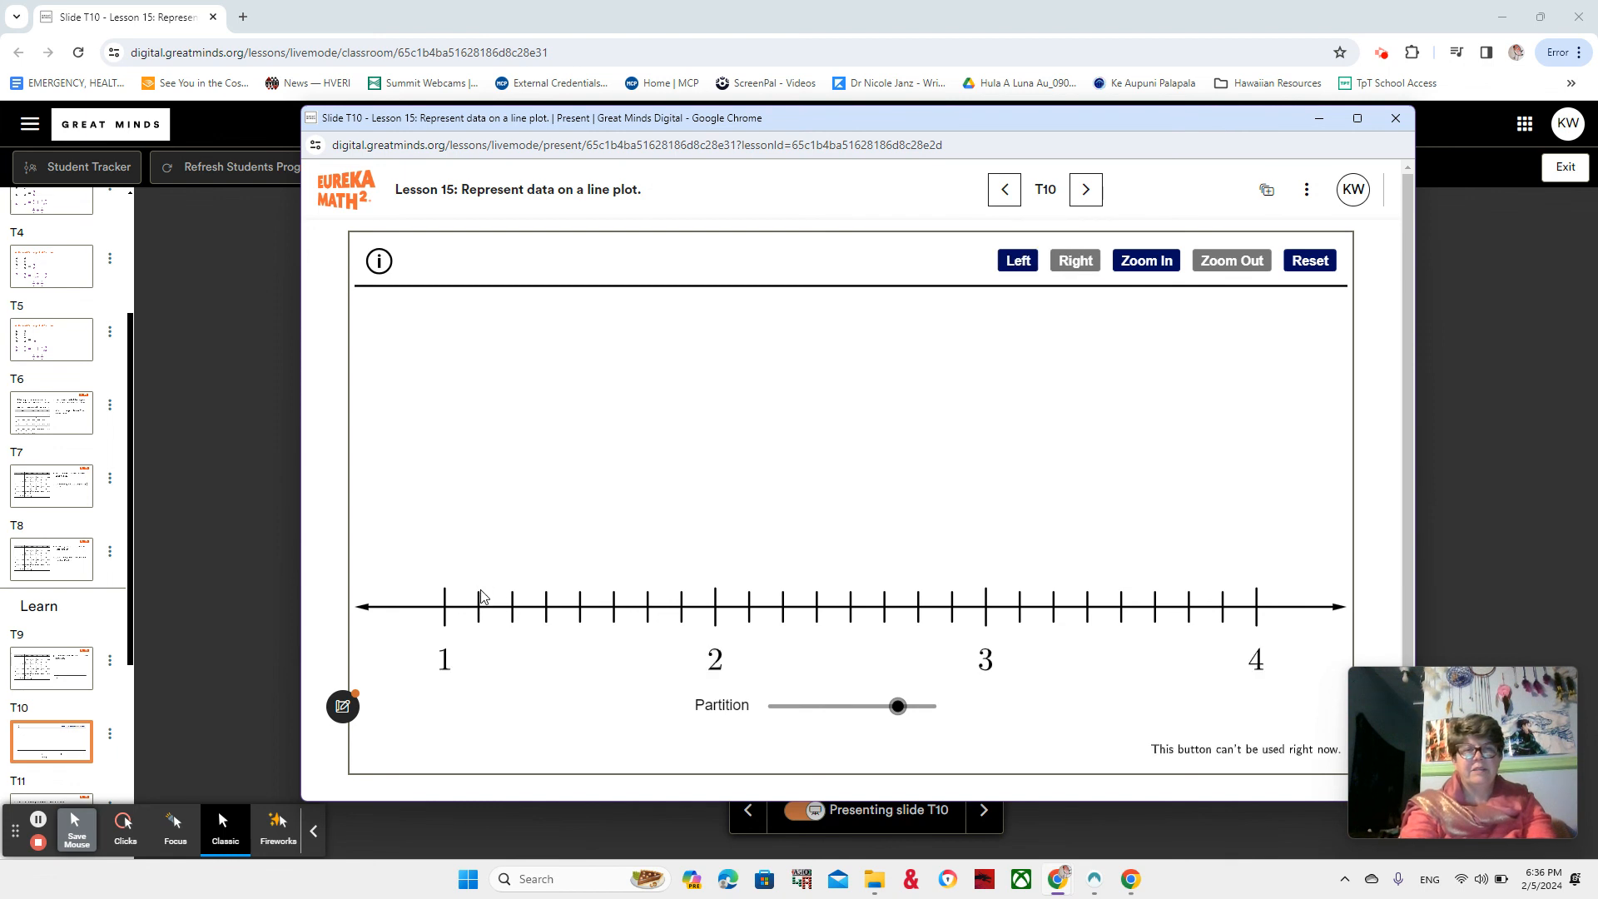
- Remove the X at 1 1/8, advance to slide T11, and return to T10
left_click(480, 601)
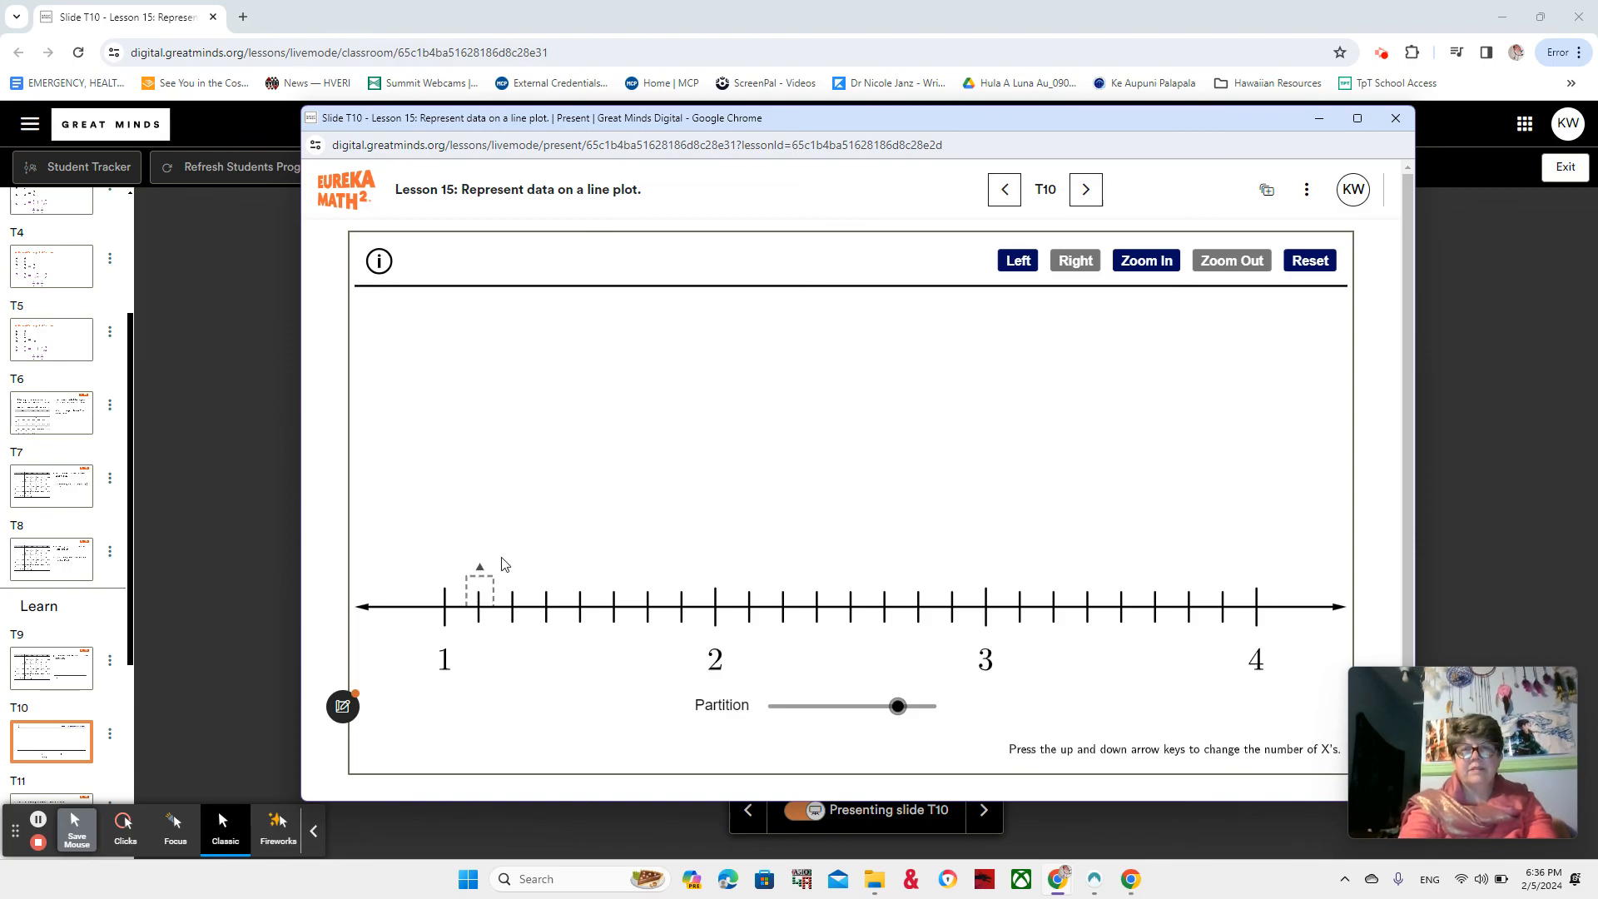
mouse_move(913, 431)
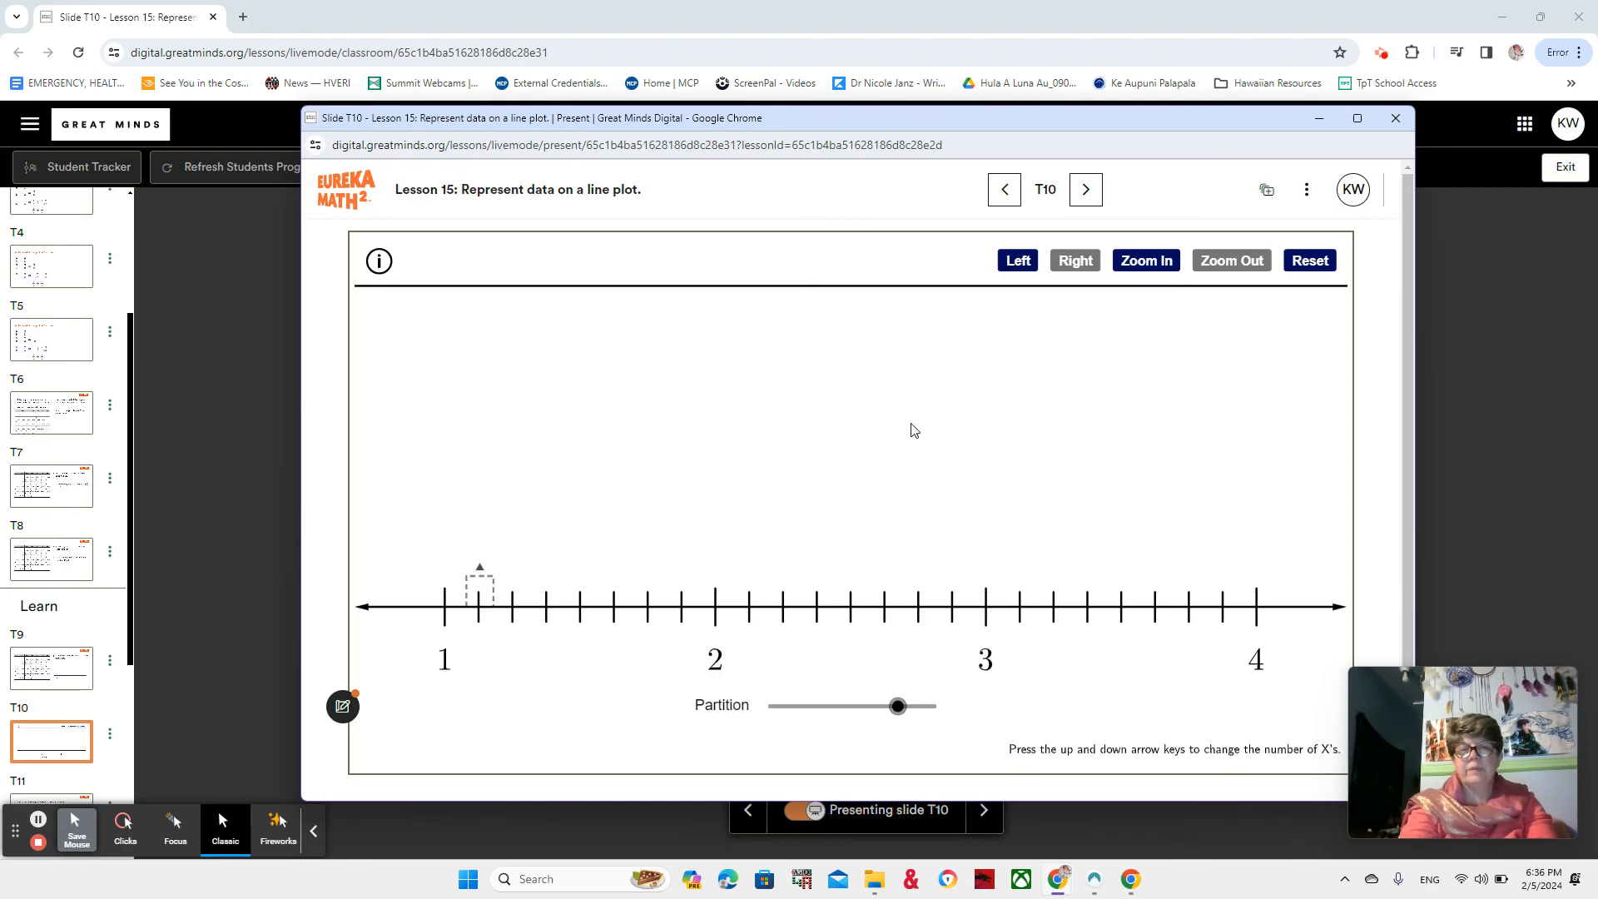
mouse_move(944, 449)
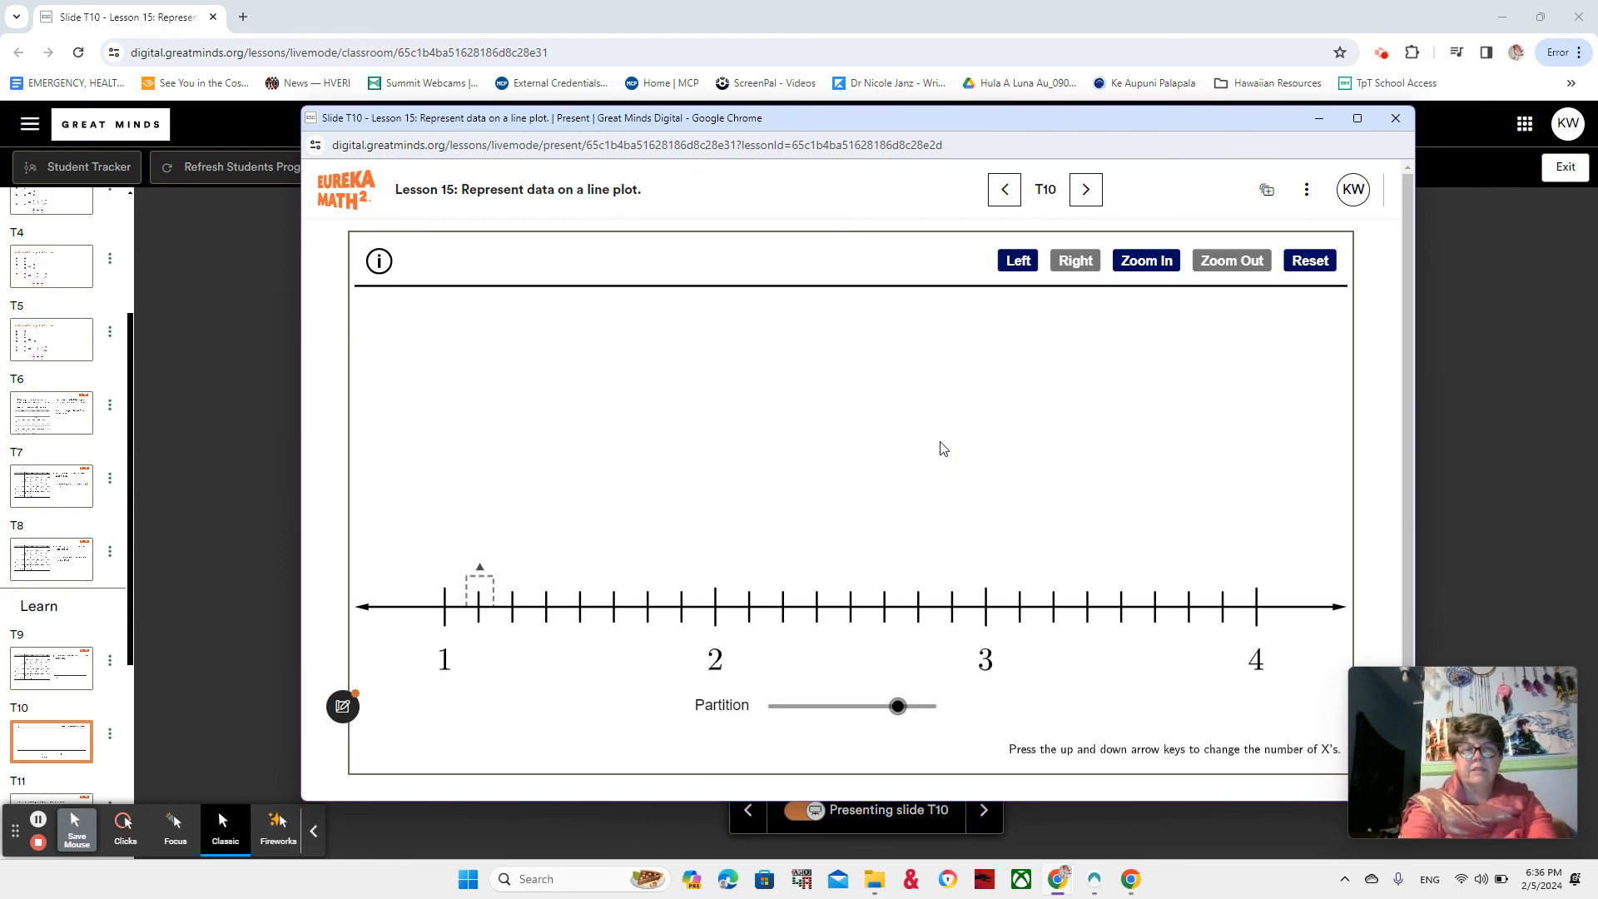
mouse_move(480, 580)
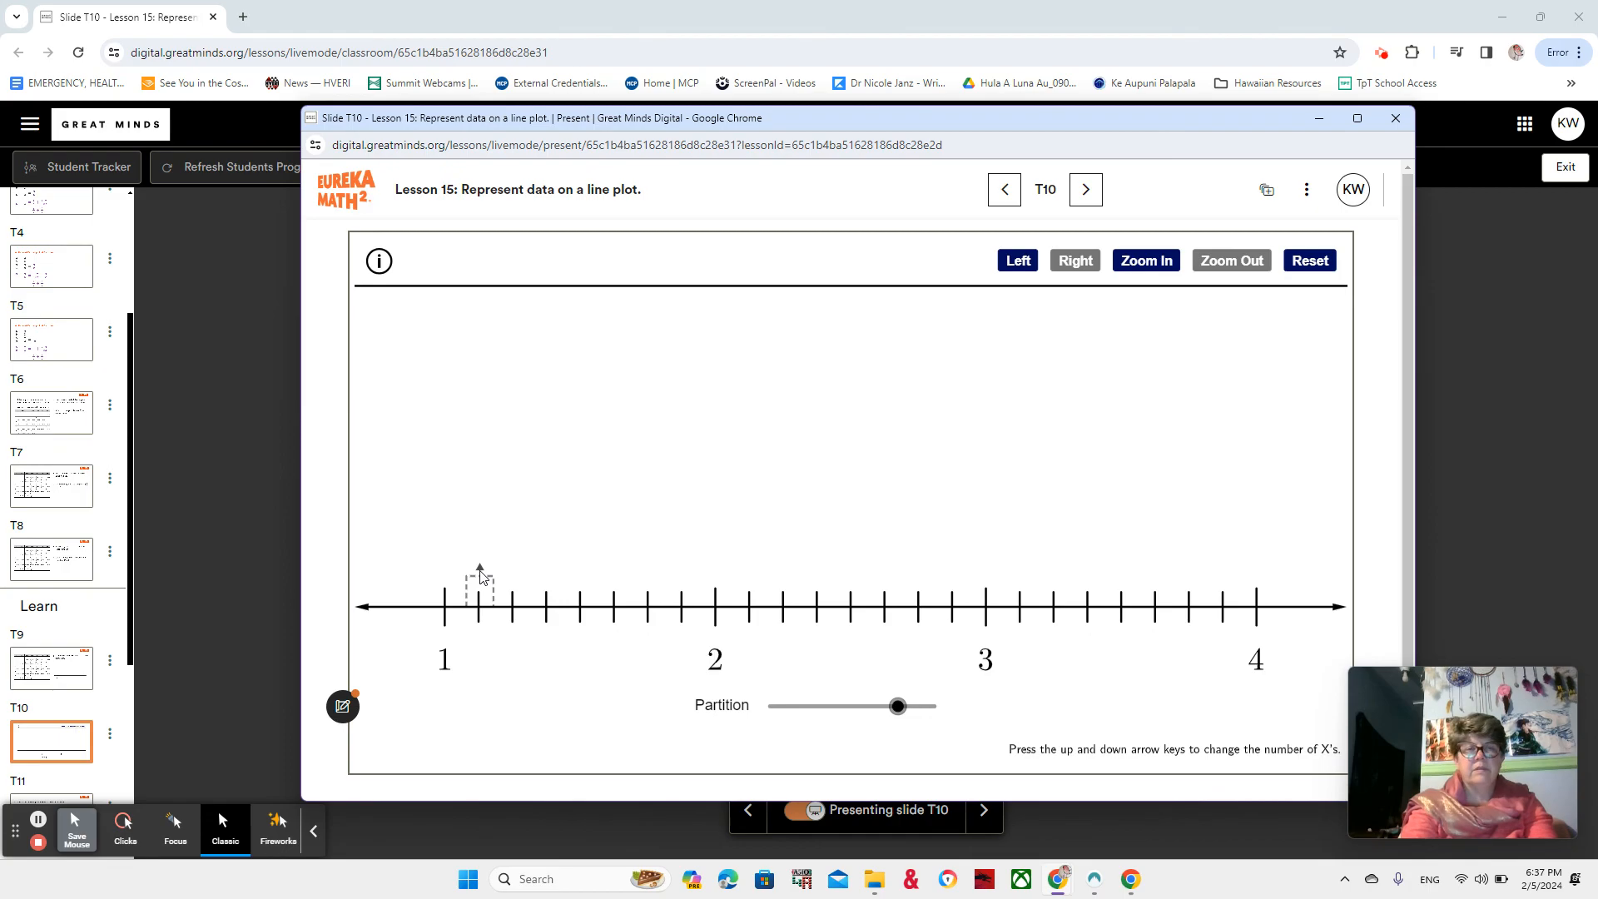
left_click(1085, 190)
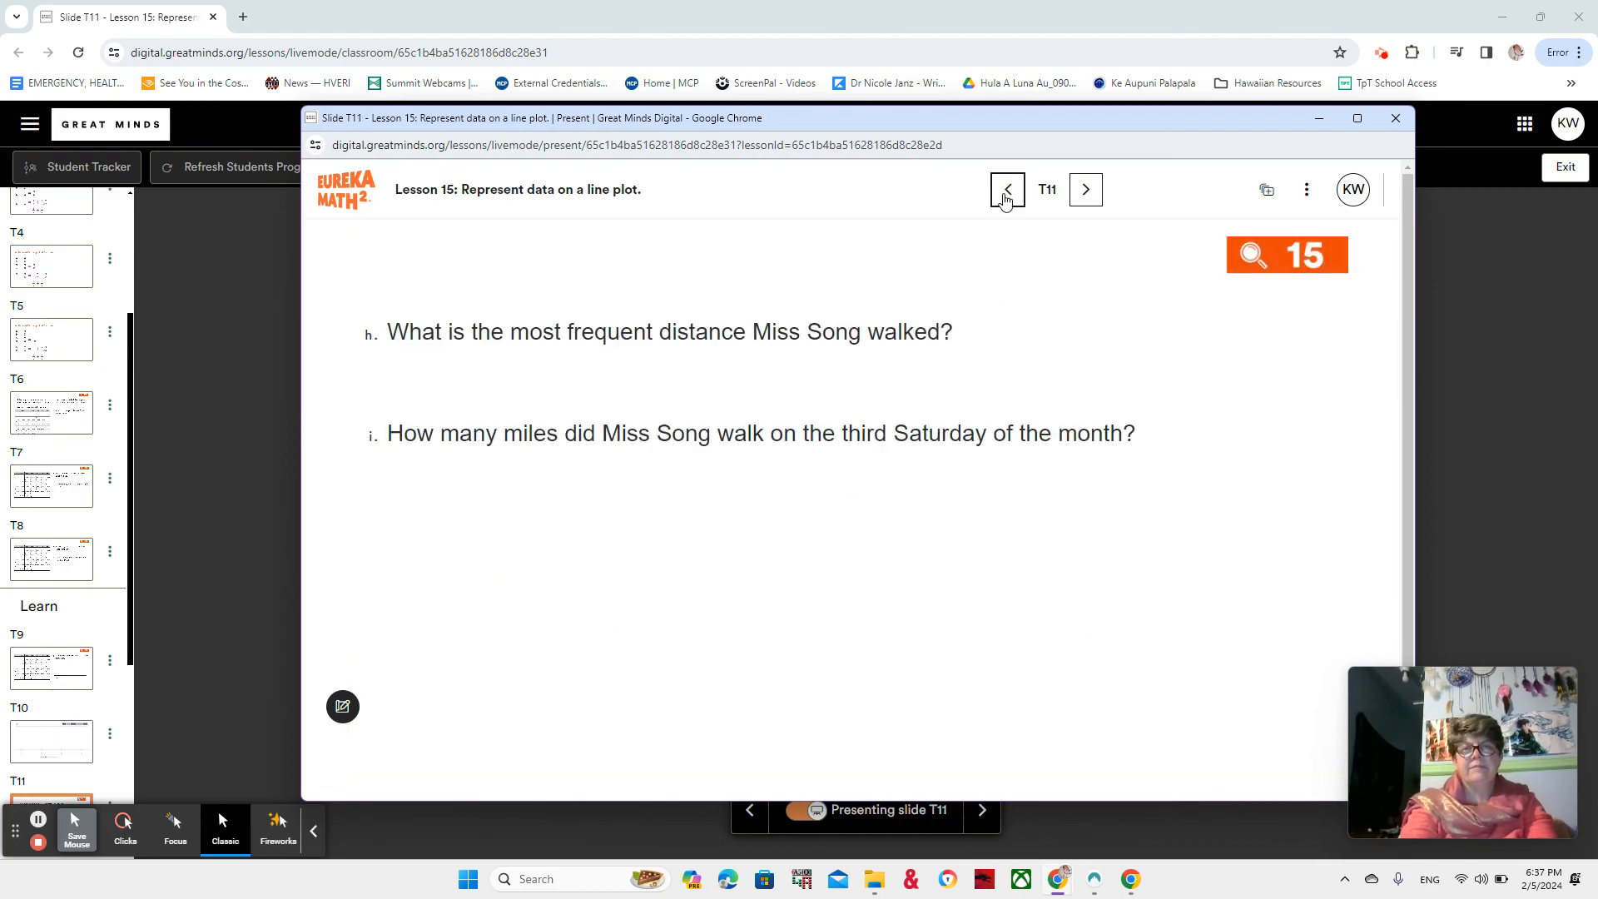
left_click(1005, 190)
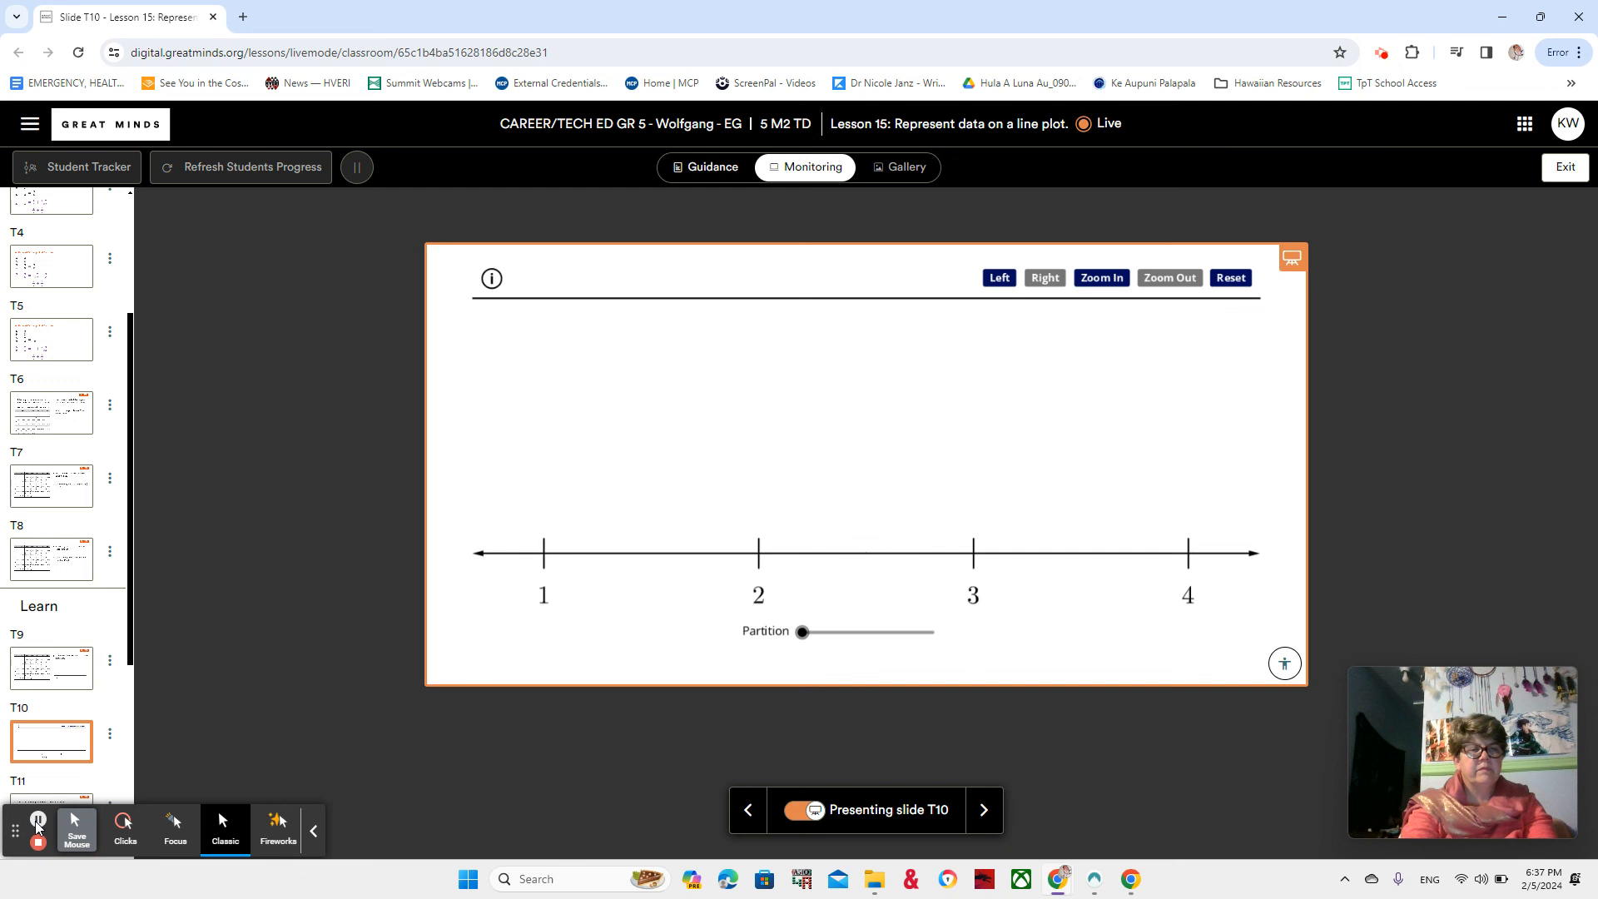
mouse_move(36, 823)
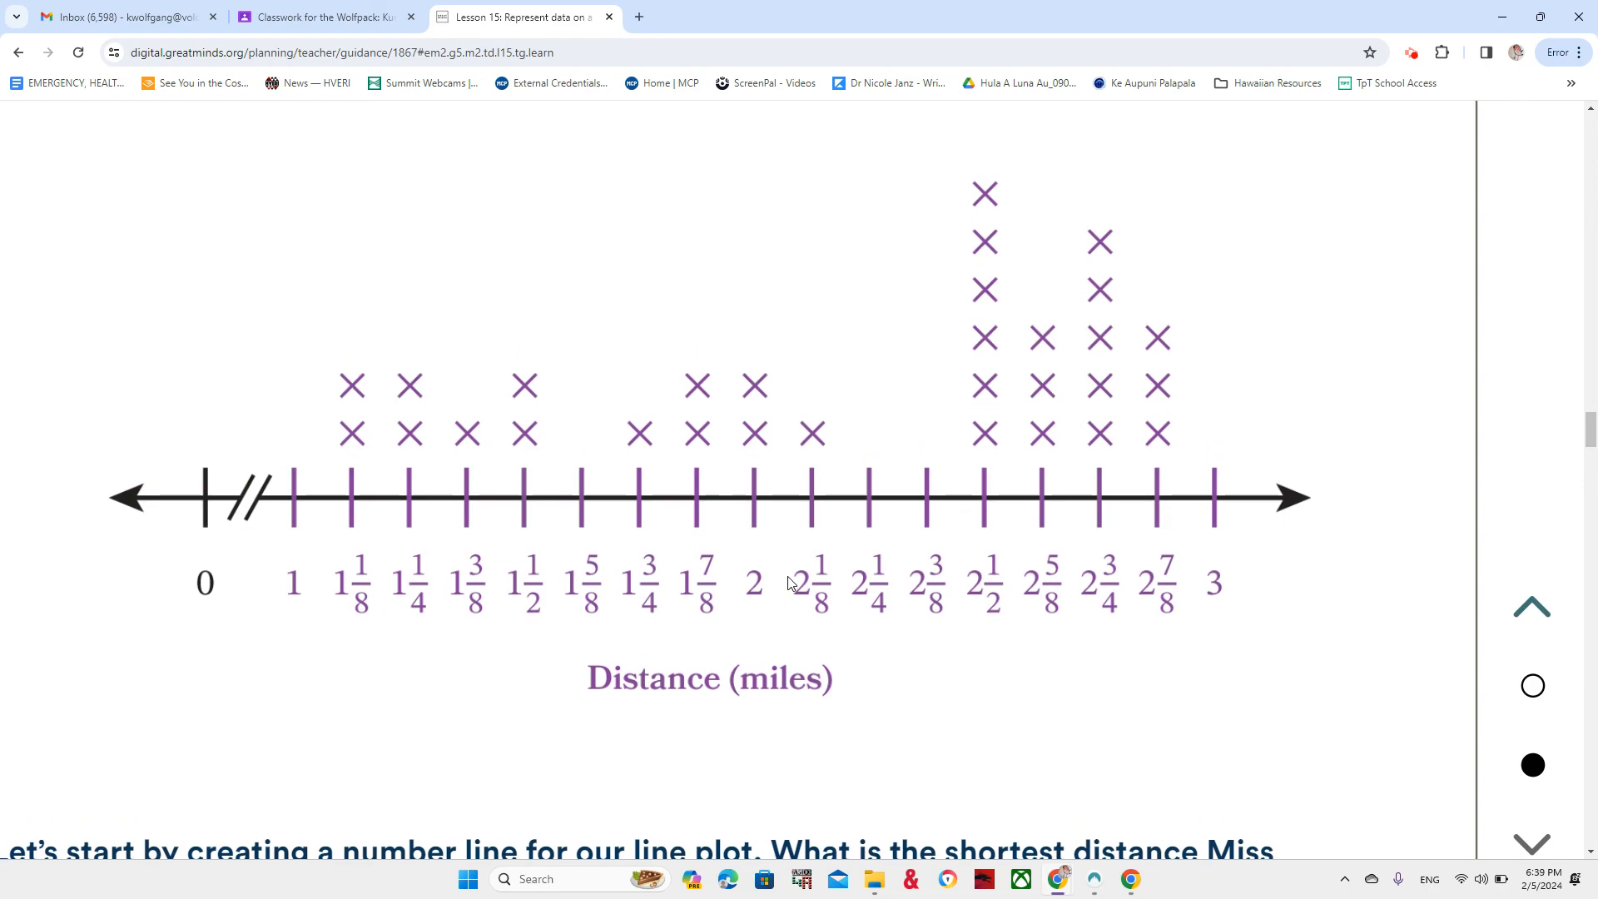
scroll("down", 3)
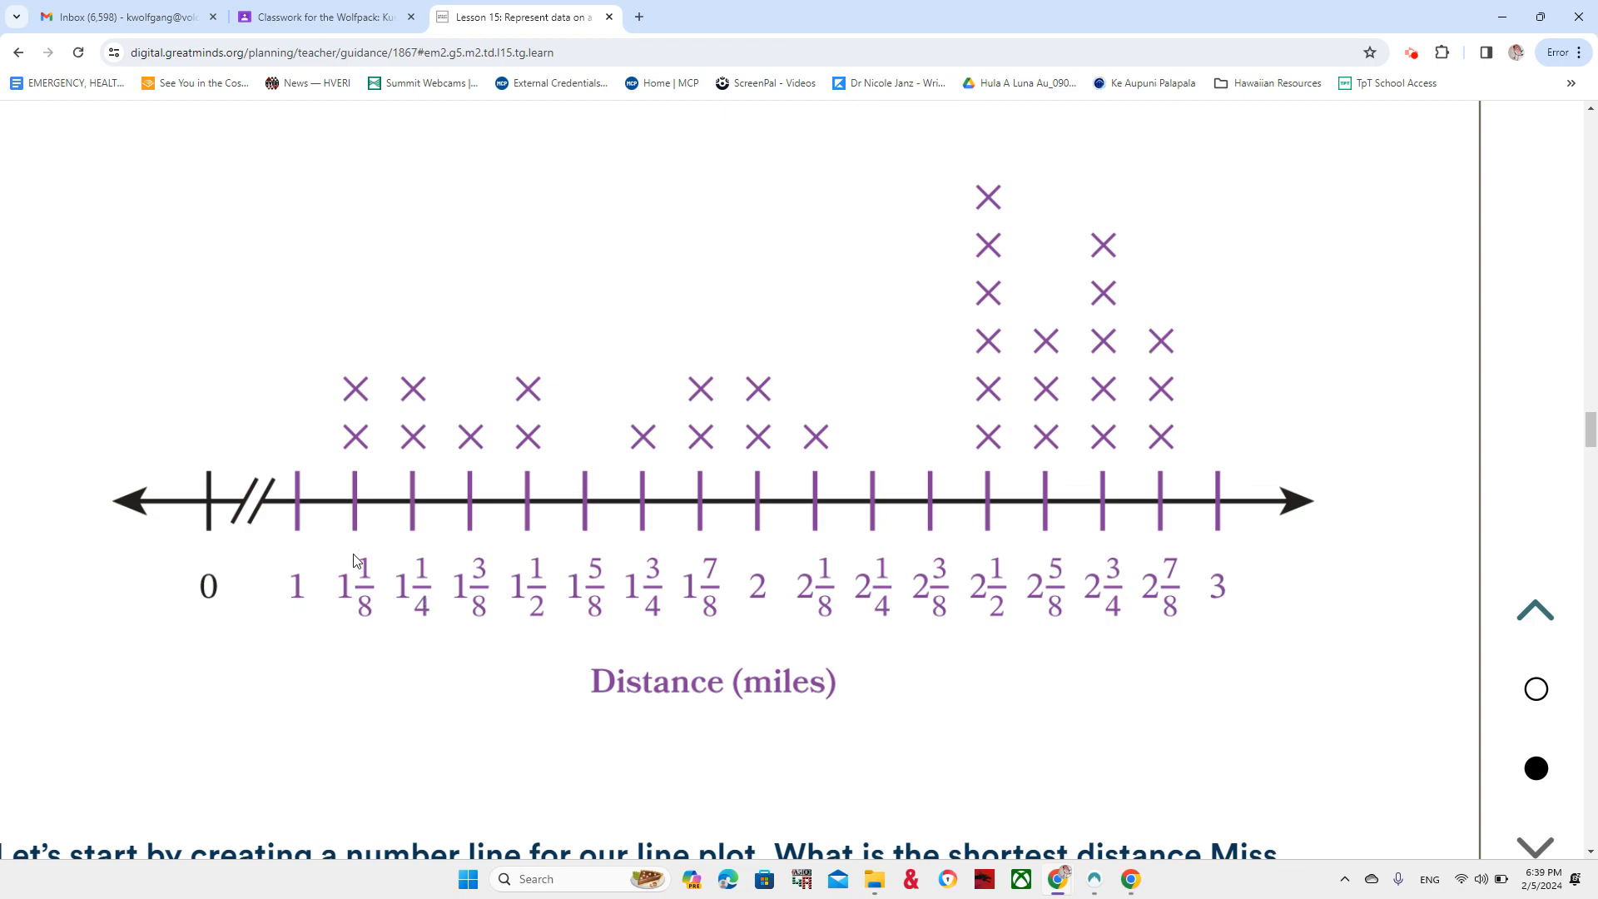
mouse_move(354, 468)
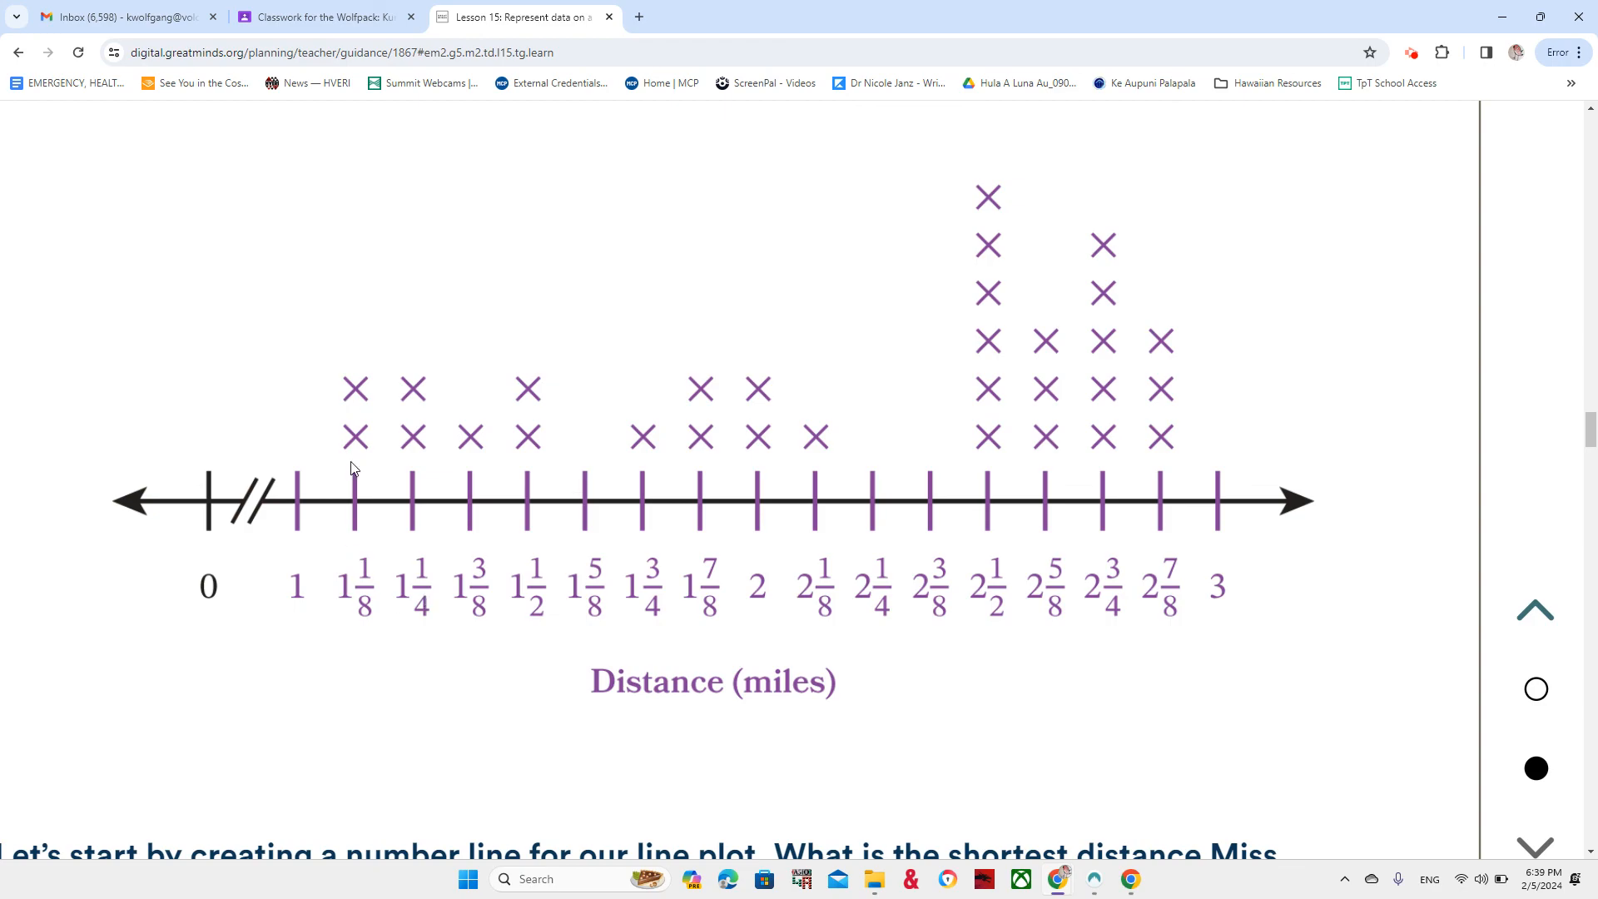
mouse_move(397, 543)
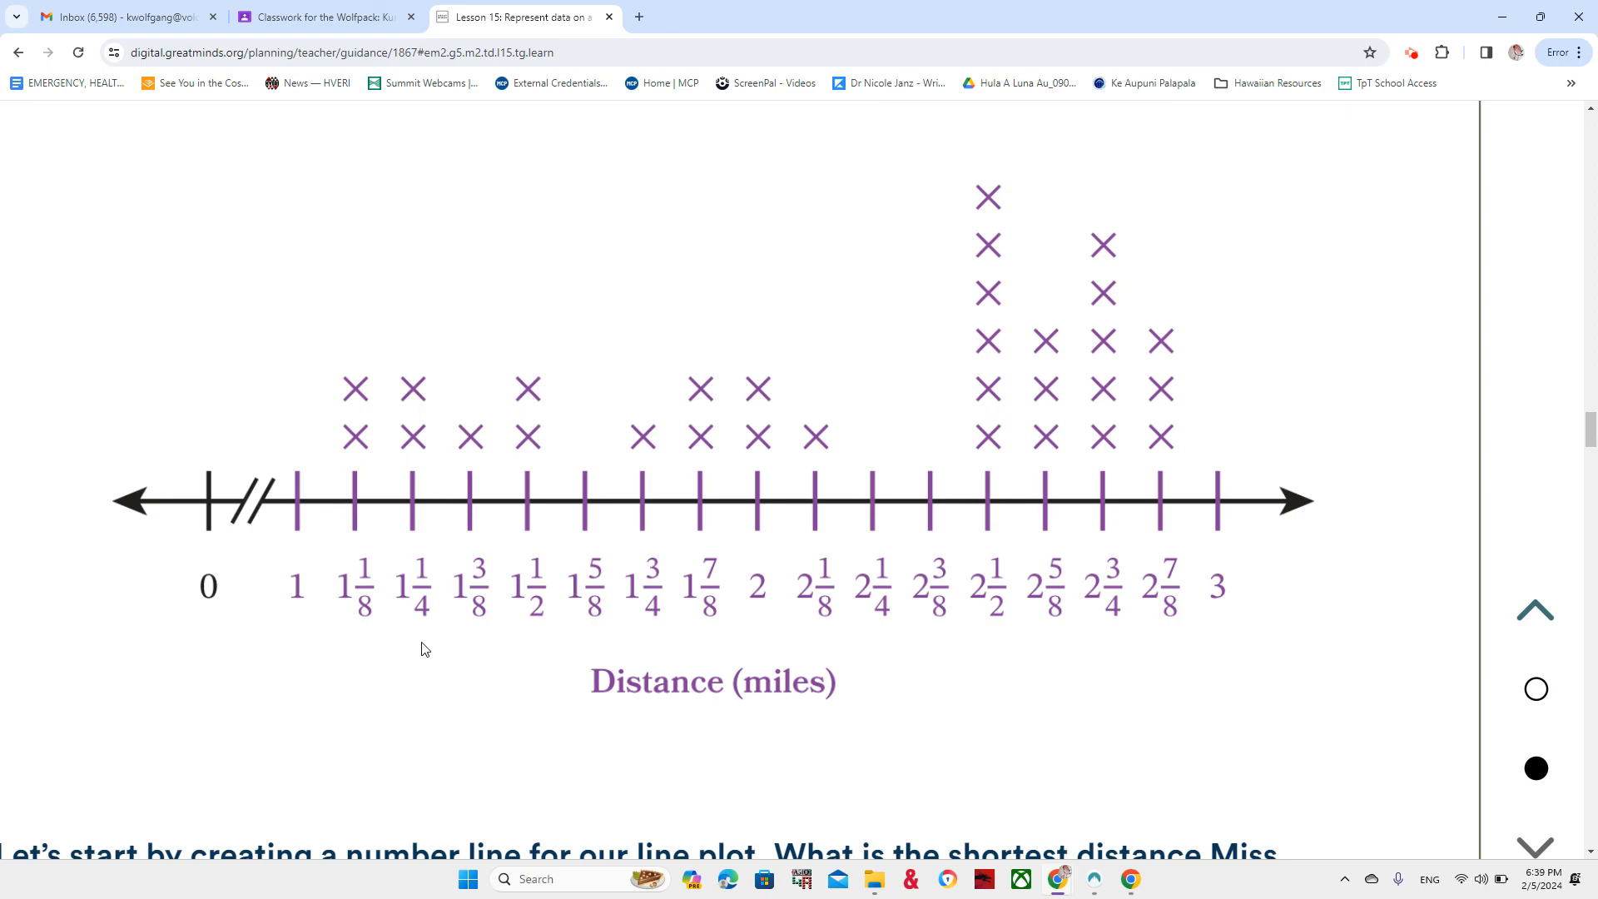
scroll("down", 3)
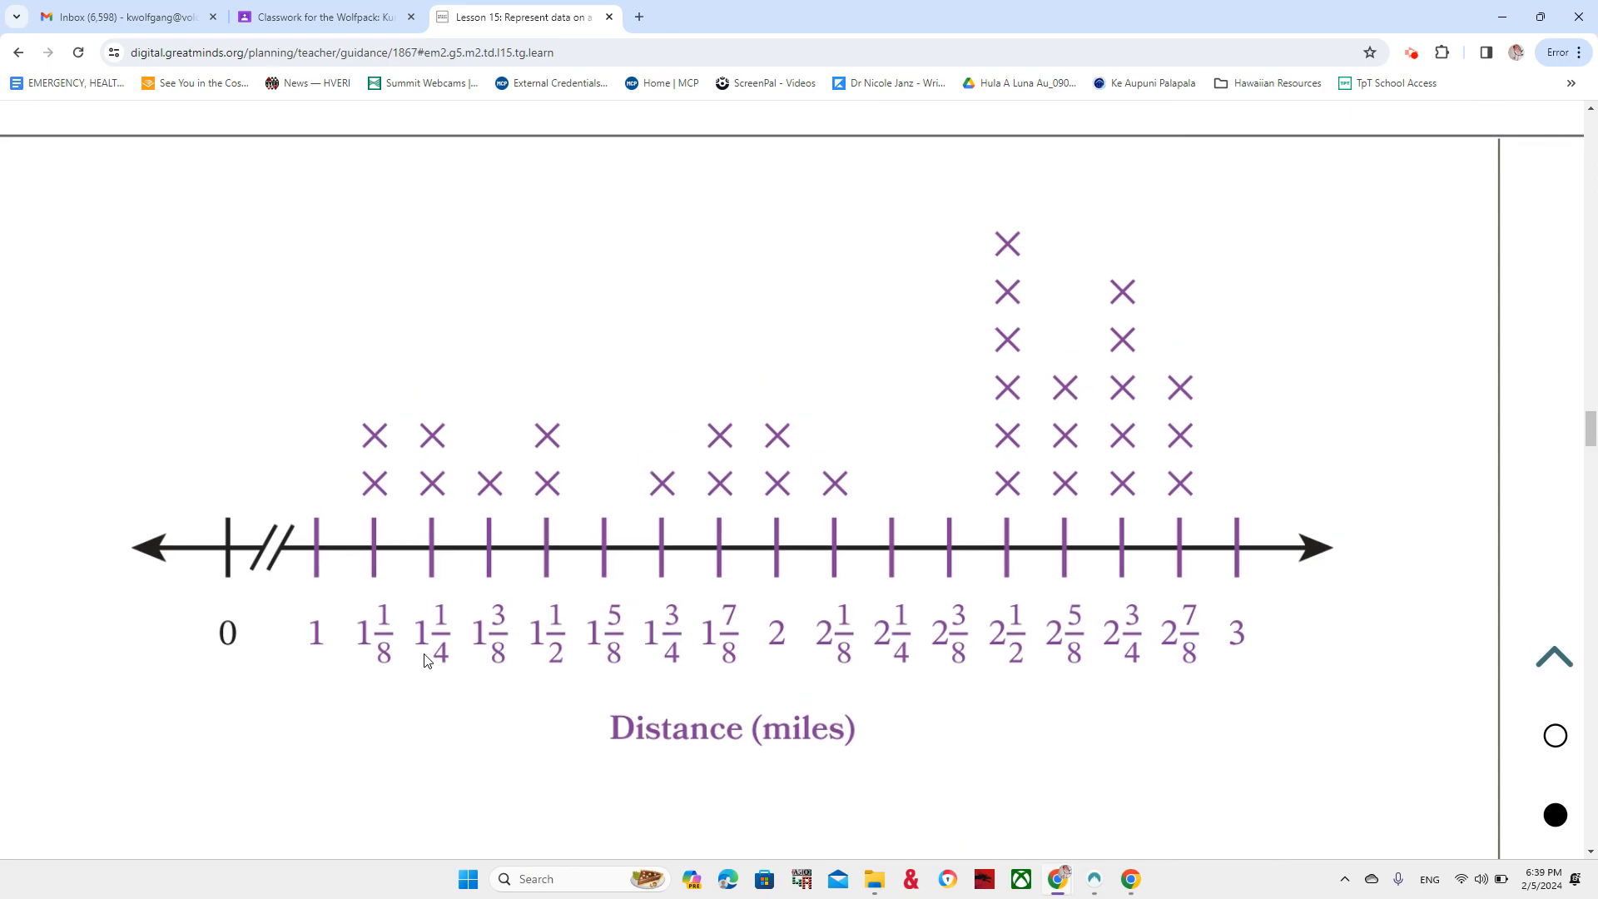
mouse_move(435, 596)
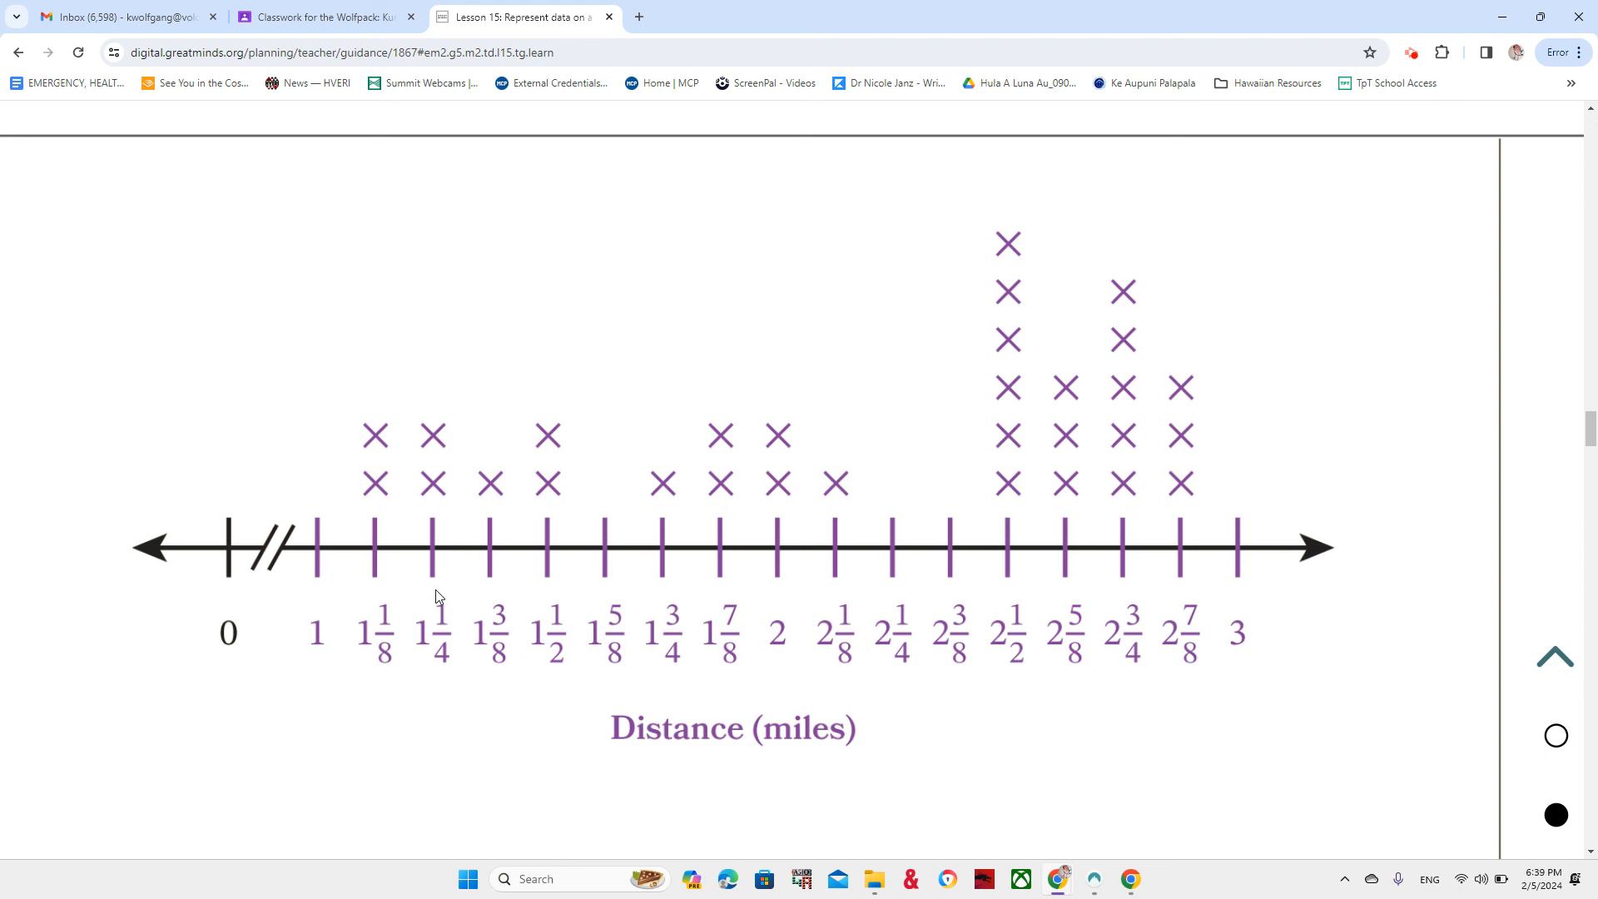
mouse_move(451, 653)
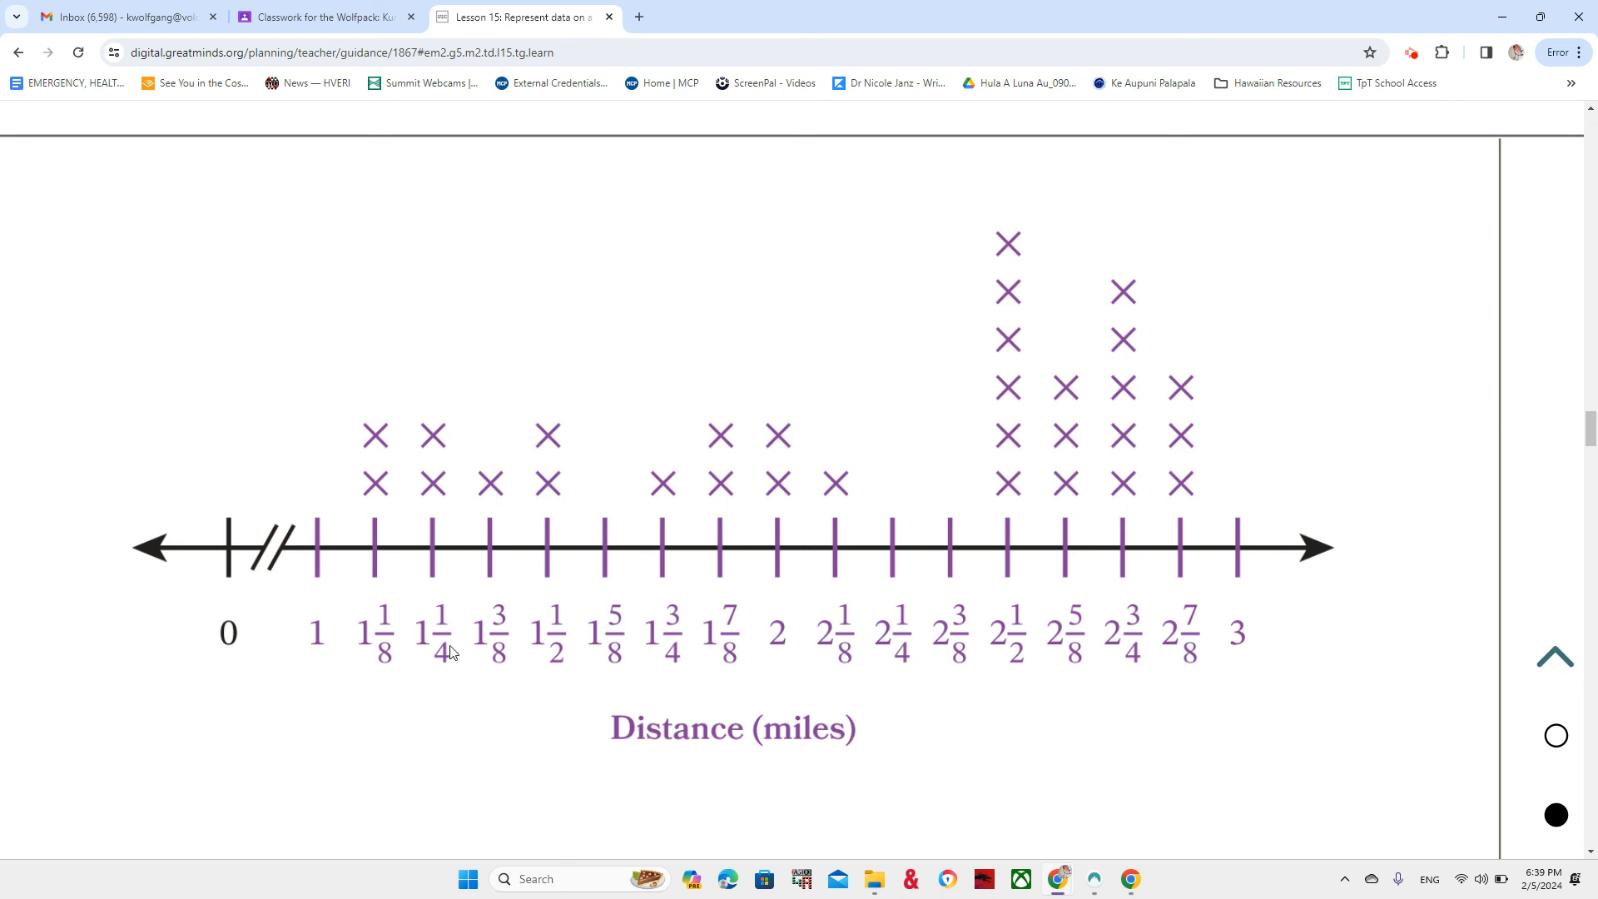
mouse_move(442, 623)
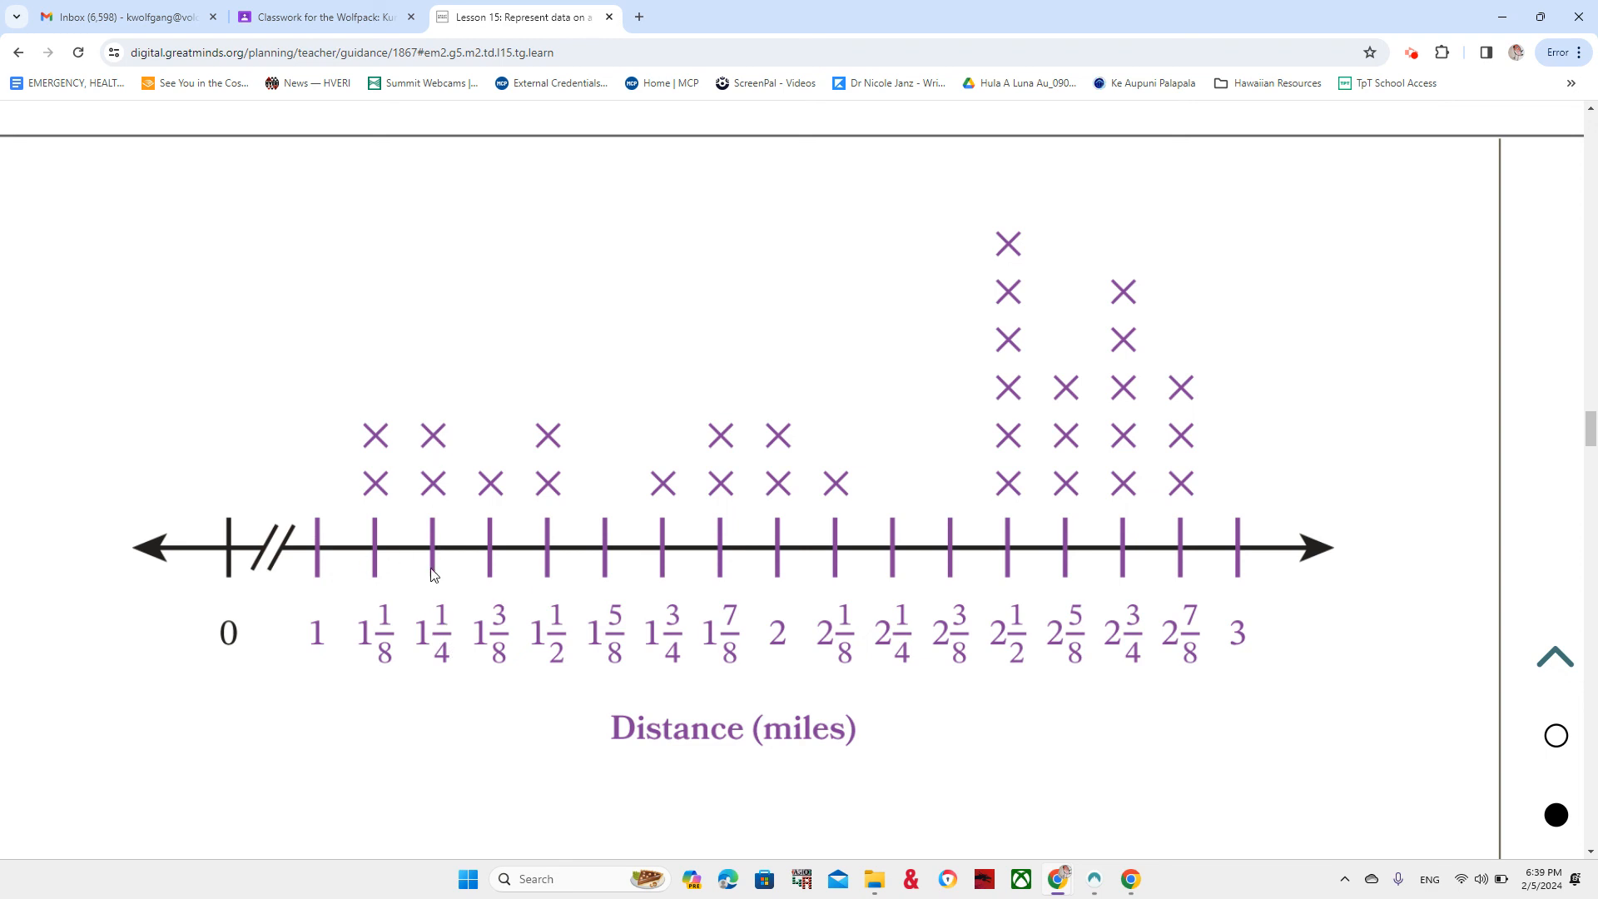
mouse_move(489, 569)
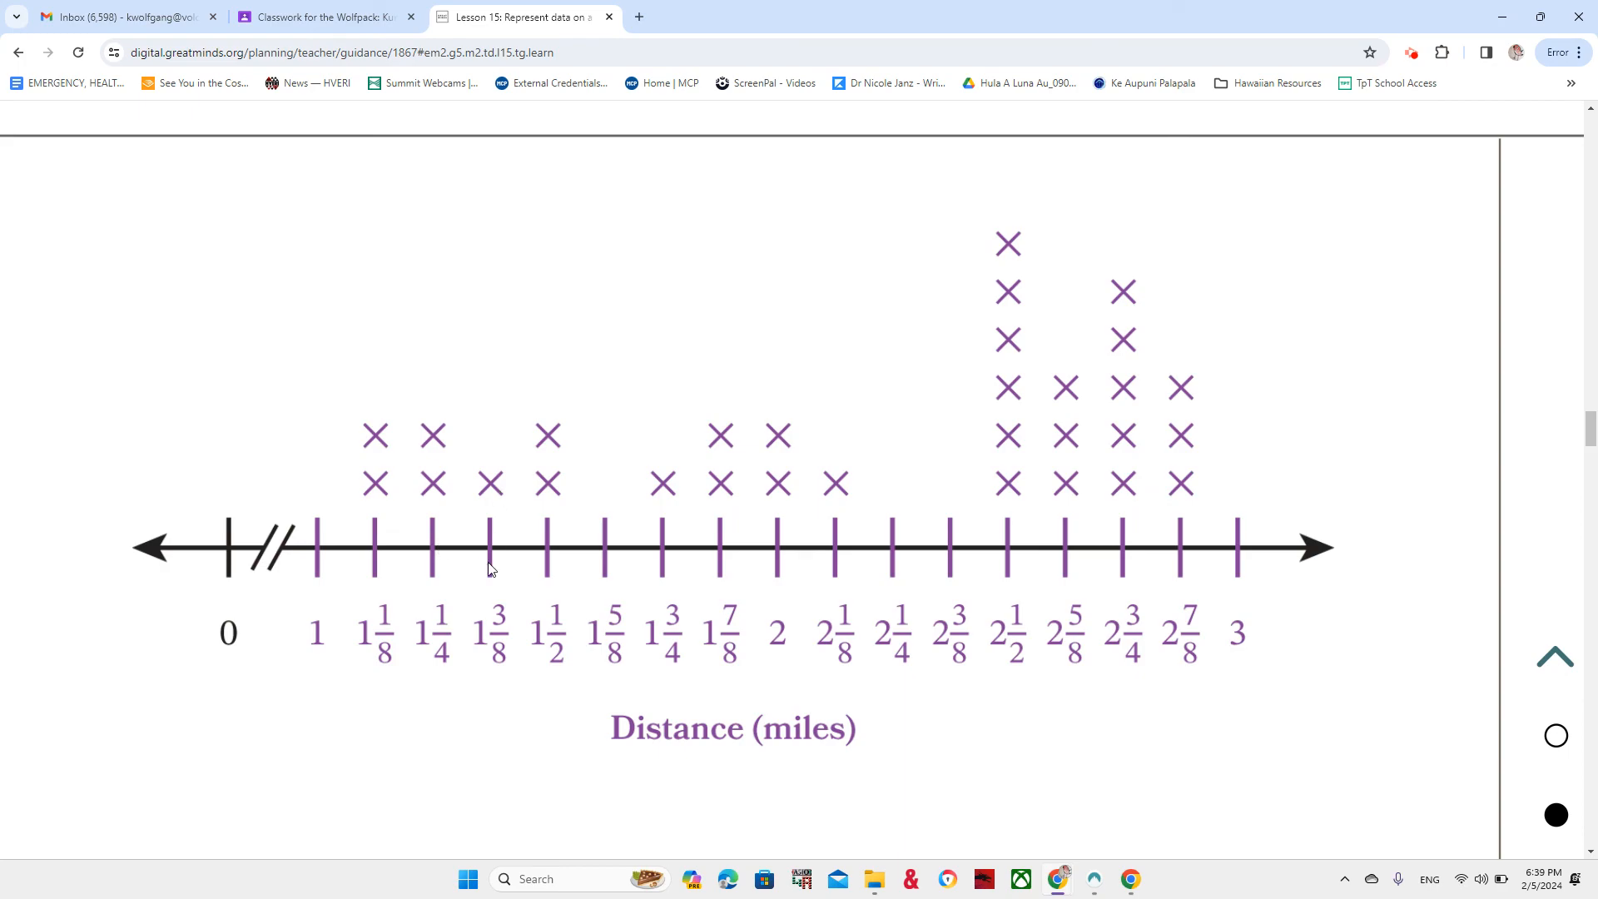
mouse_move(550, 515)
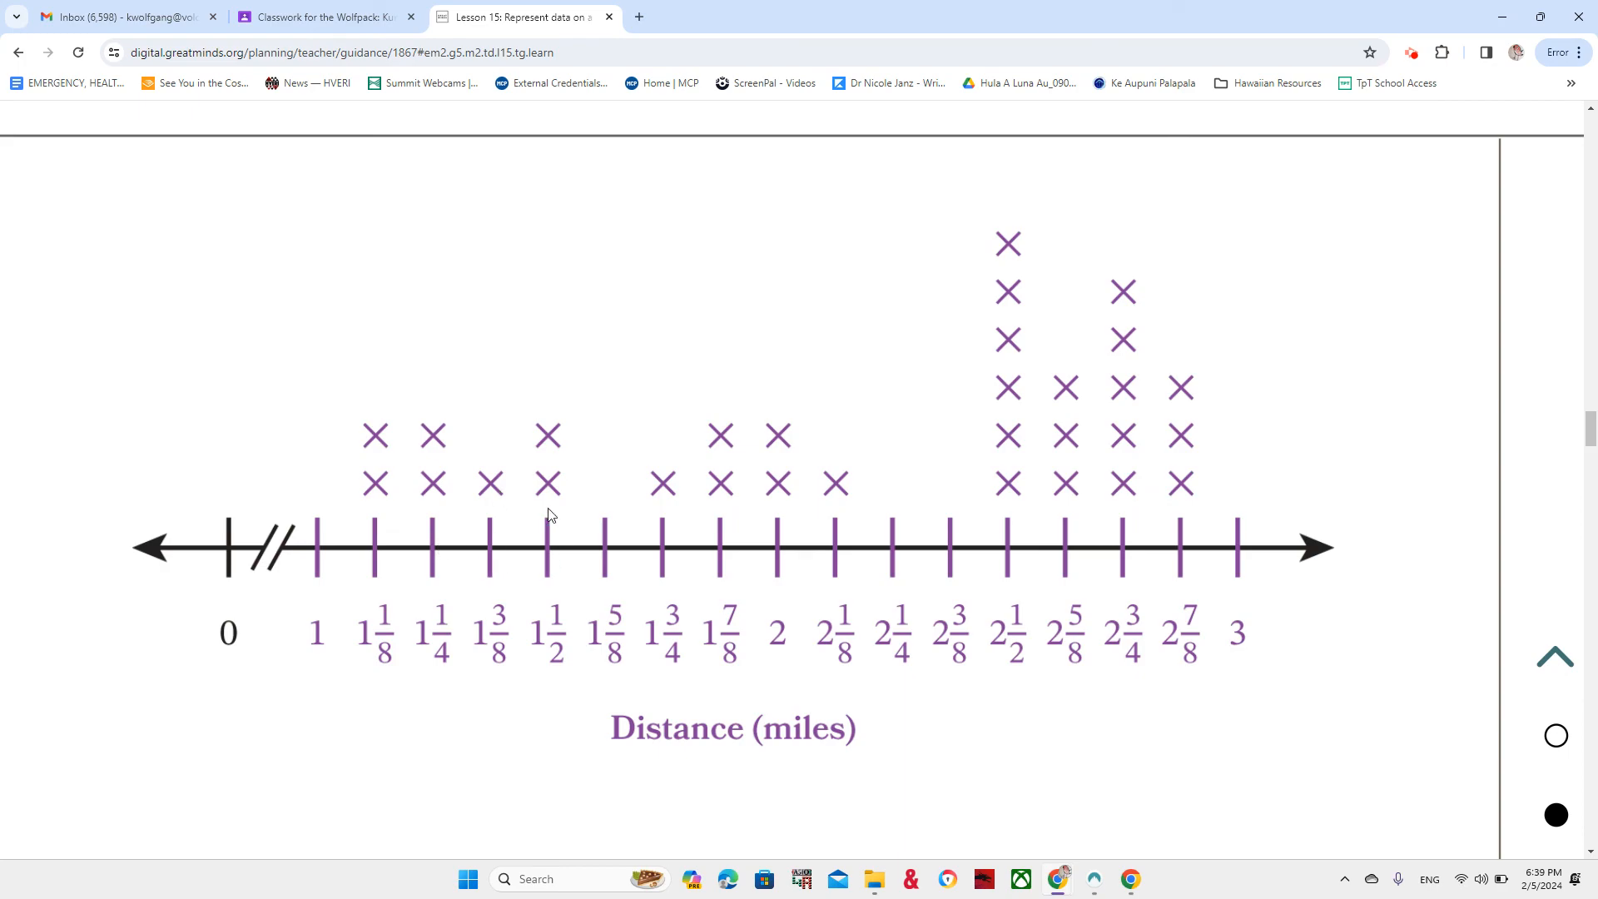
mouse_move(547, 653)
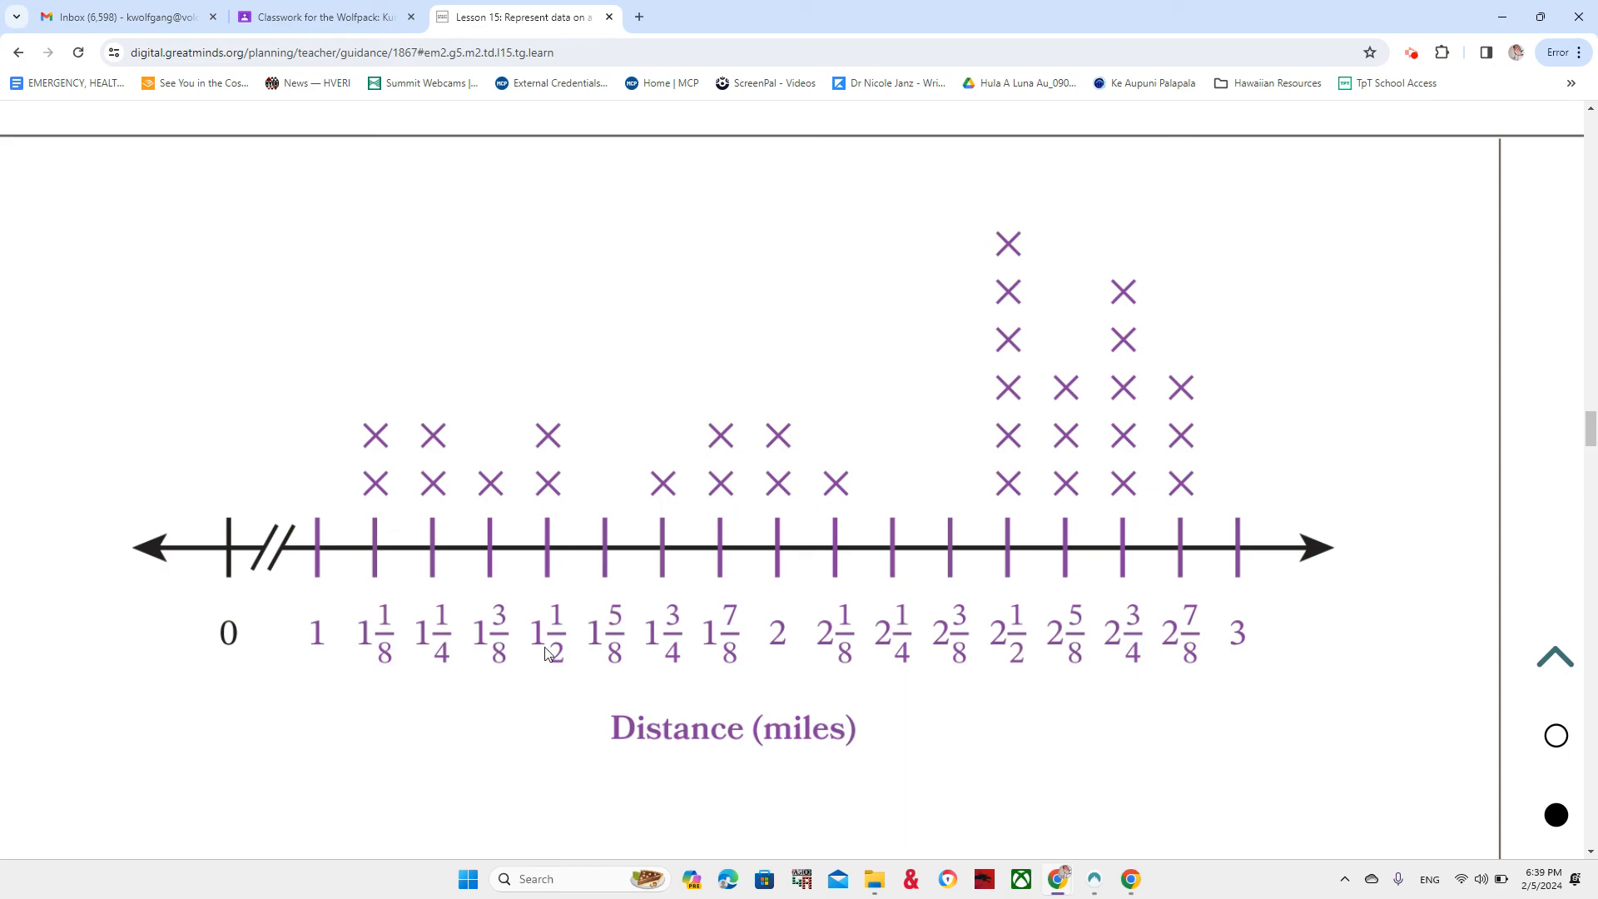
mouse_move(667, 609)
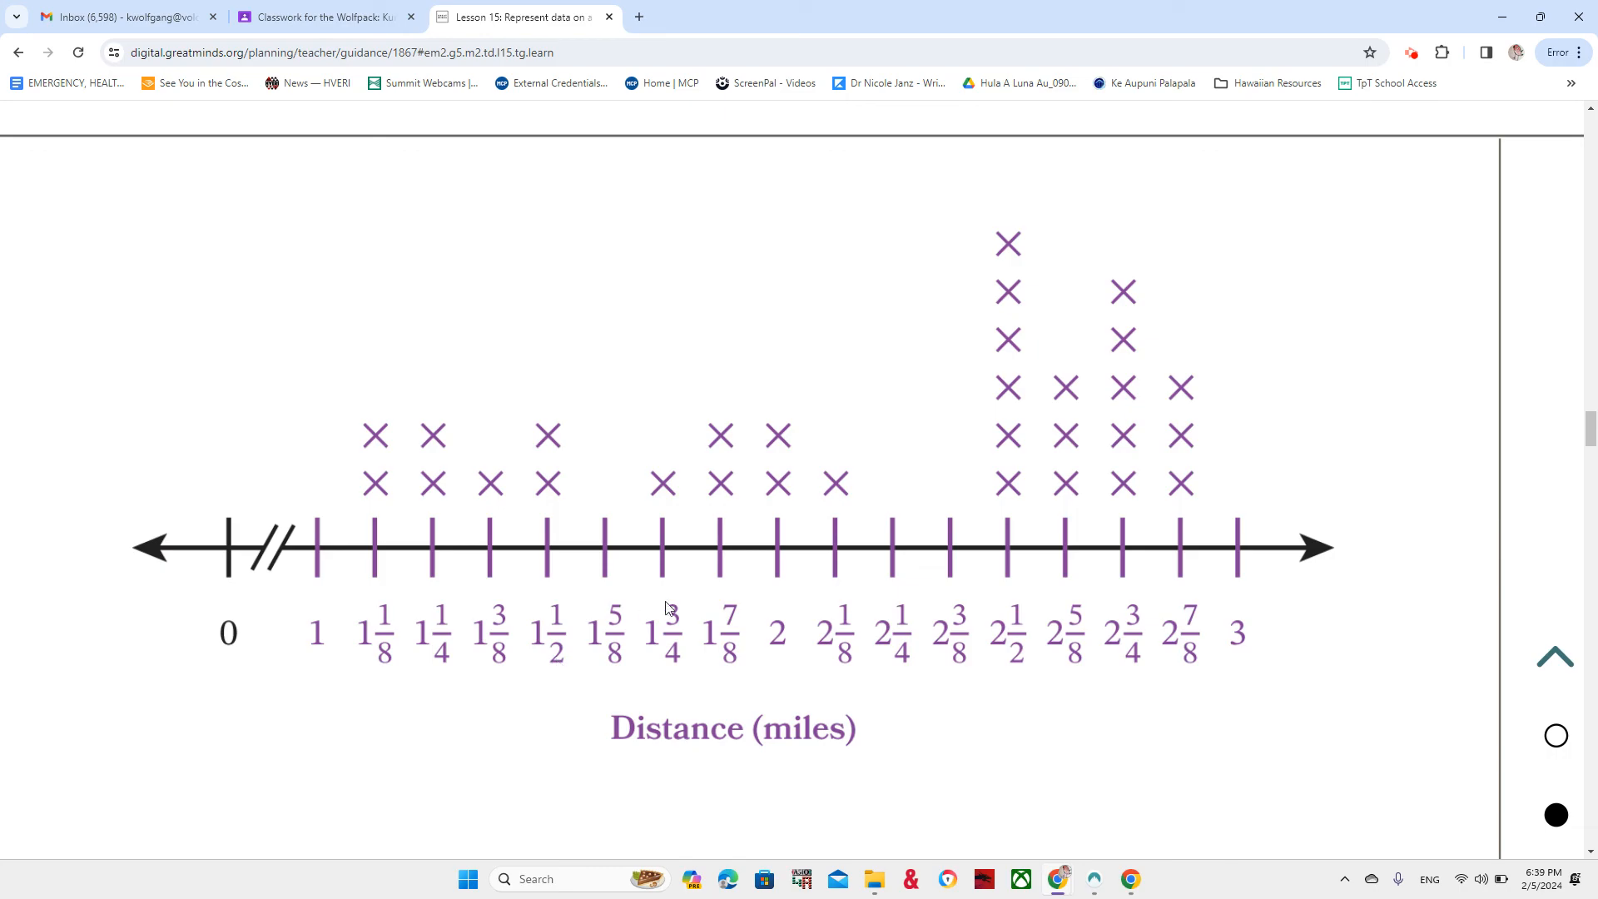
mouse_move(608, 529)
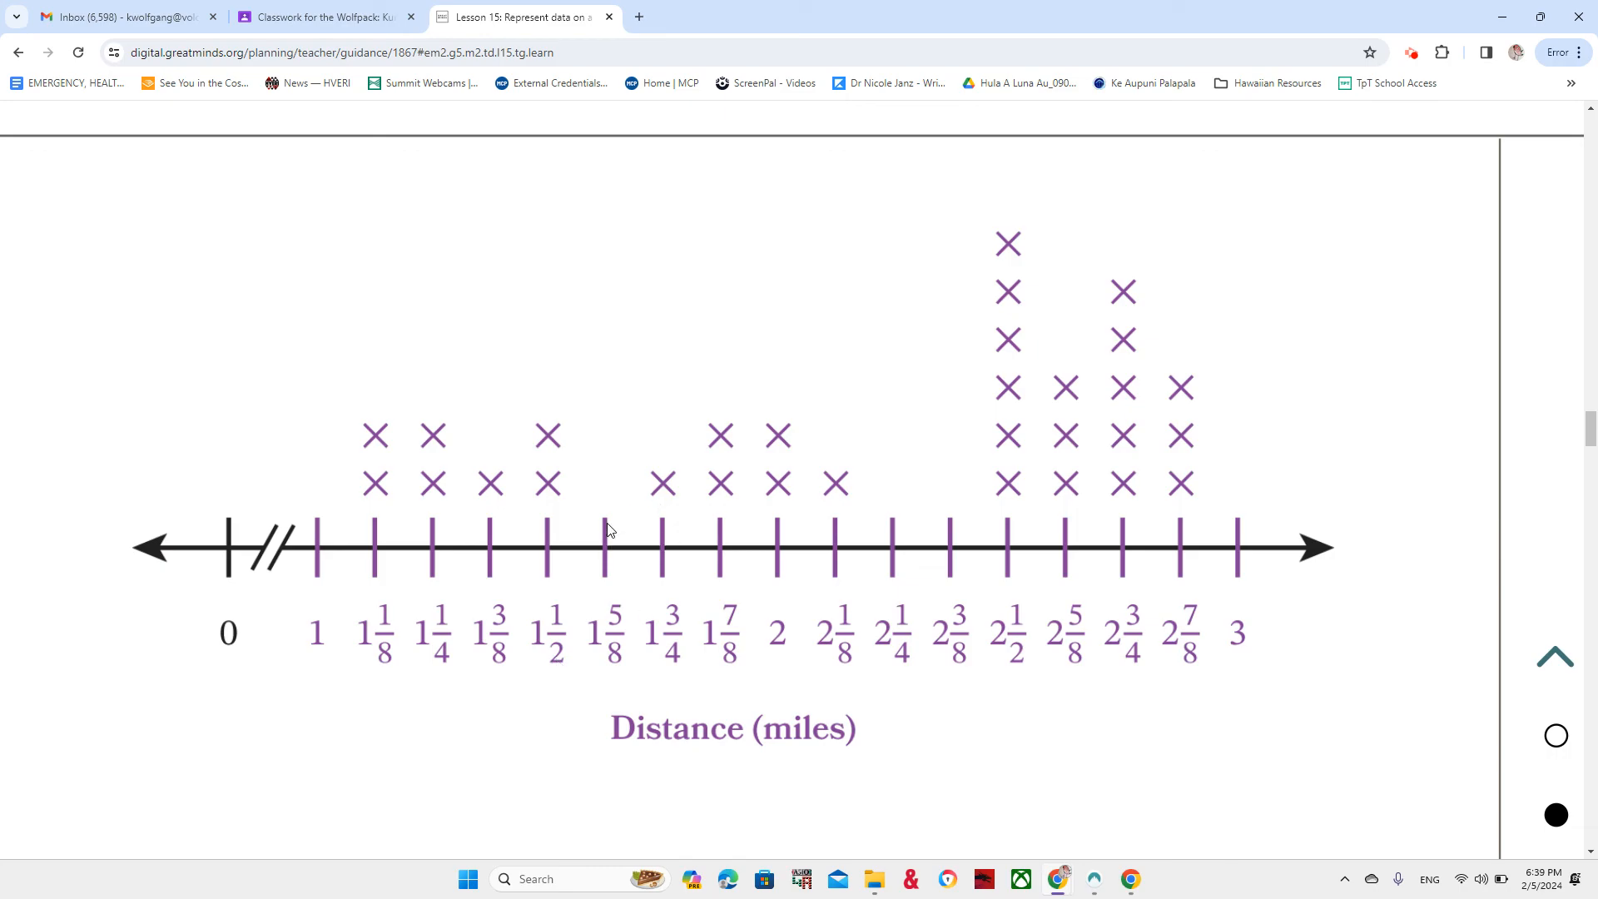
mouse_move(660, 562)
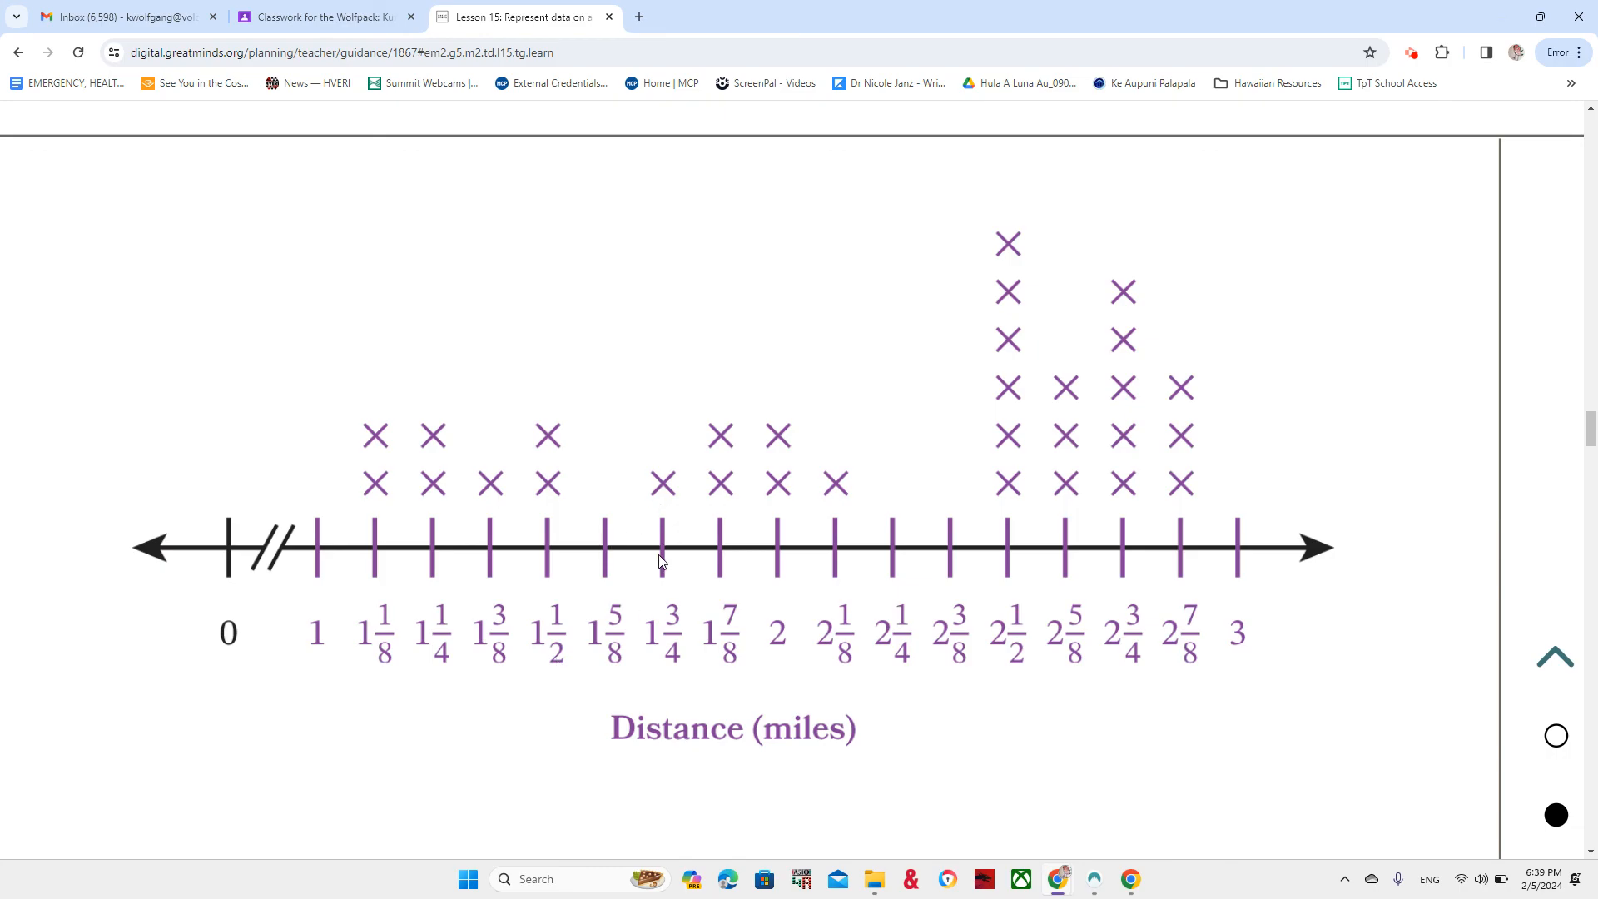
mouse_move(722, 515)
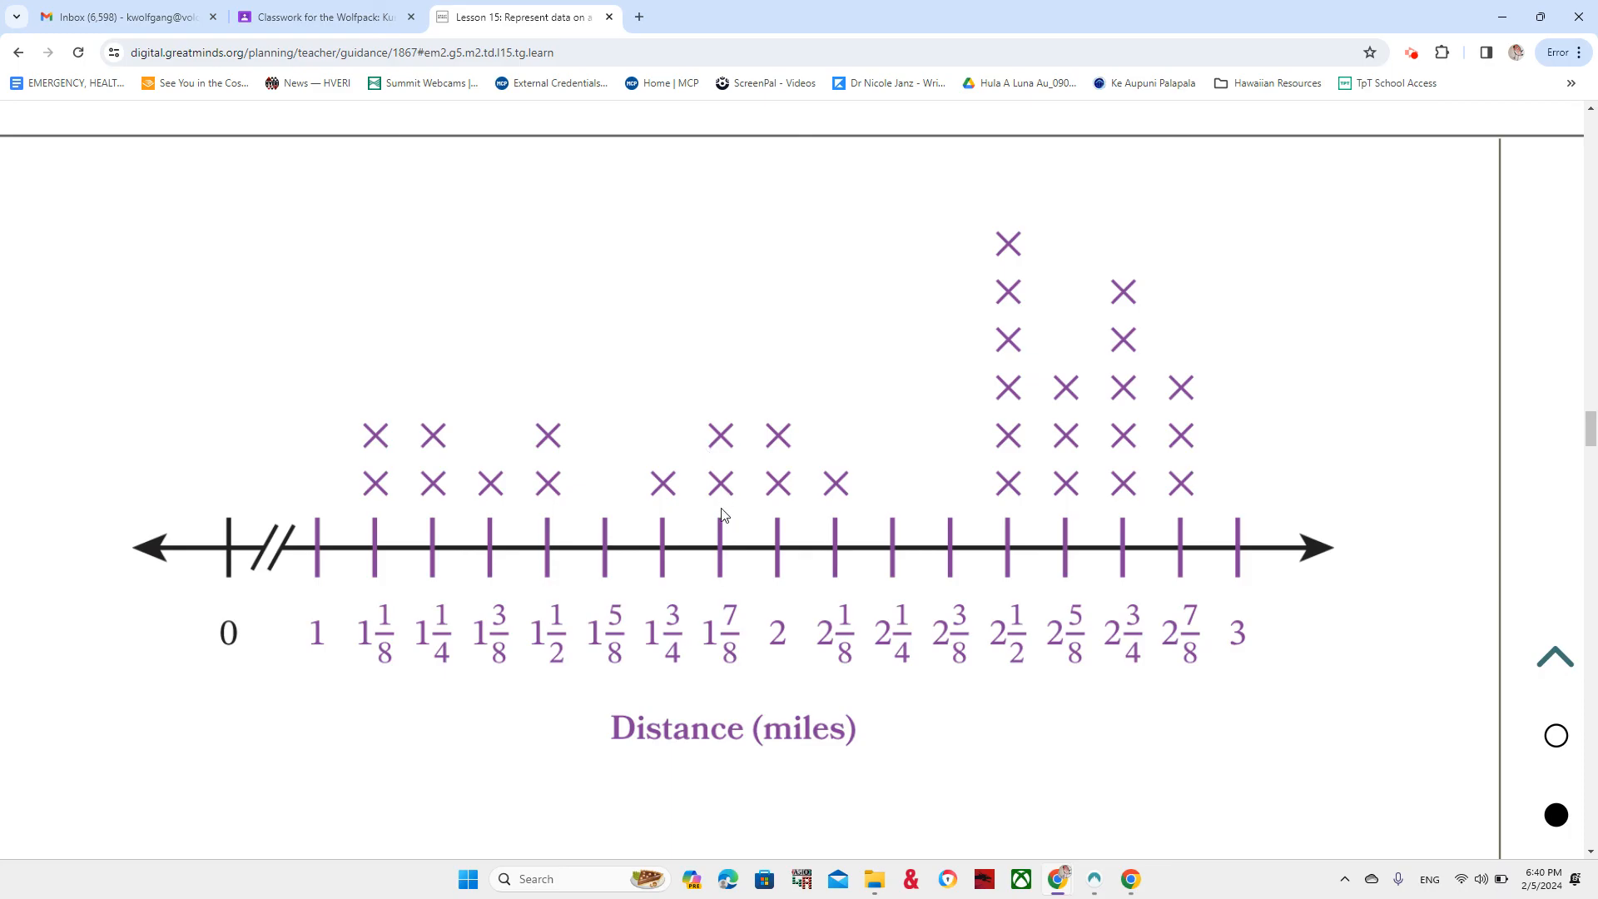
mouse_move(786, 572)
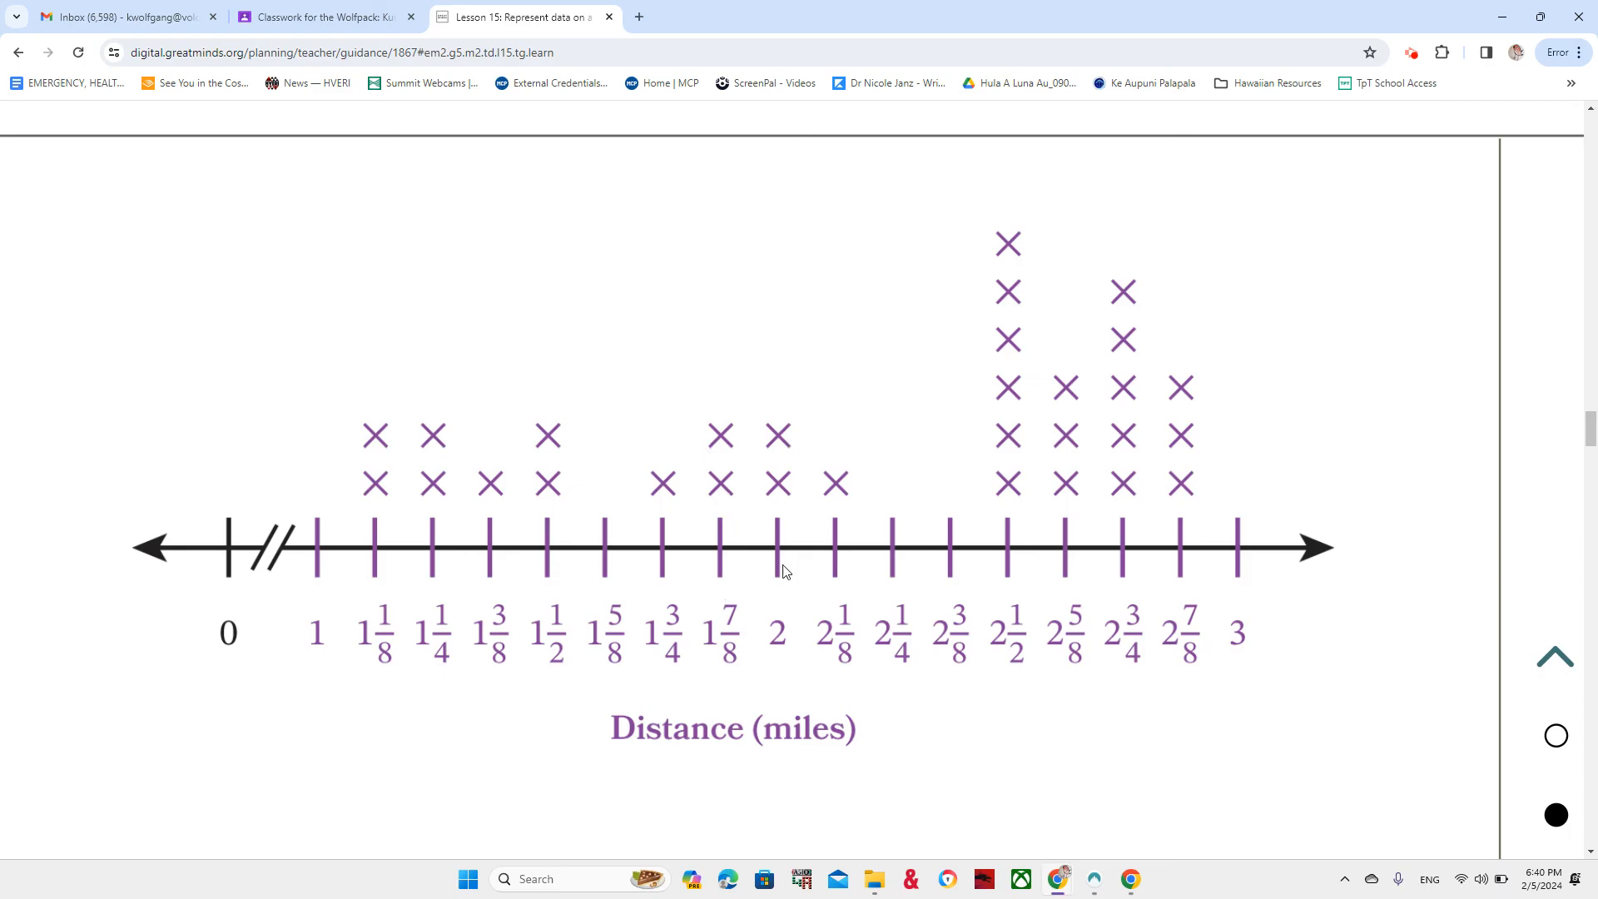
mouse_move(1010, 566)
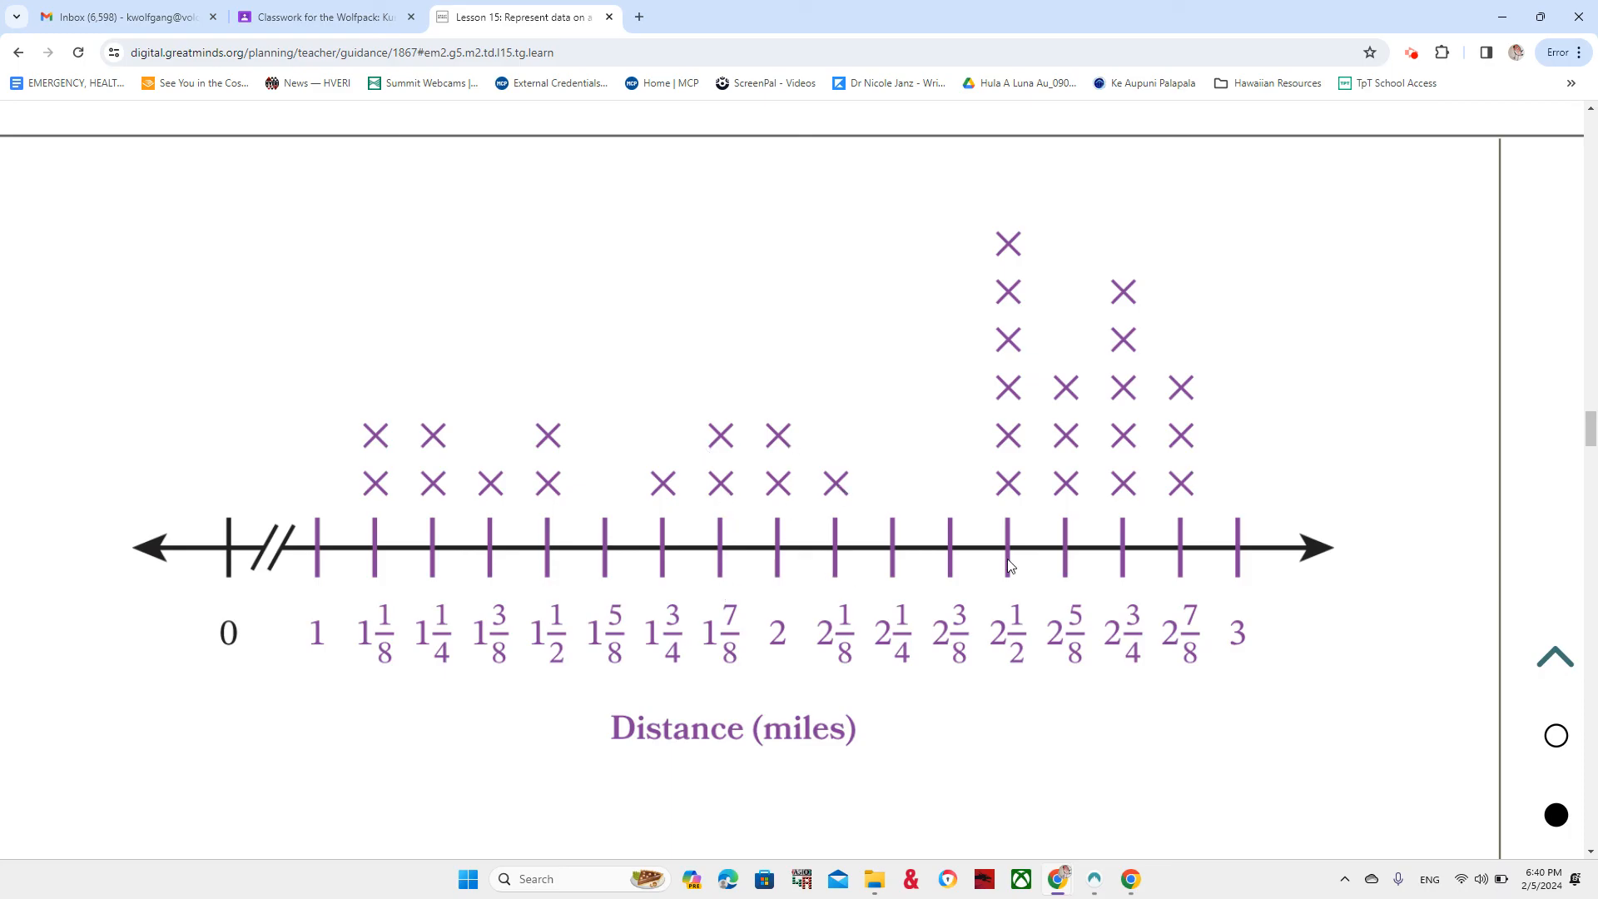
mouse_move(975, 282)
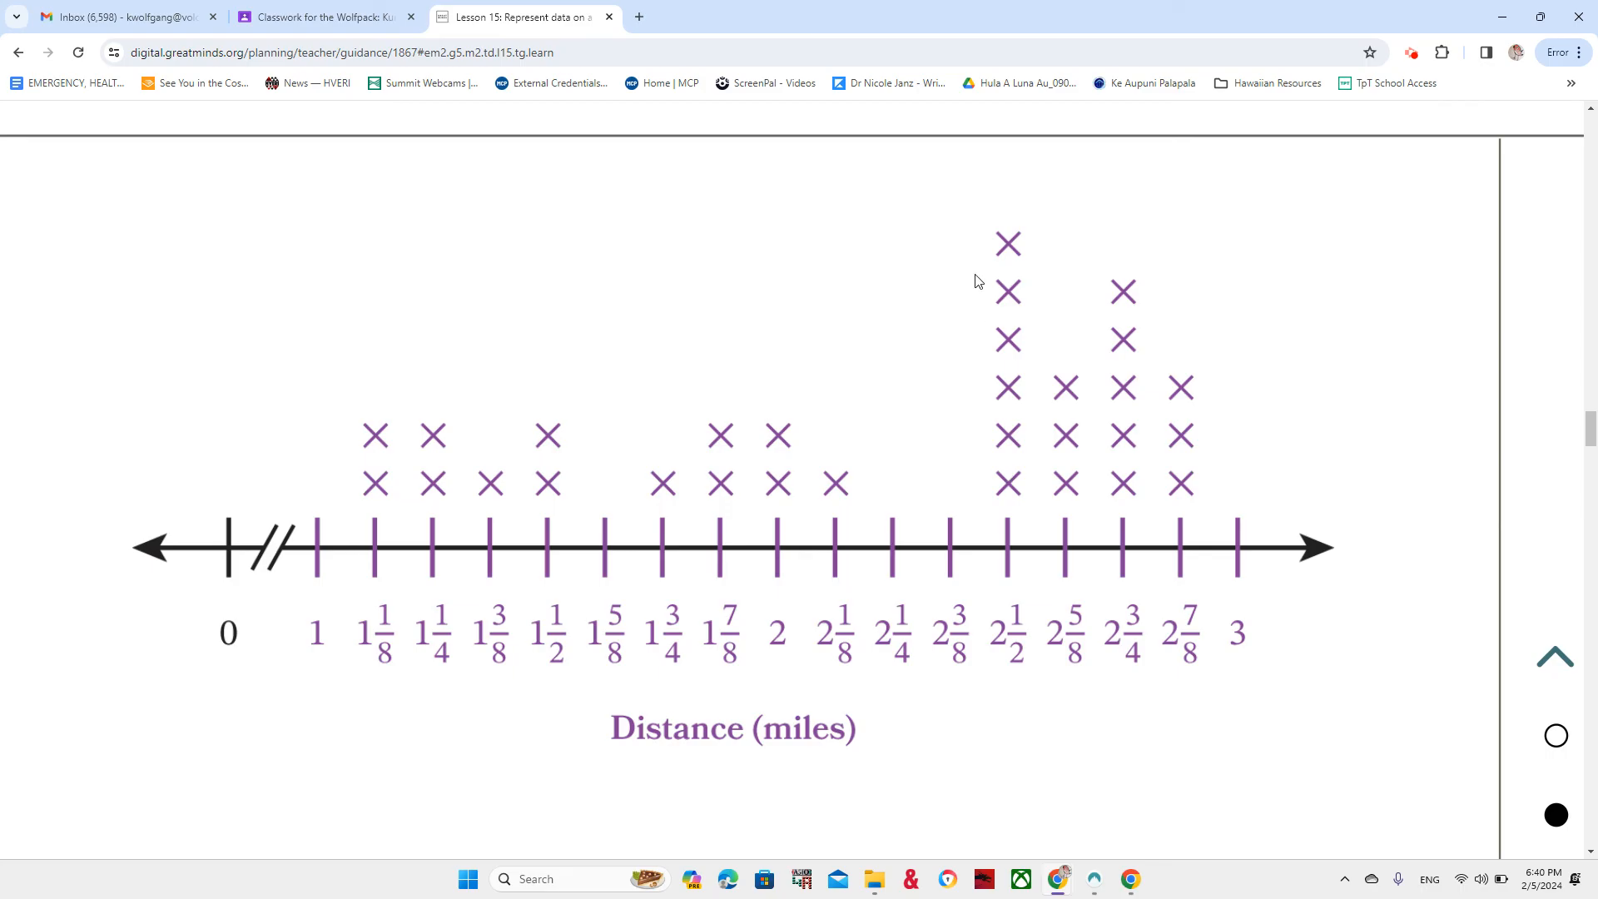
mouse_move(1008, 451)
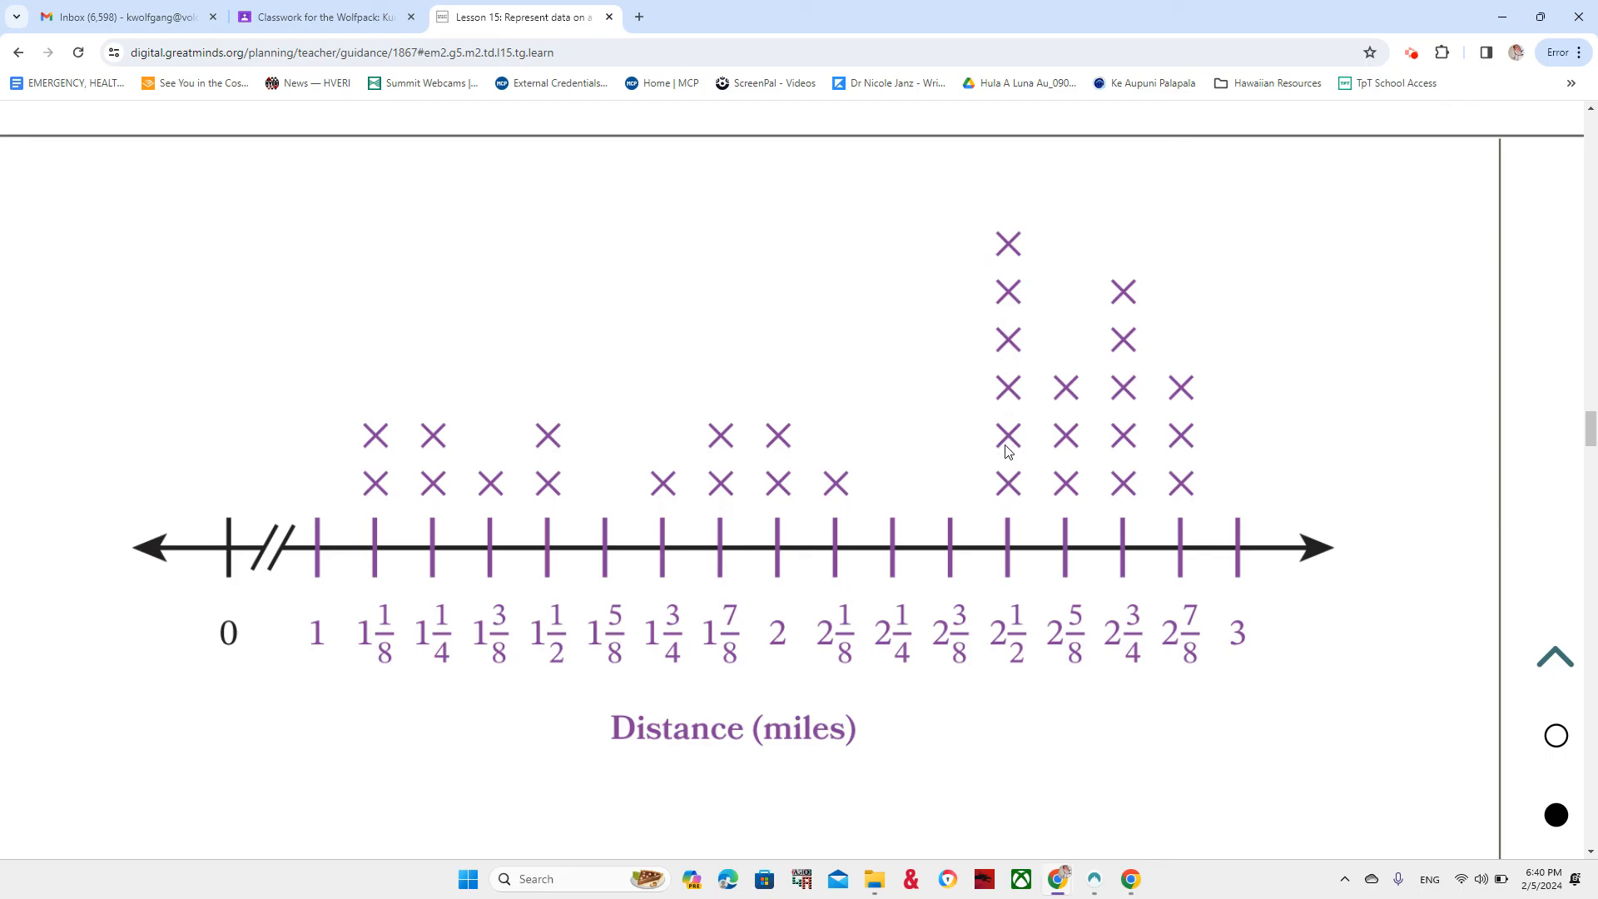
mouse_move(1076, 508)
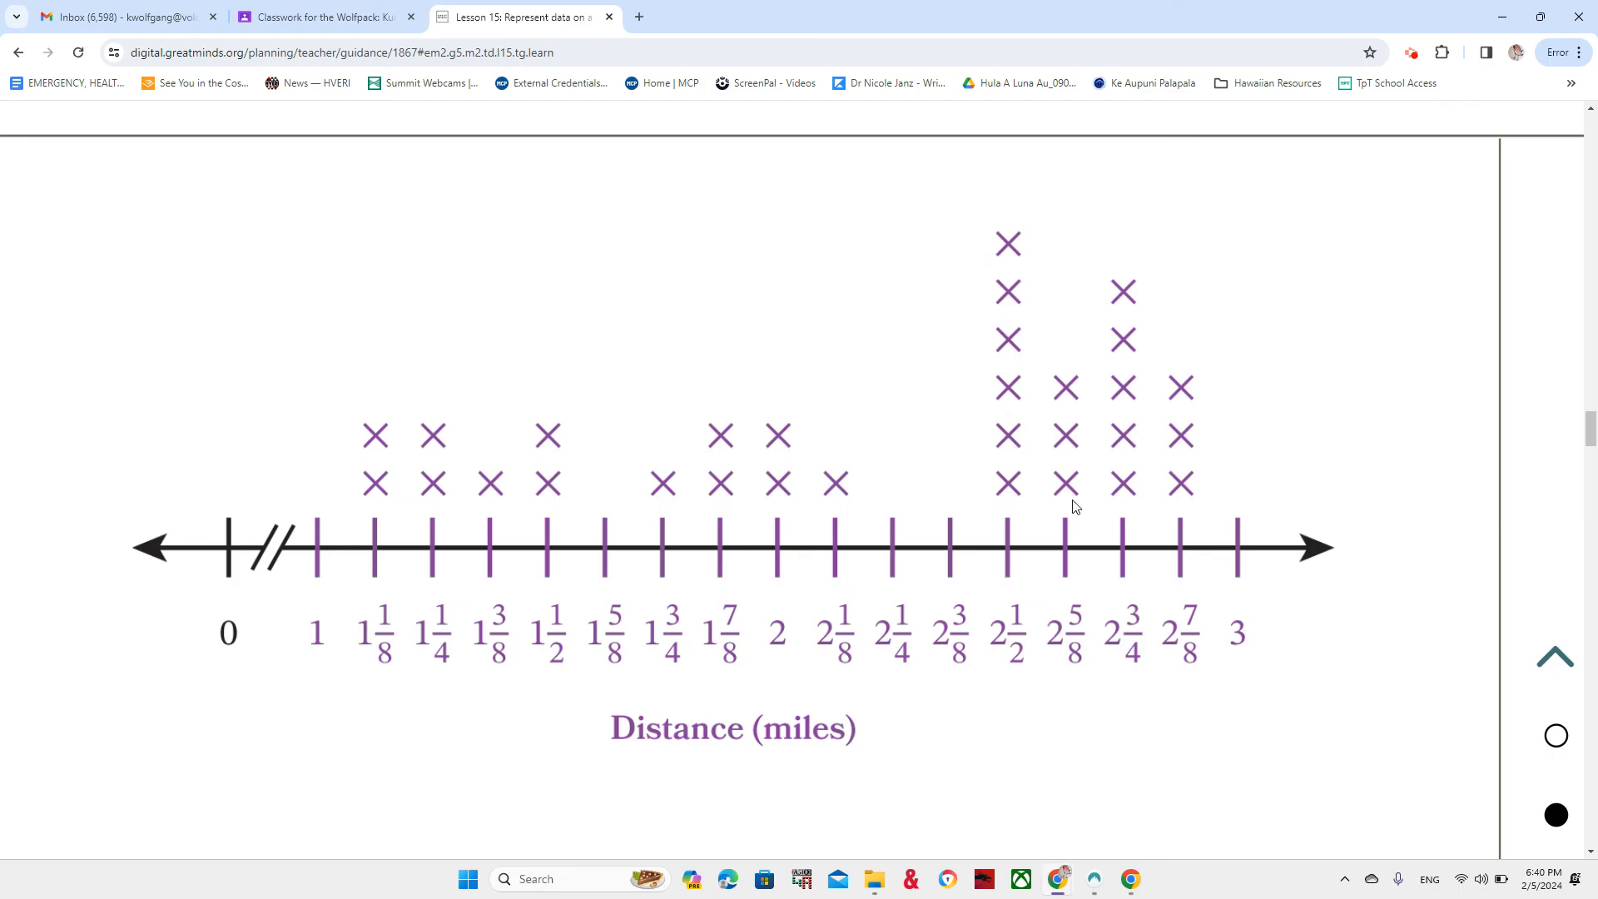
mouse_move(1134, 510)
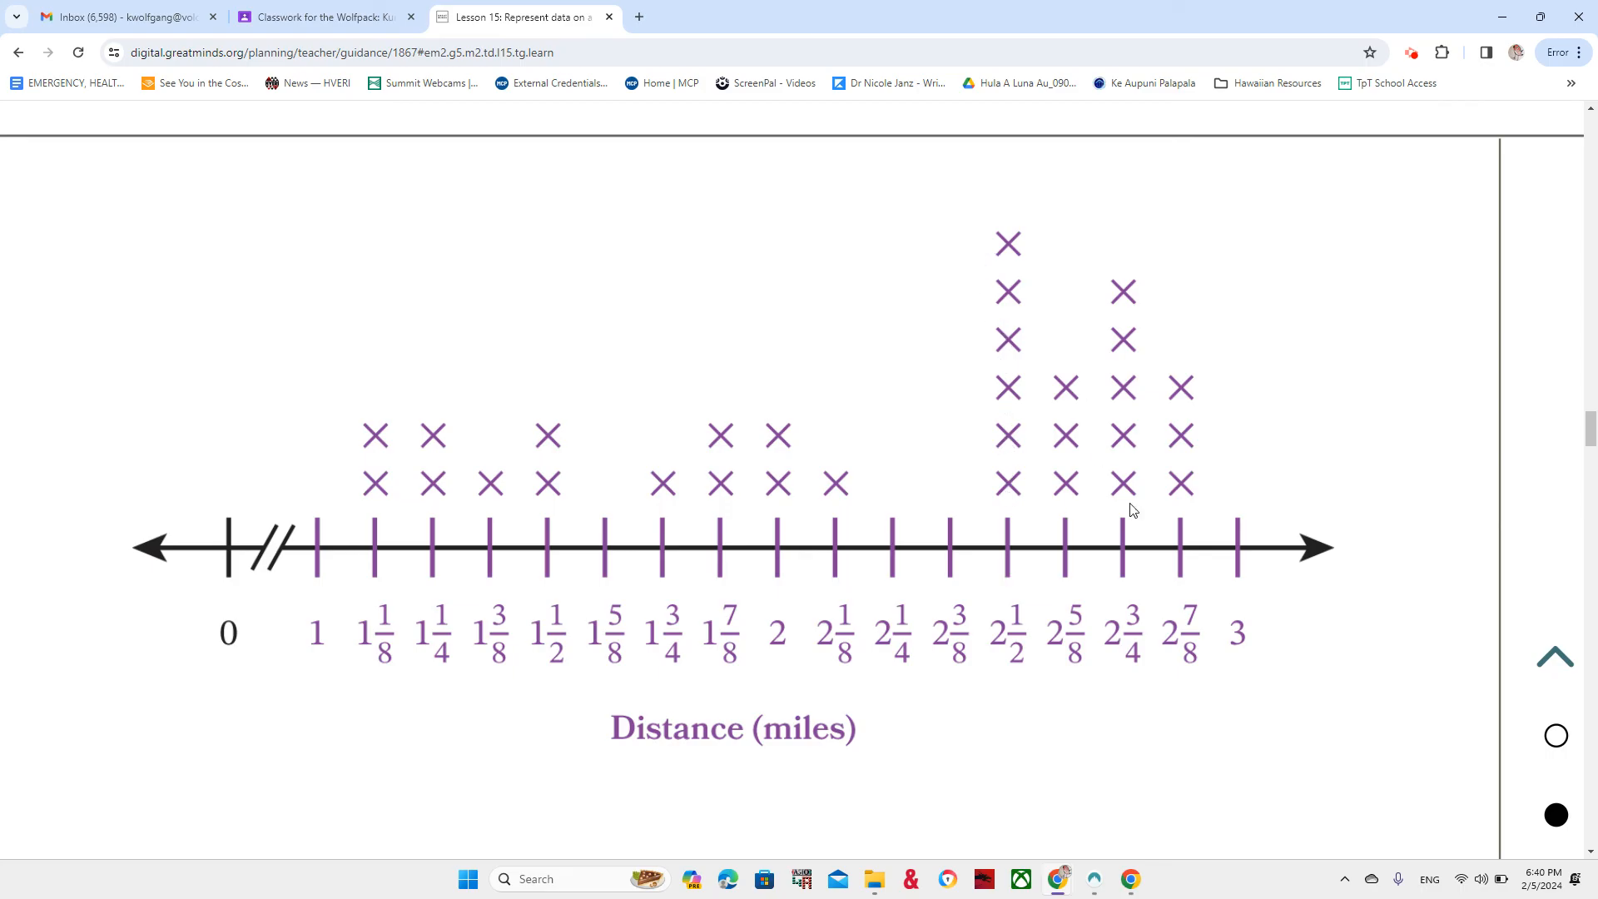
mouse_move(1115, 519)
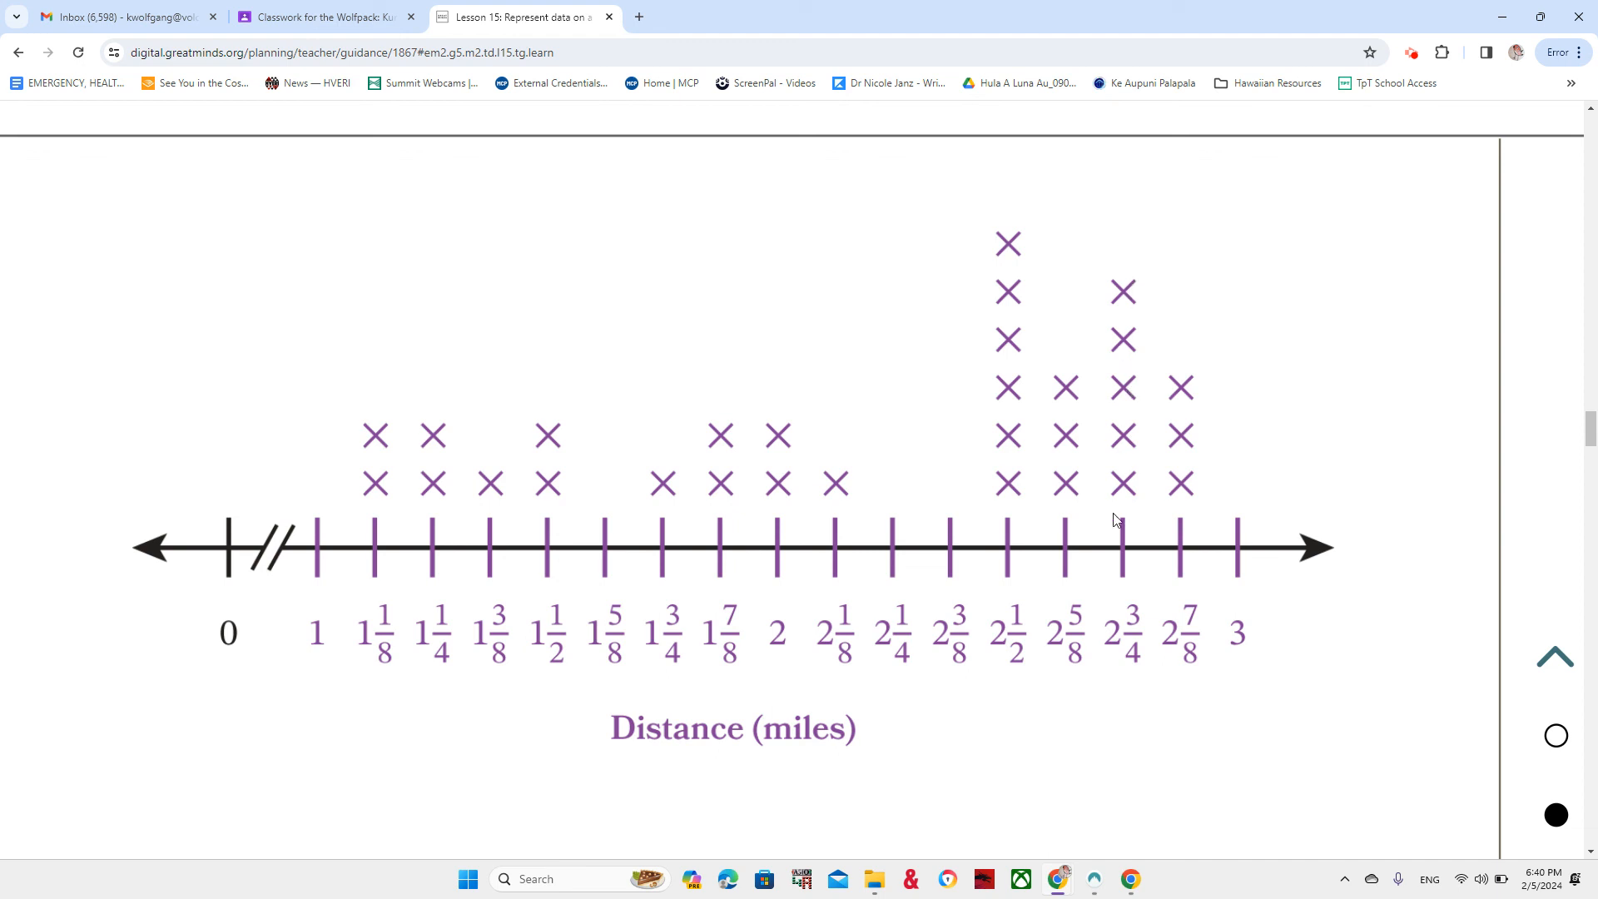
mouse_move(1185, 510)
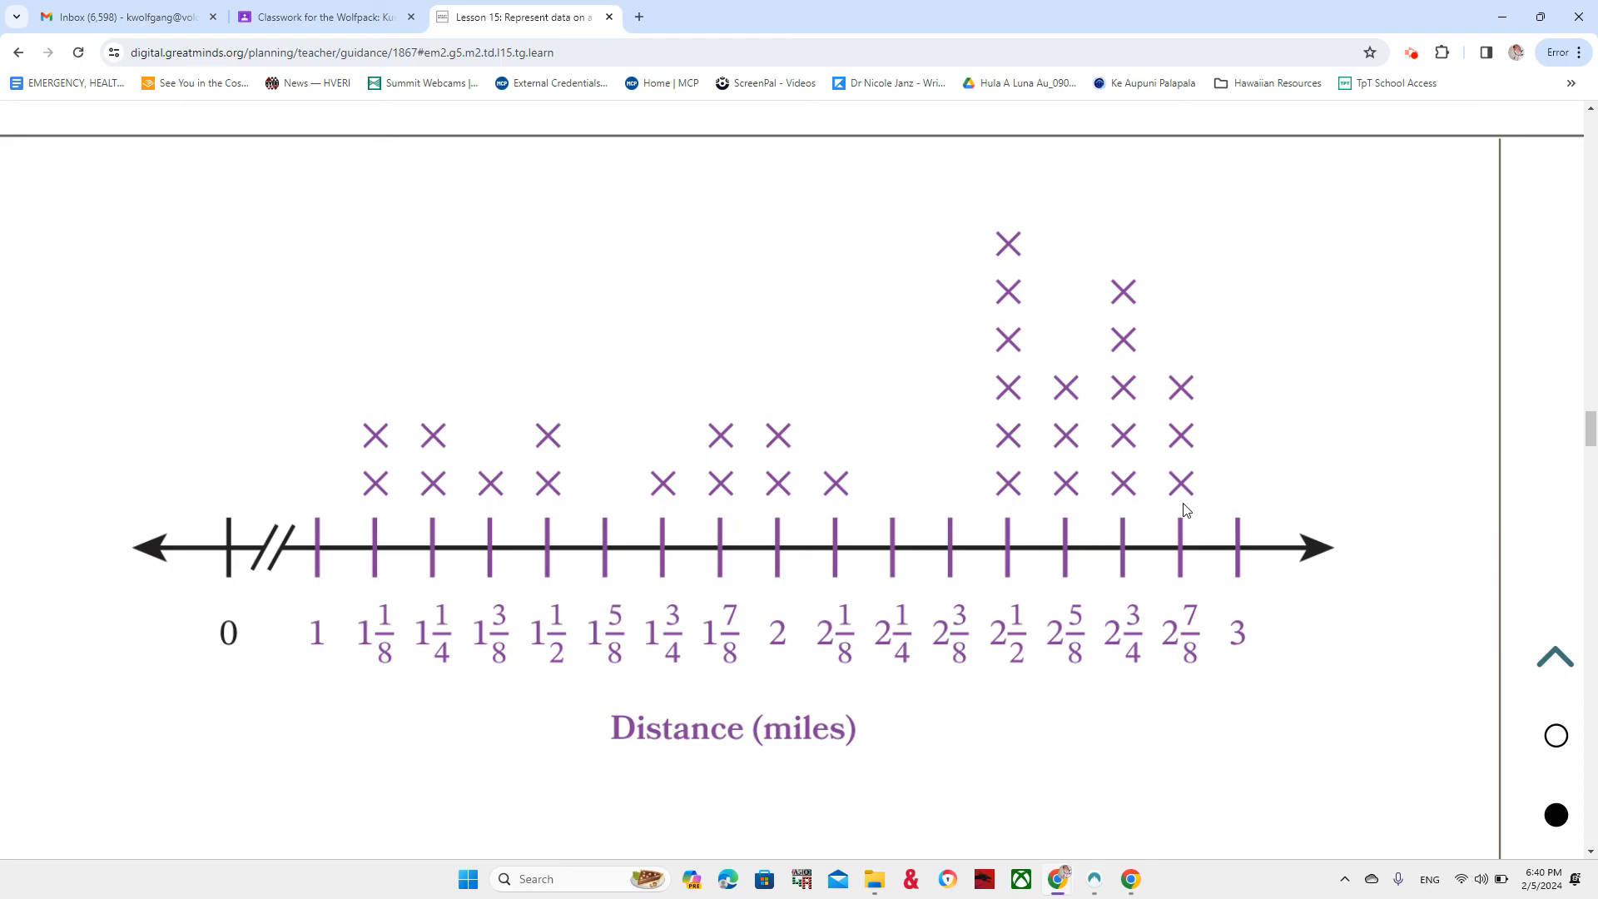
mouse_move(1263, 477)
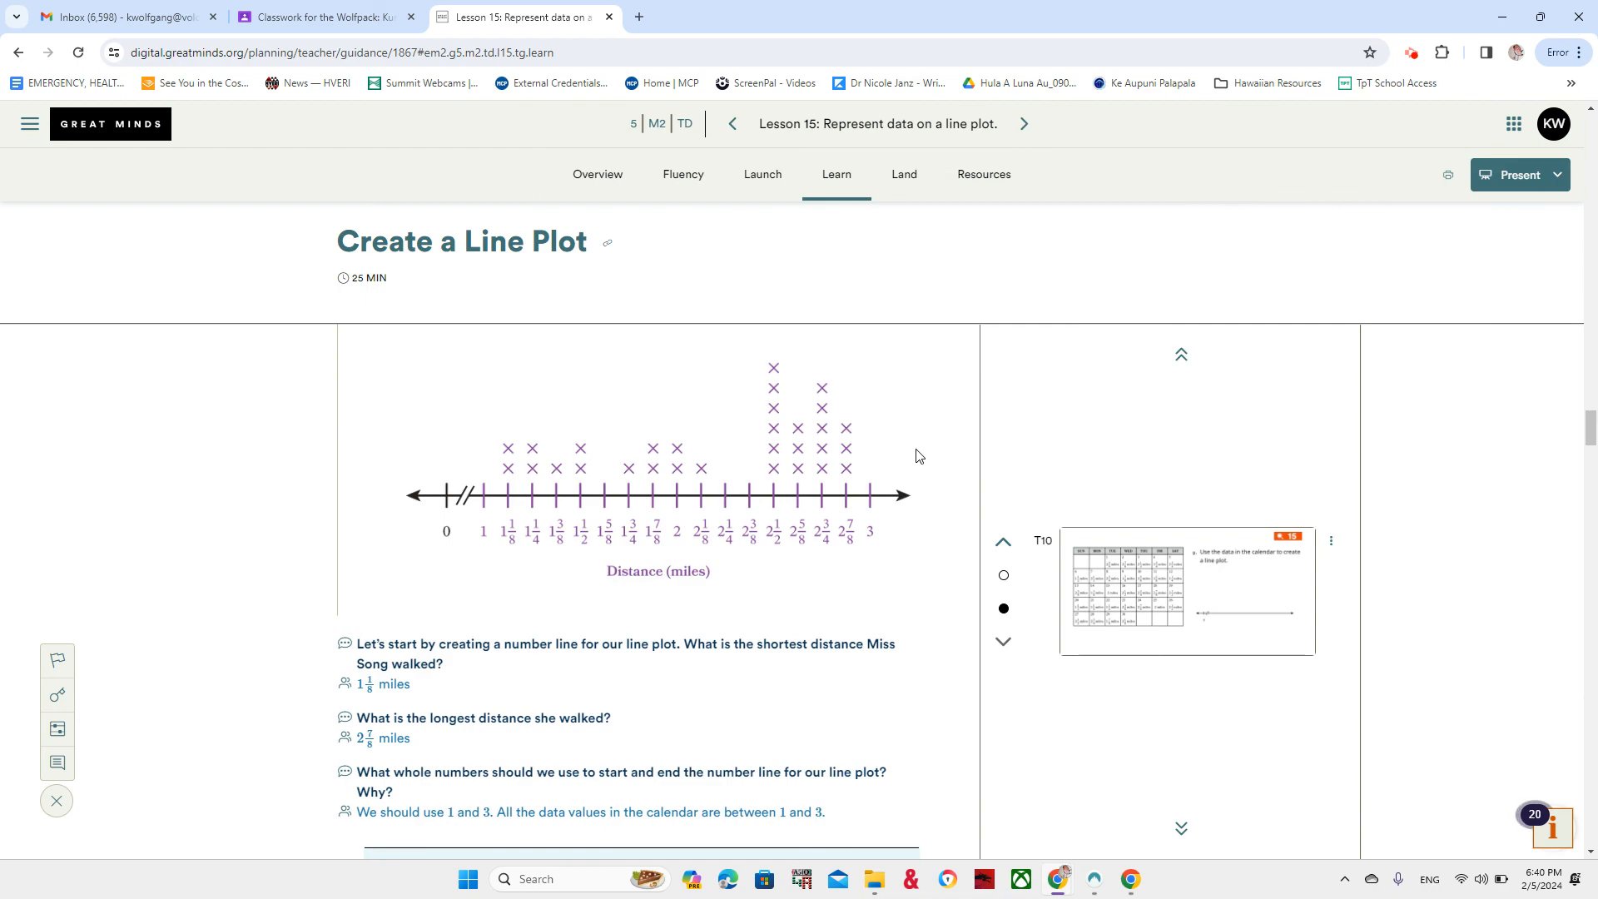
mouse_move(885, 757)
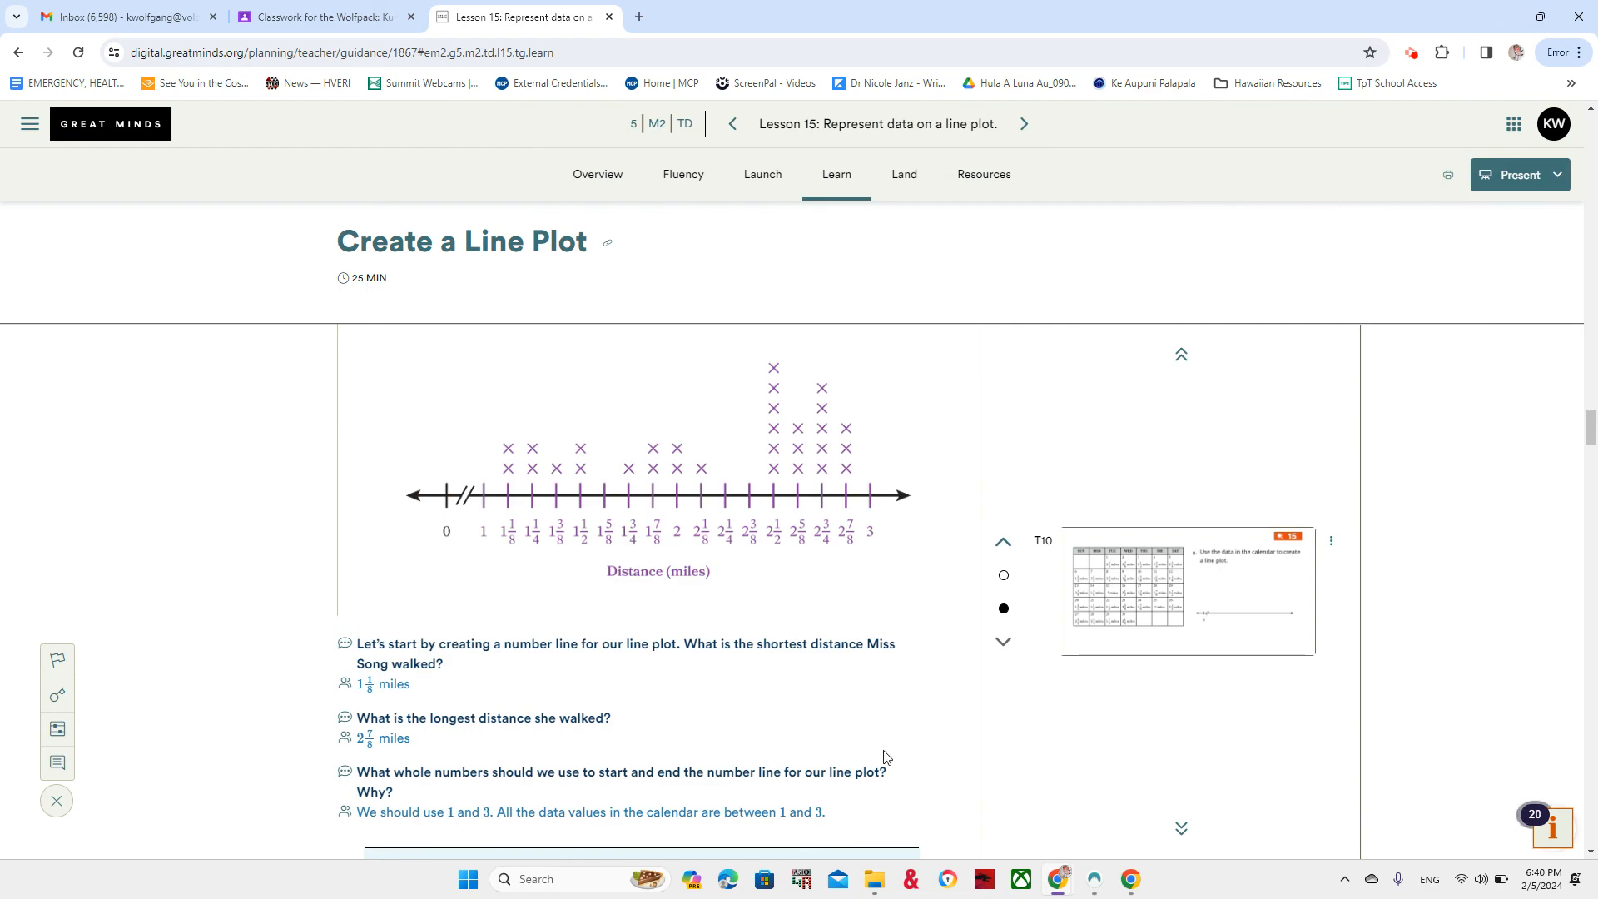